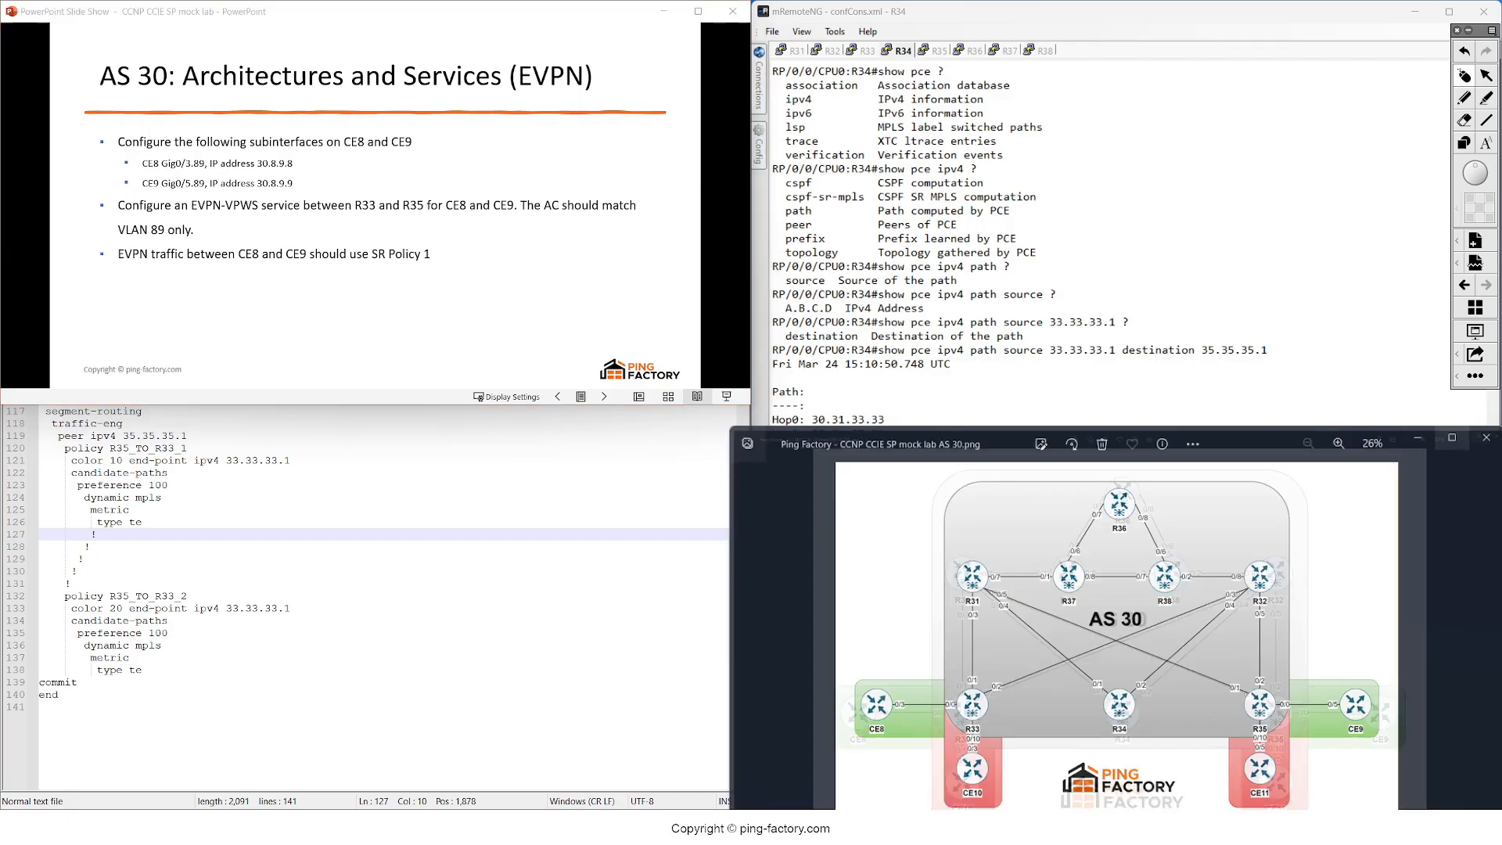
- Maximize the AS 30 topology diagram to inspect CE8 and CE9 on R33/R35, then restore it
click(1451, 443)
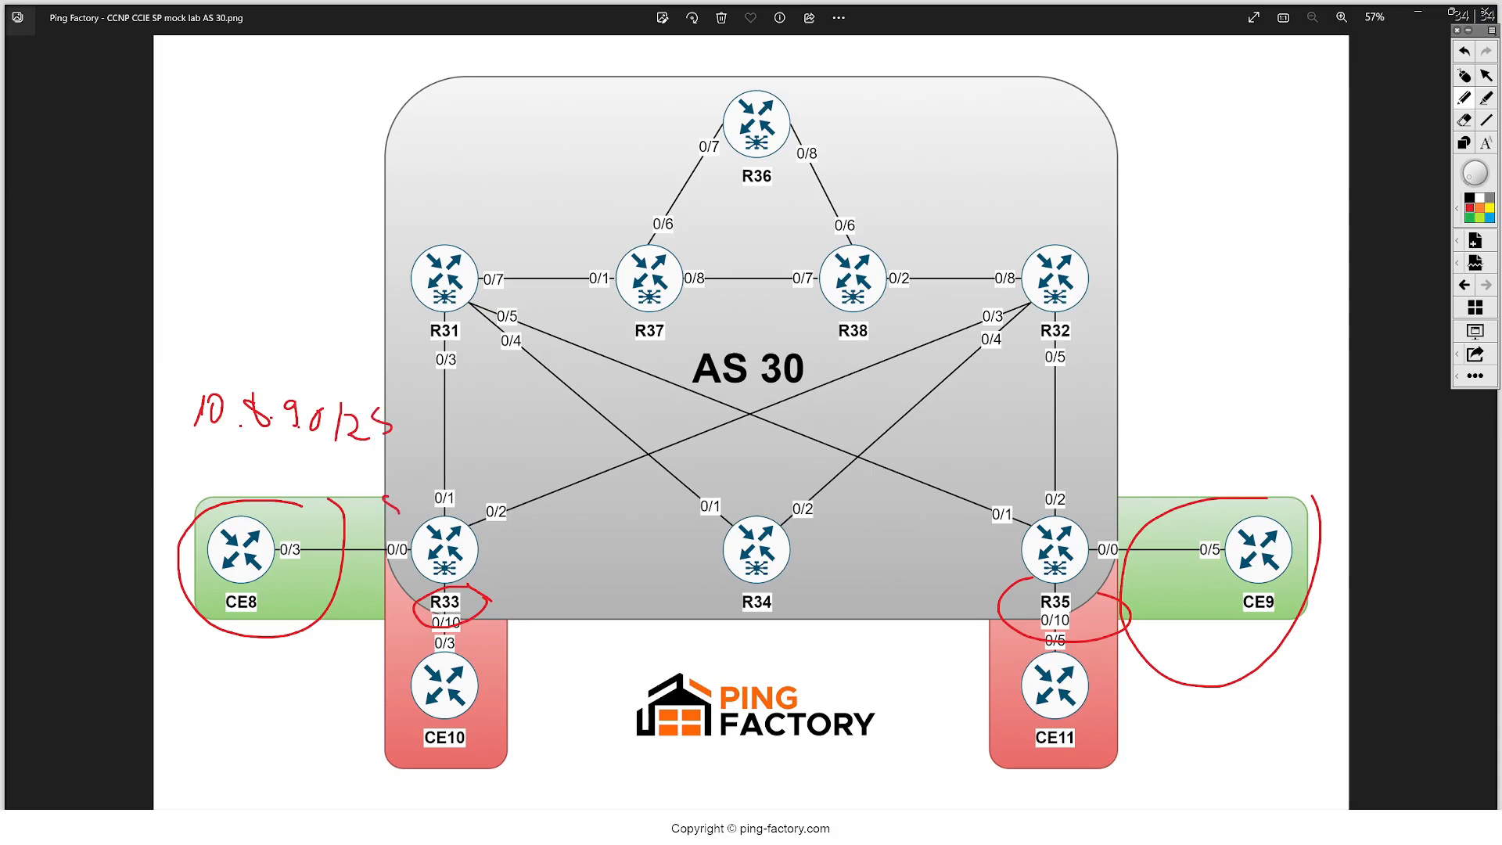
text(89)
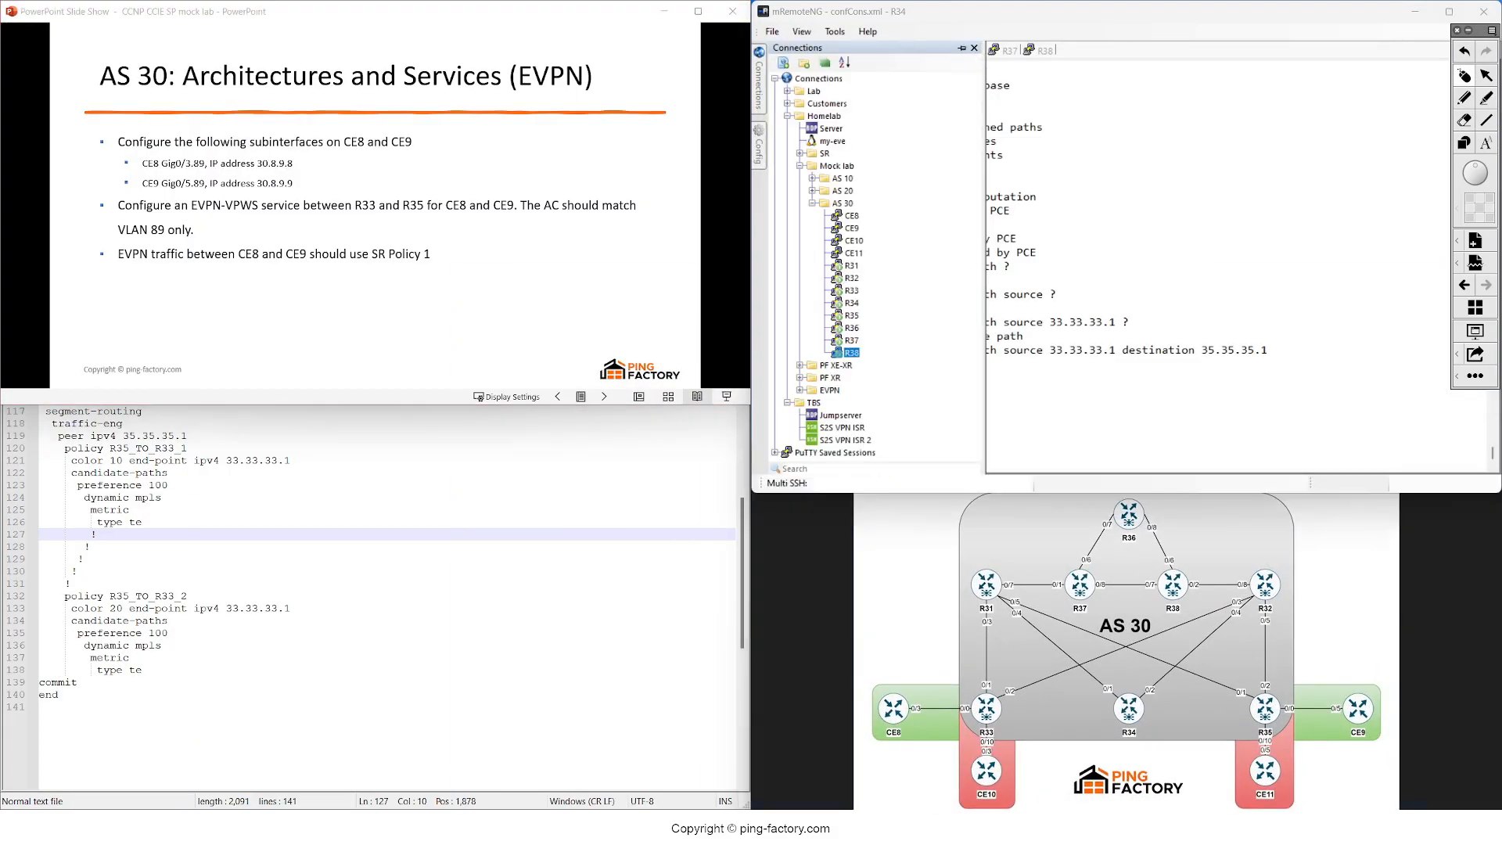
- Collapse the TBS group, open the CE8 and CE9 sessions, and return to CE8
click(788, 402)
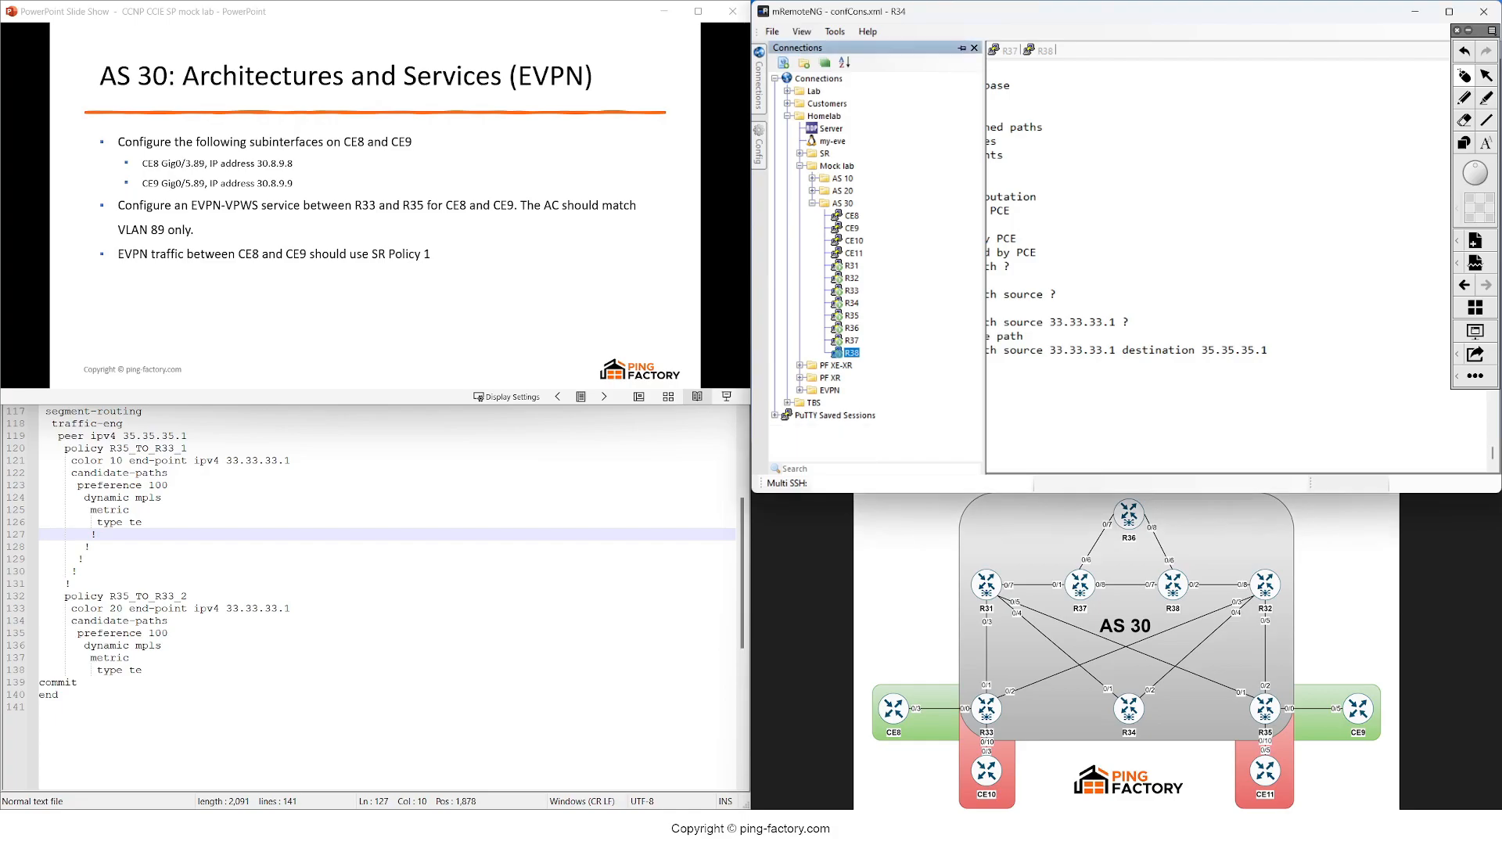
click(846, 215)
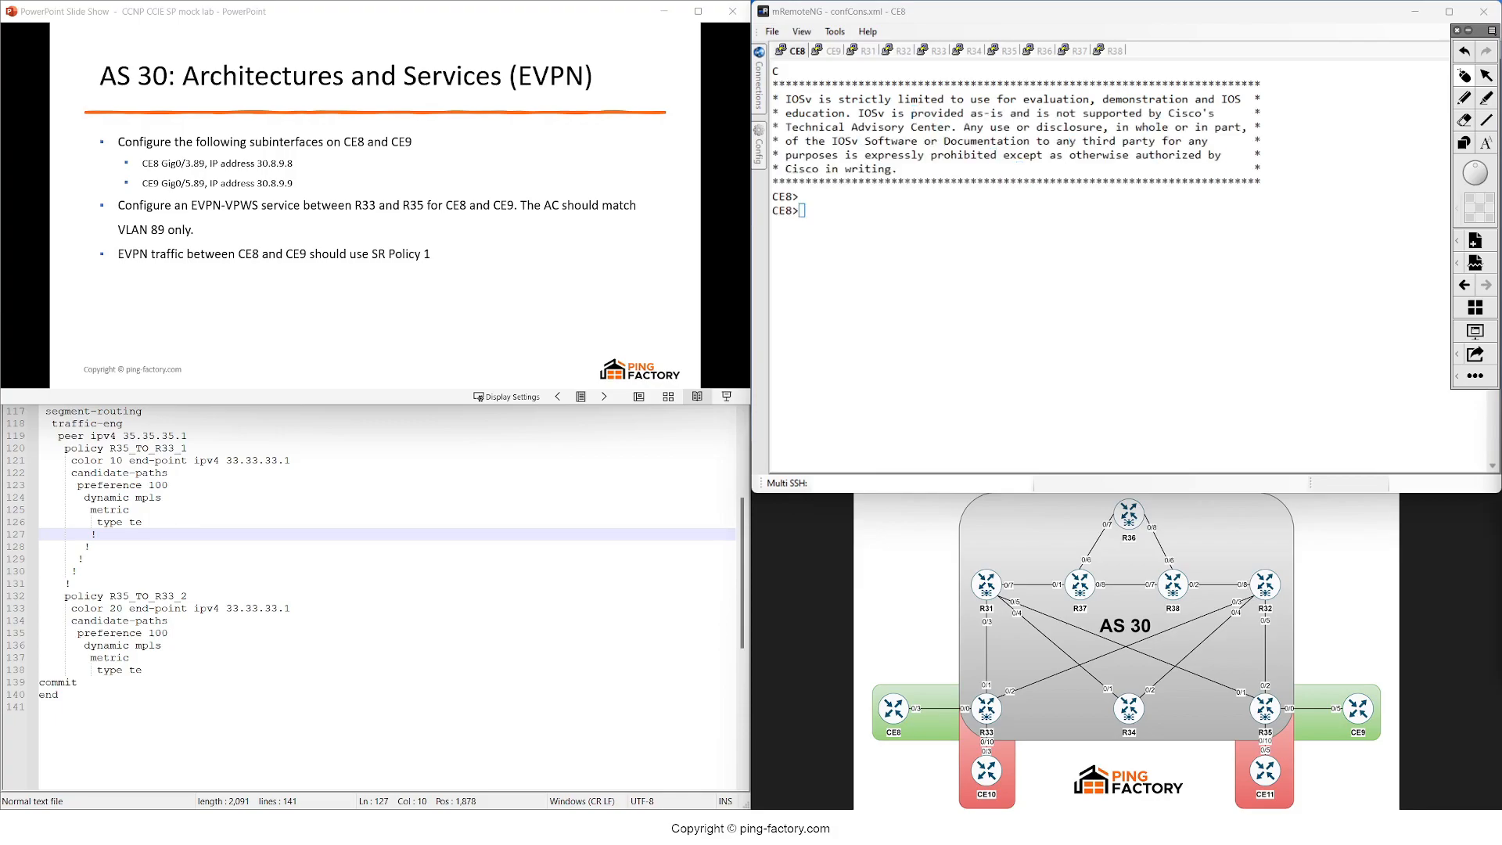
click(828, 50)
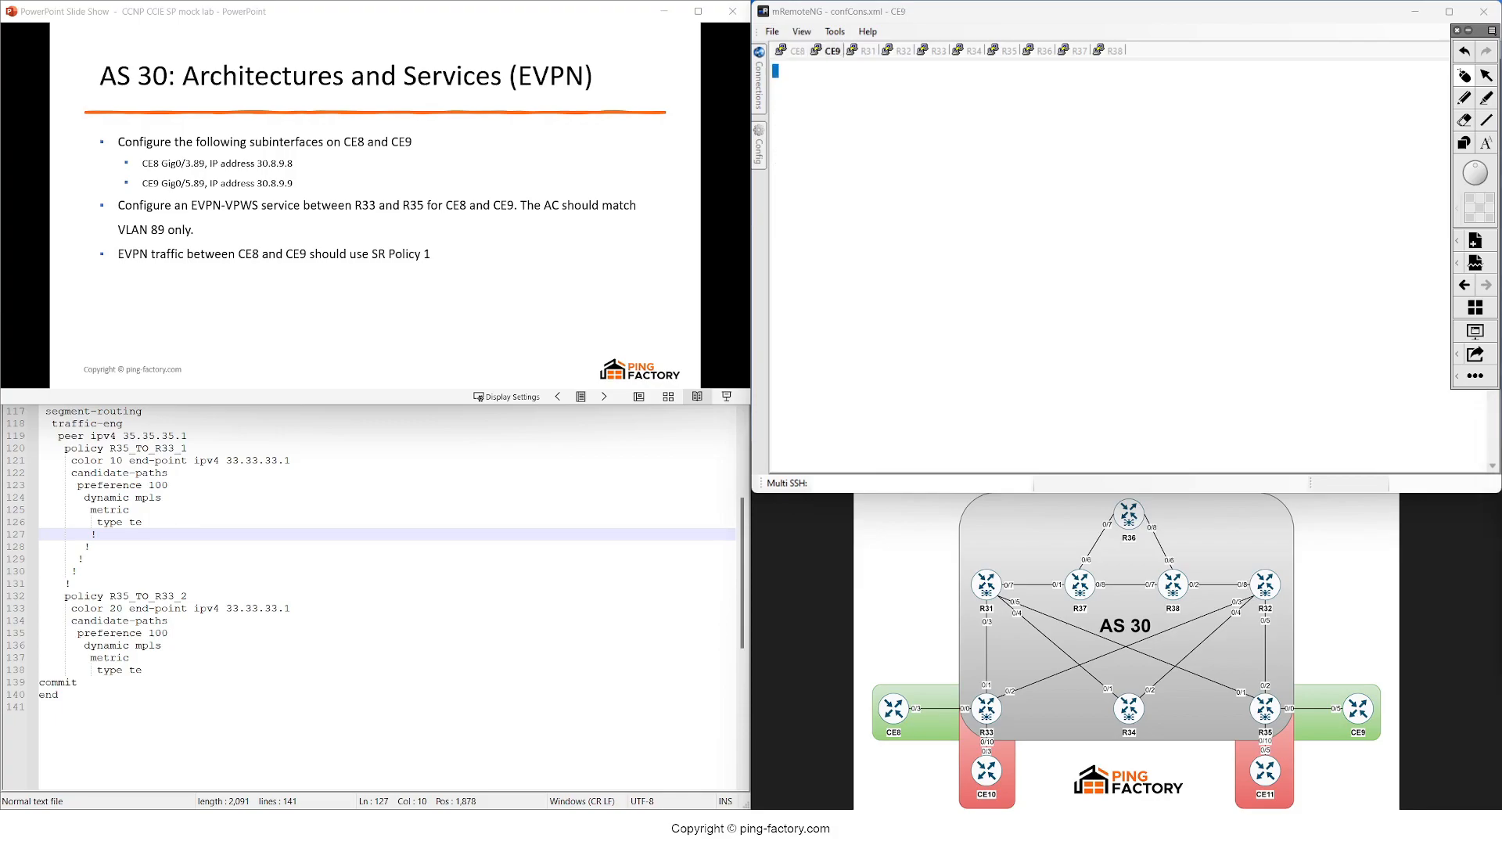
click(796, 50)
text(sh int de)
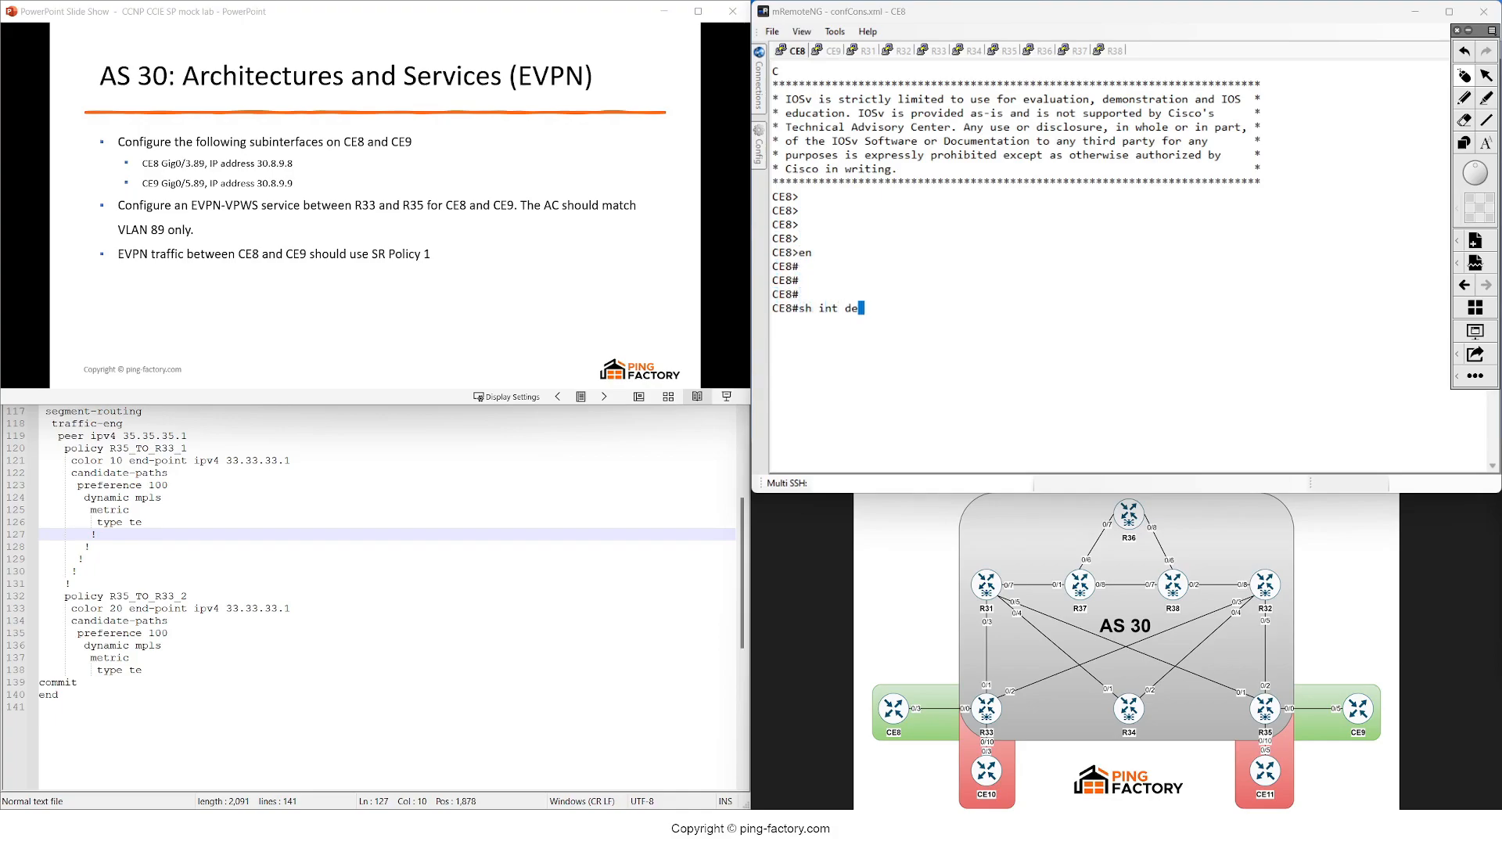
- On CE8, create Gi0/3.89 with dot1q 89 and address 10.8.9.8/24, then verify it
key(Return)
text(int gig)
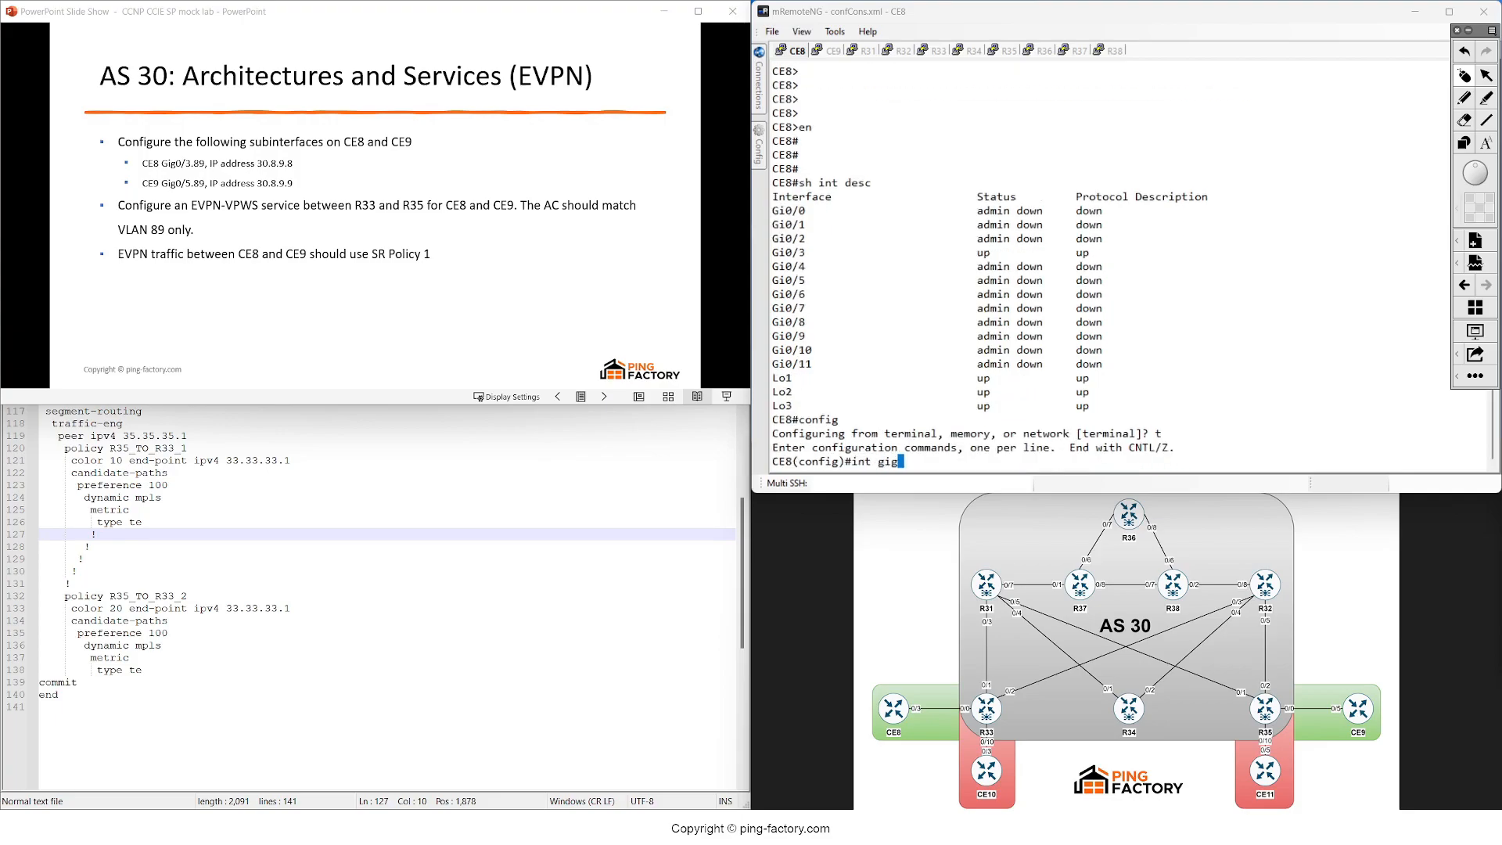
text(0/3.89)
text(enc dot1q 89)
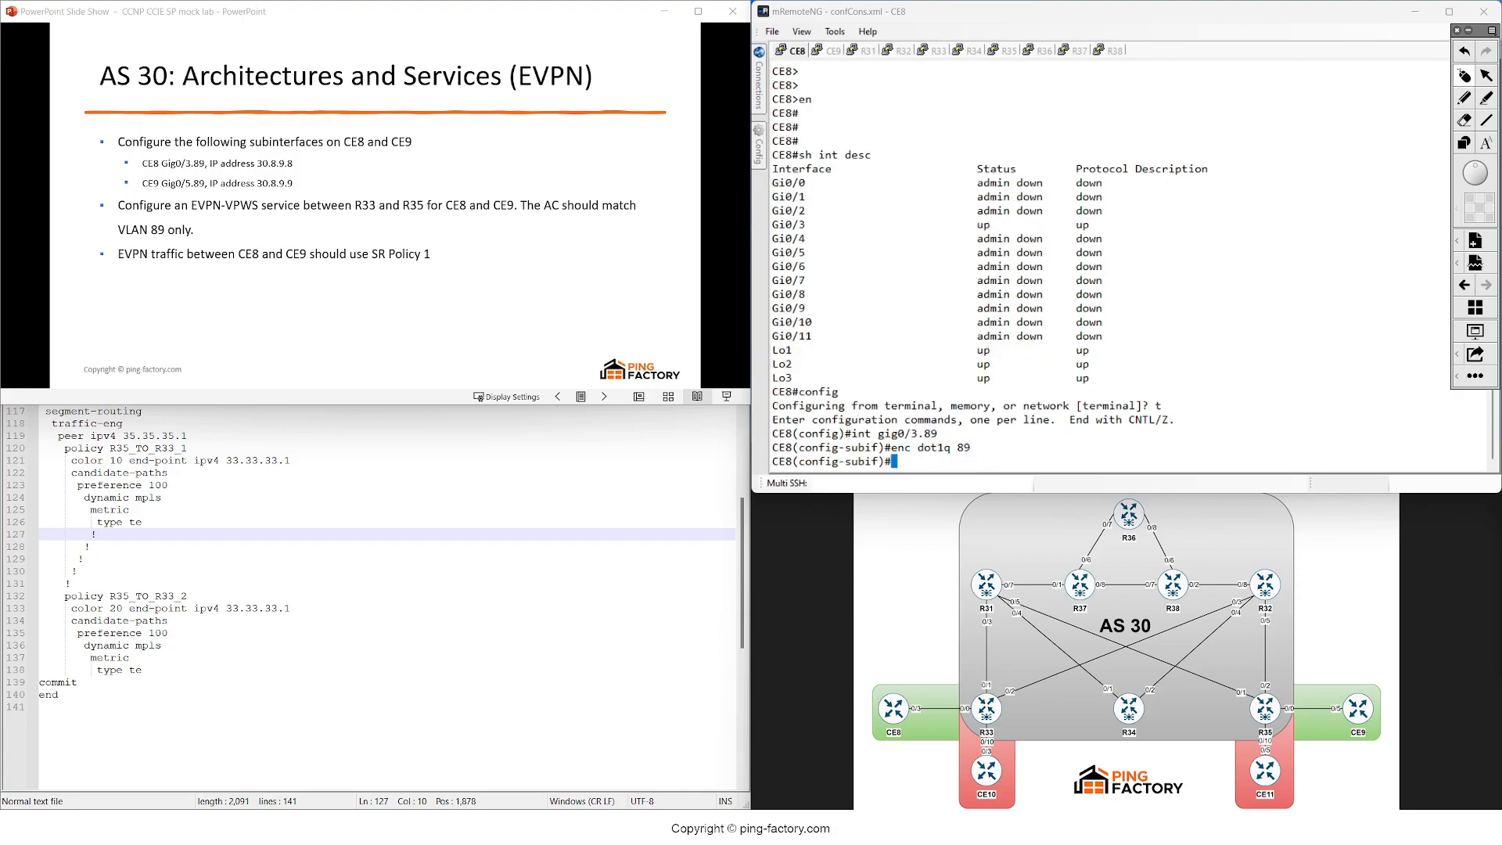
text(ip add 10.8.9.8 255.255.255.0)
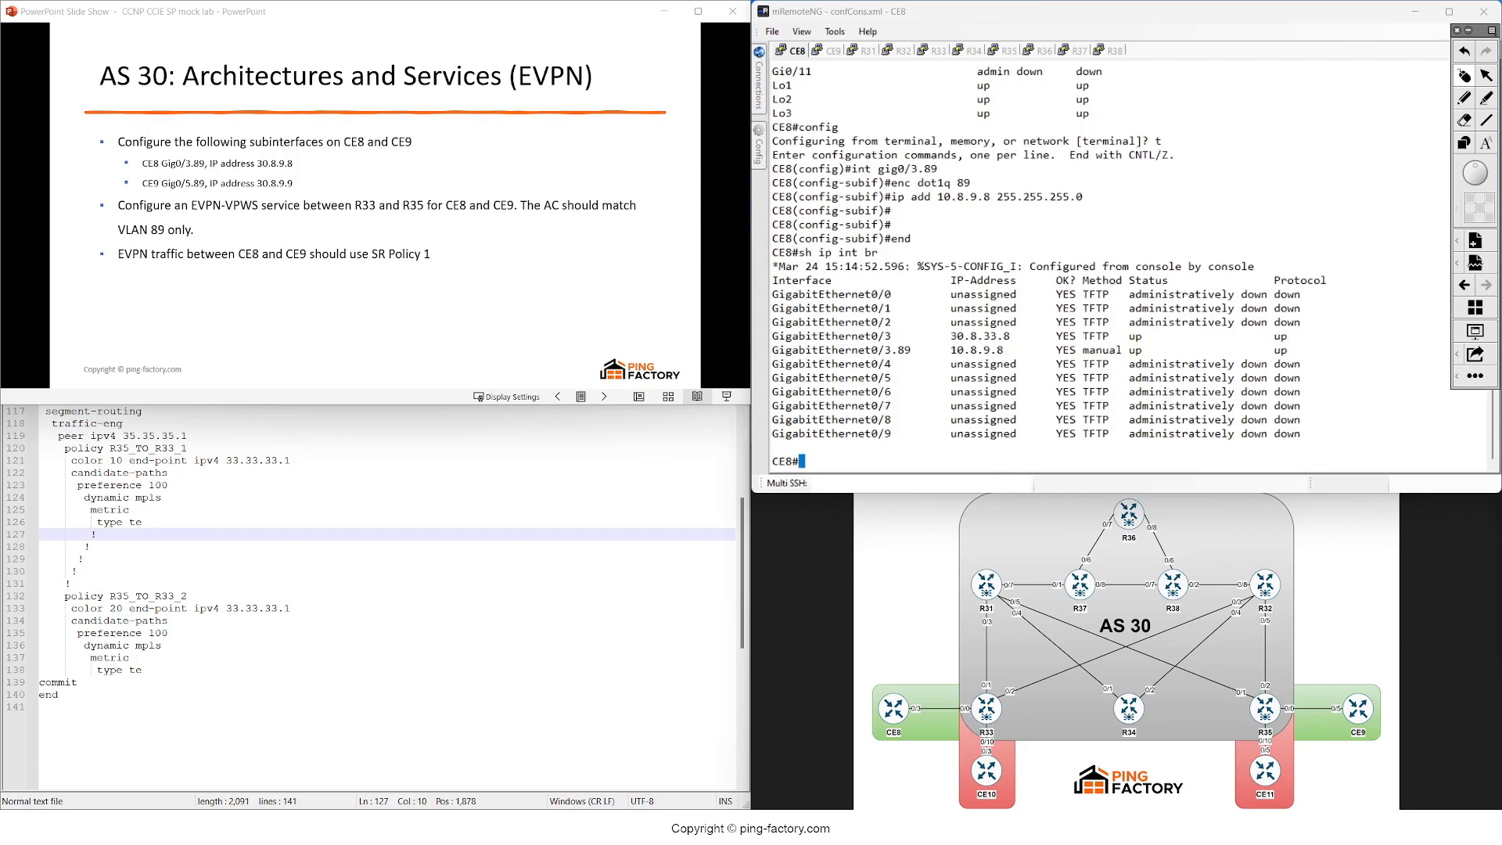
- On CE9, create subinterface Gi0/5.89 with dot1q 89 encapsulation
click(827, 50)
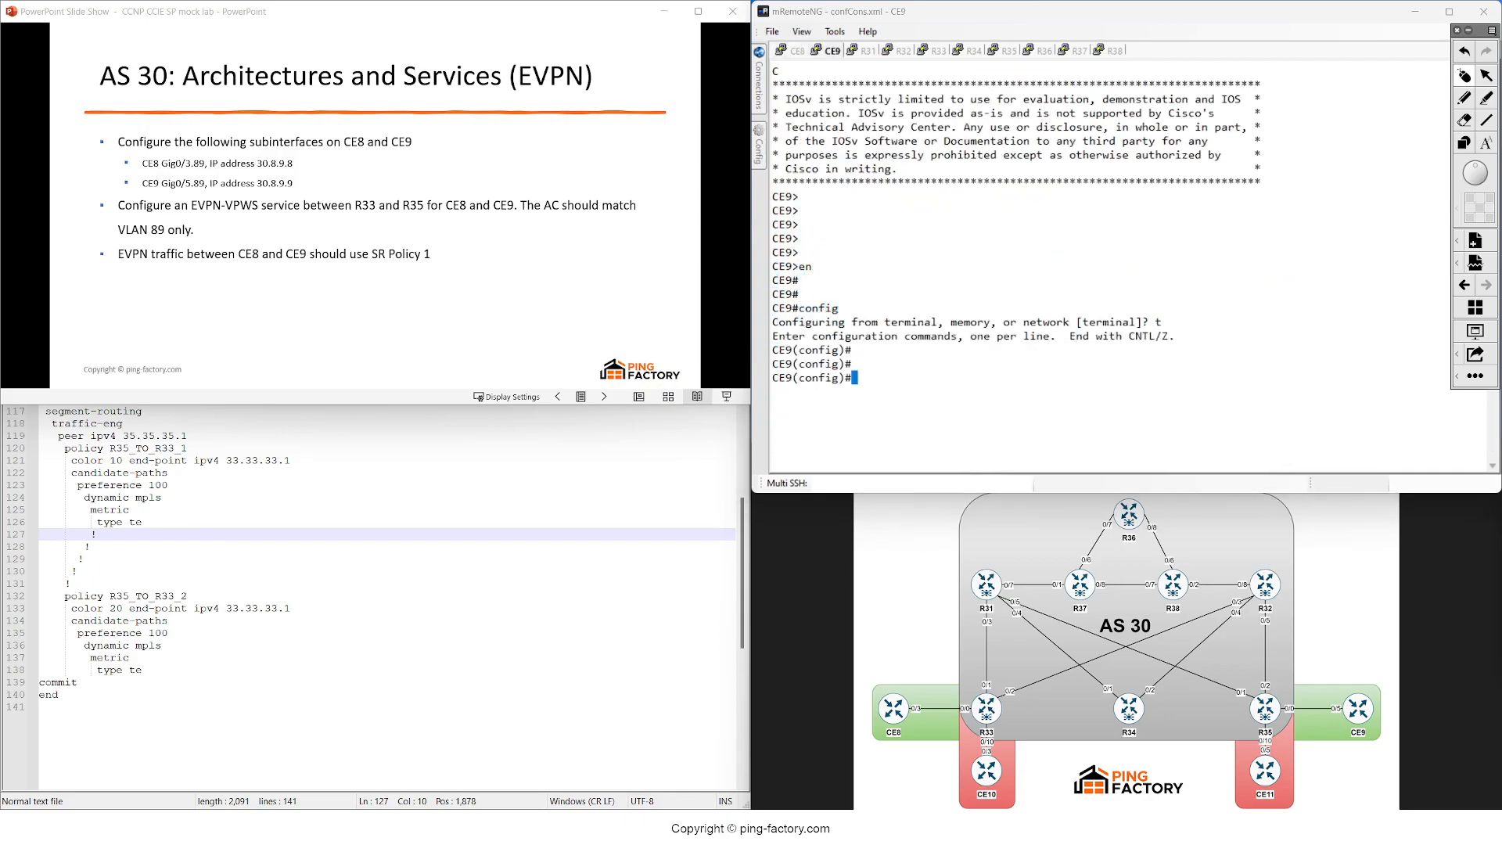
text(int gig0/)
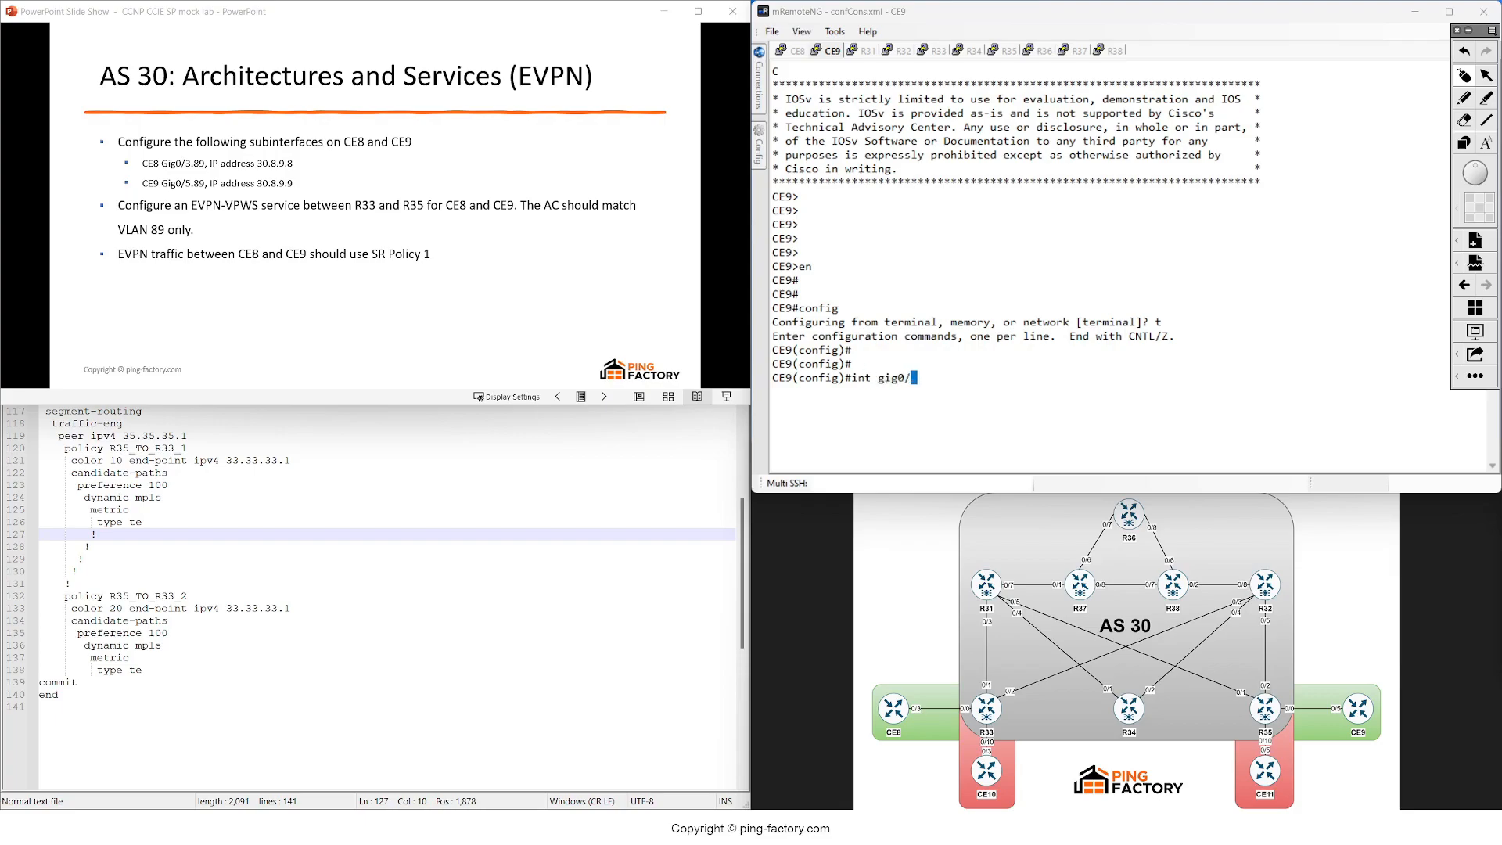
text(5.)
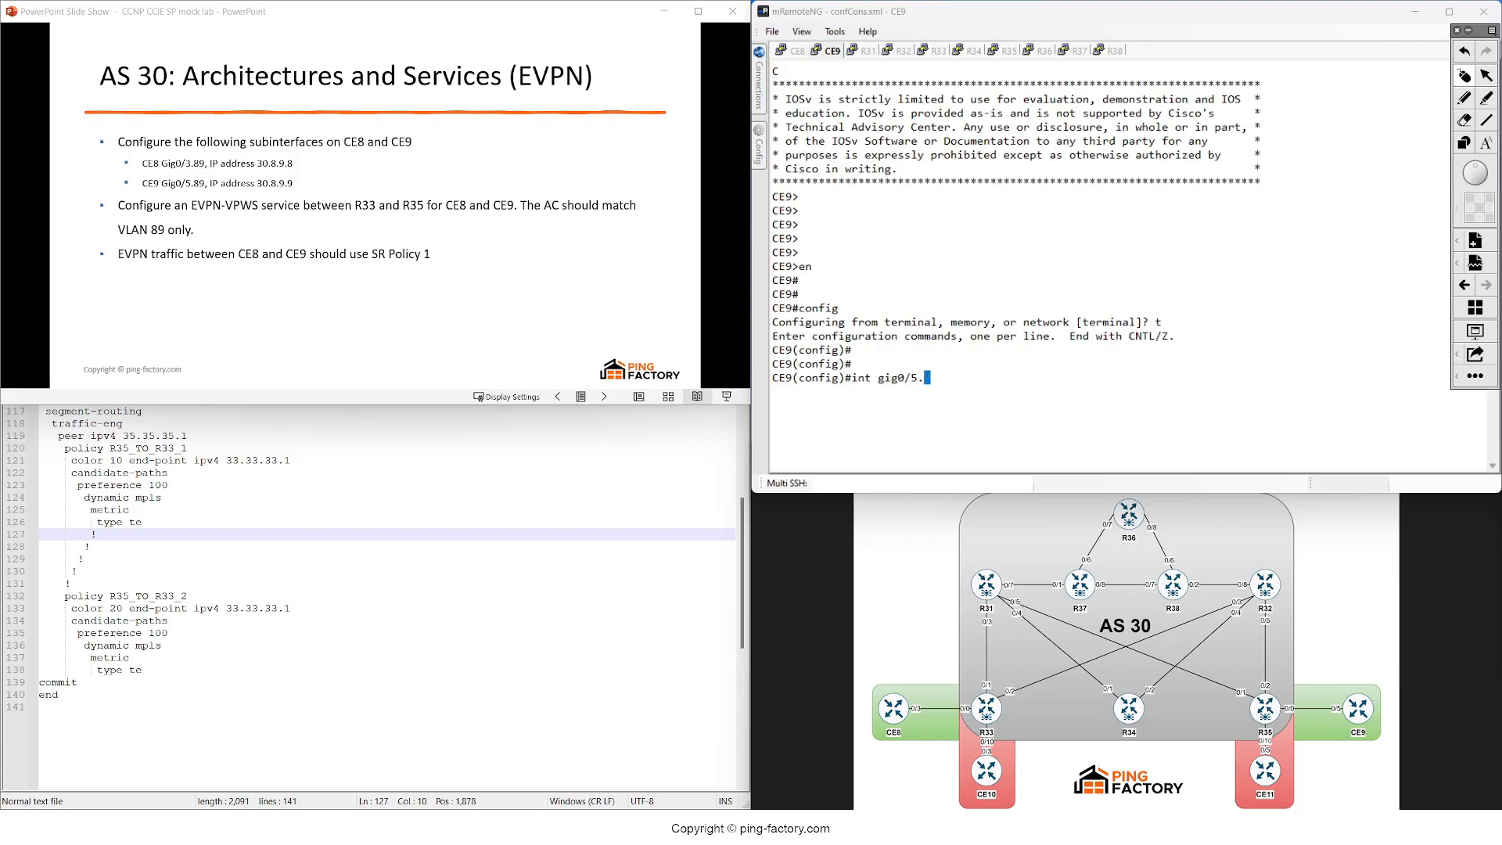
text(89)
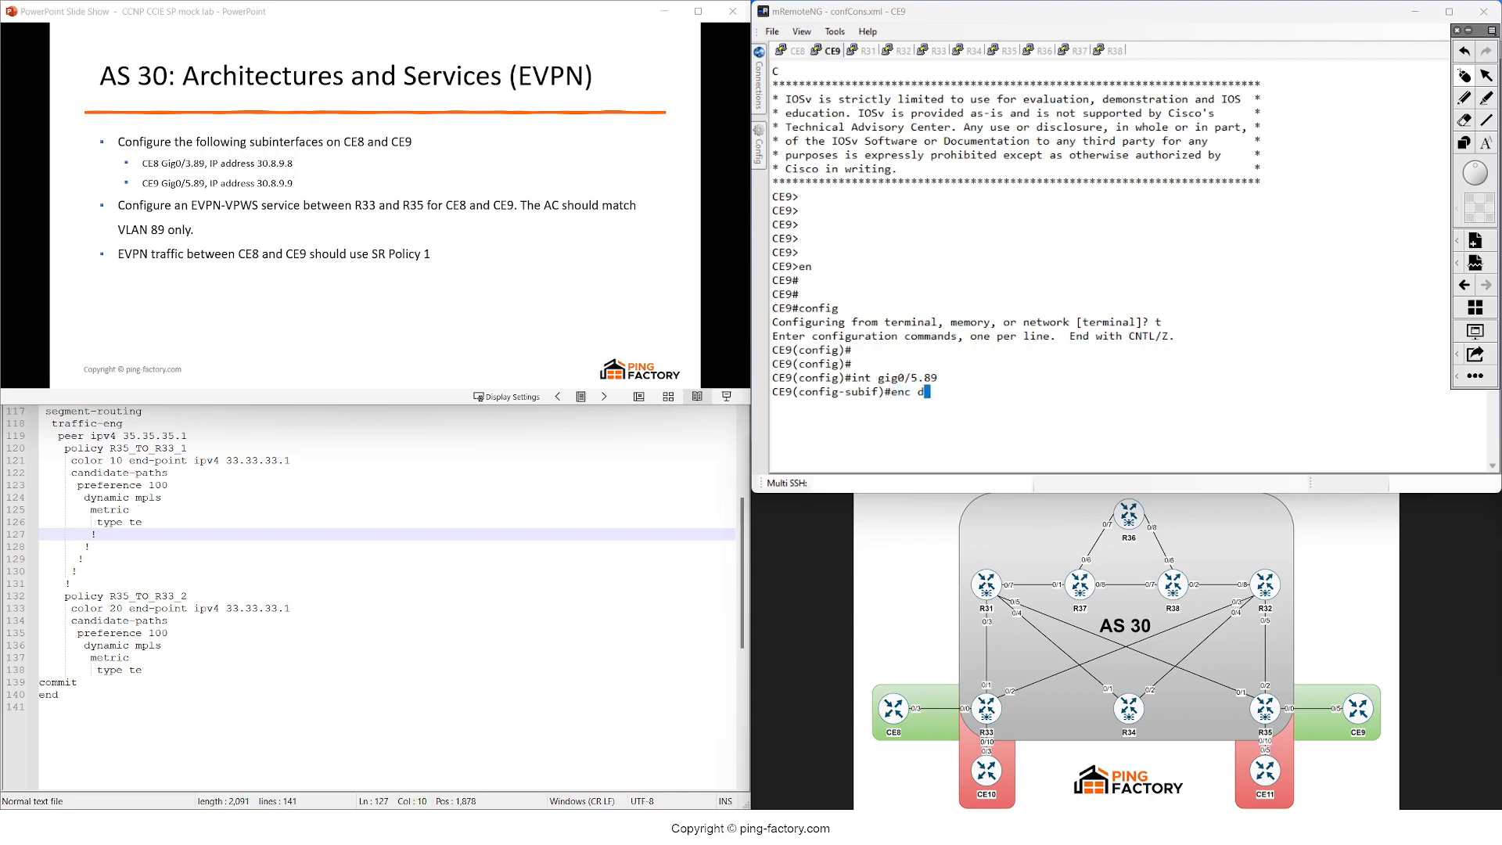
key(Return)
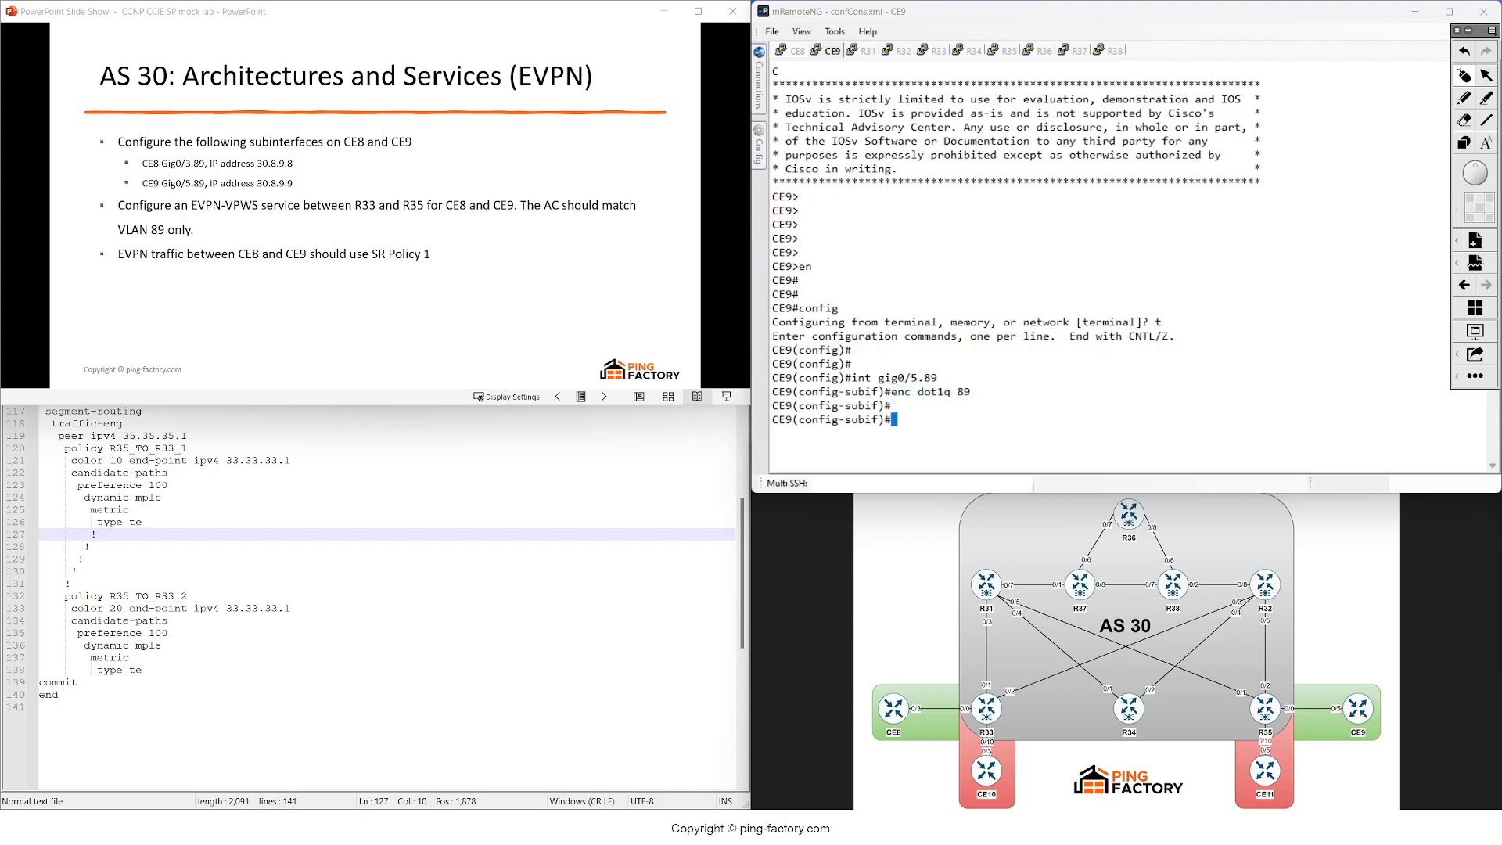
- Address Gi0/5.89 as 10.8.9.9/24, save CE9 and CE8 configs, and go to R33
text(ip add 10.8.9.9)
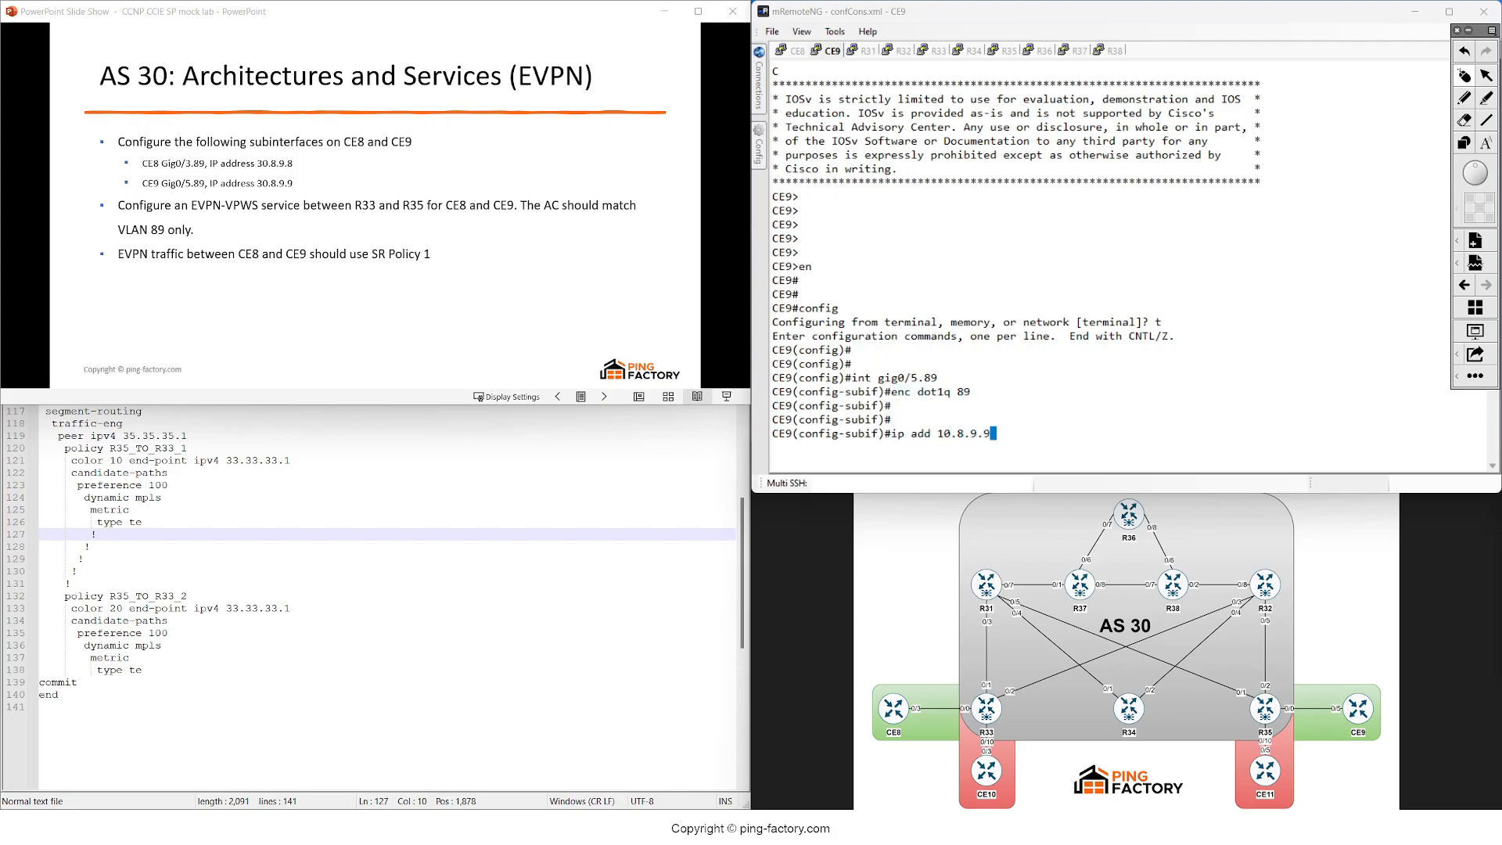
text(255.255.255.0)
text(wr)
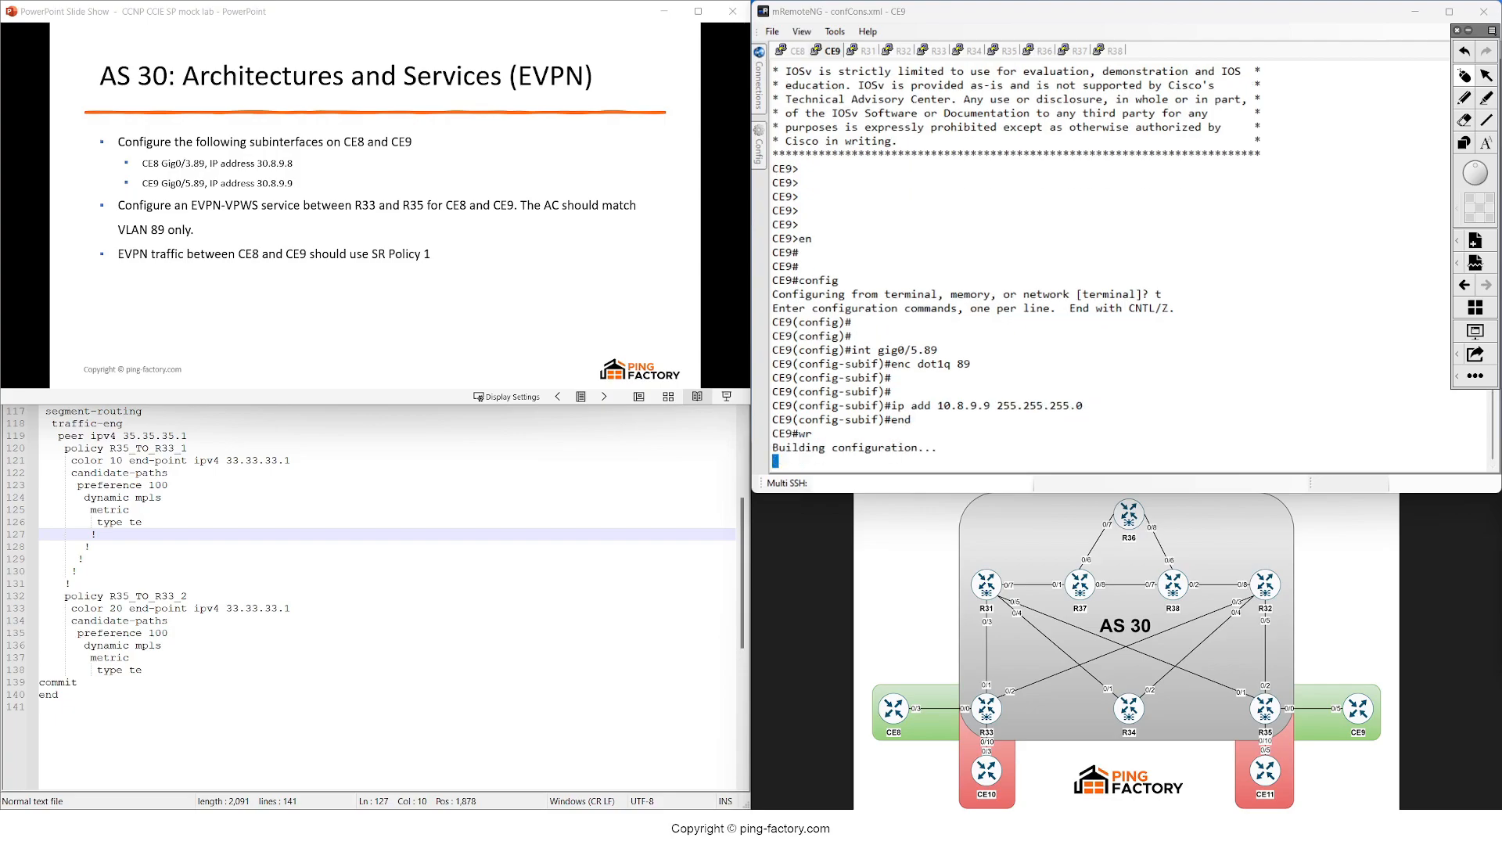
click(796, 50)
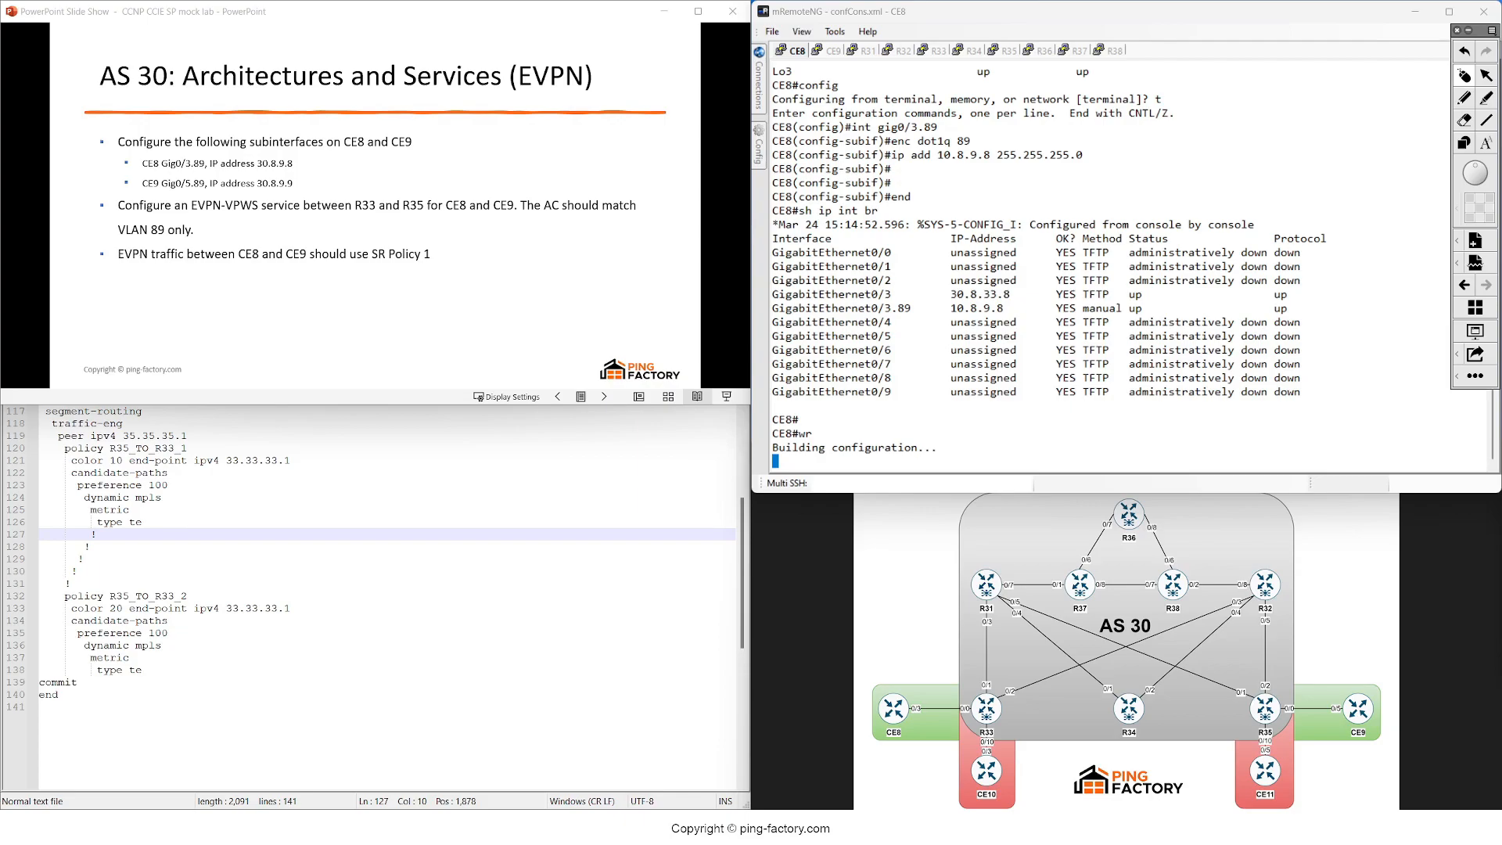
click(935, 50)
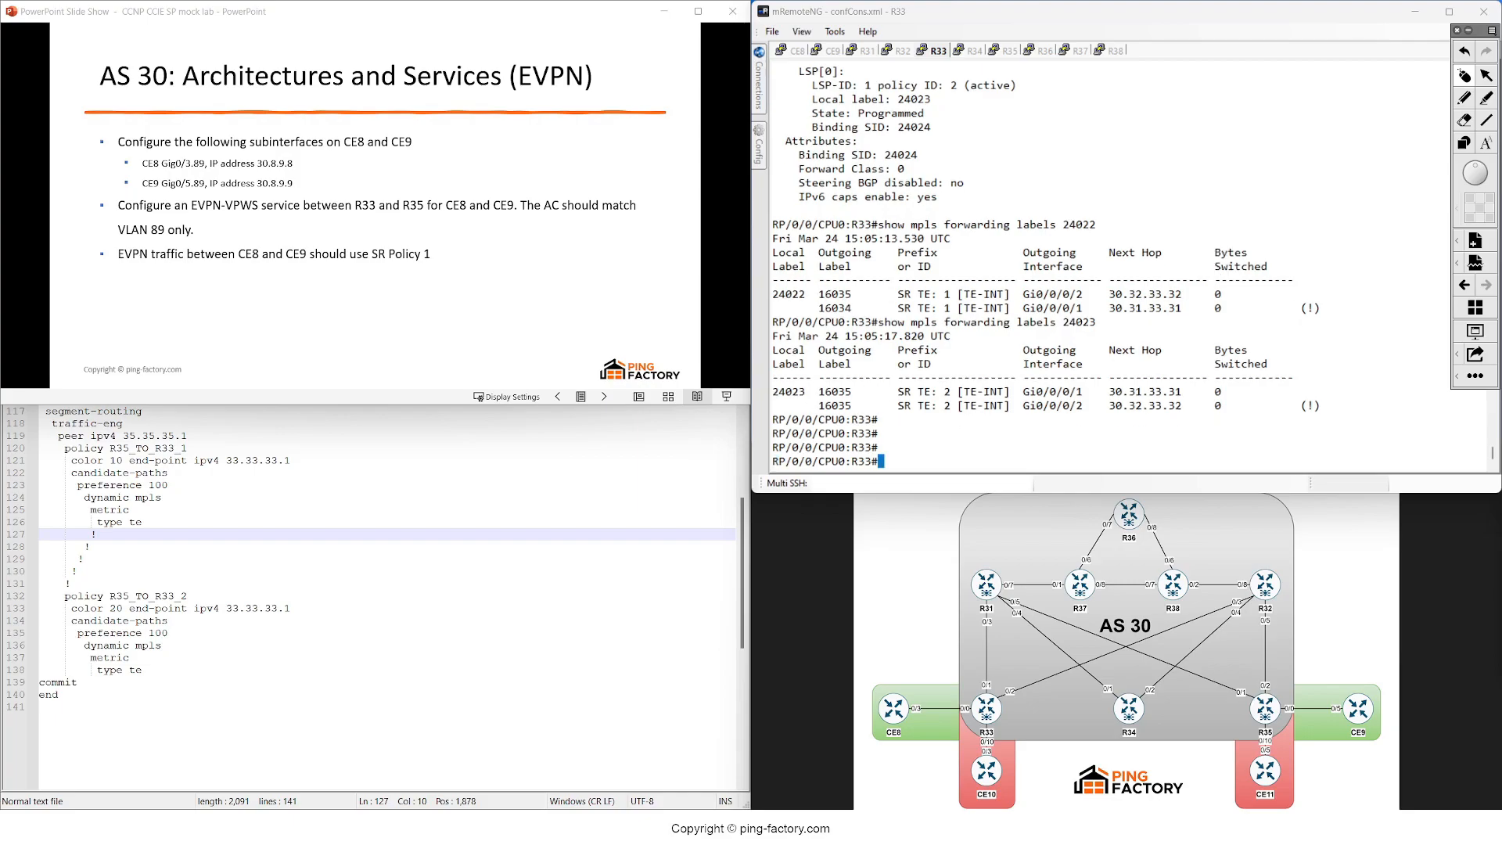
- On R33, view show ipv4 interface brief with Gi0/0/0/0 shut down, and enter configure mode
text(config)
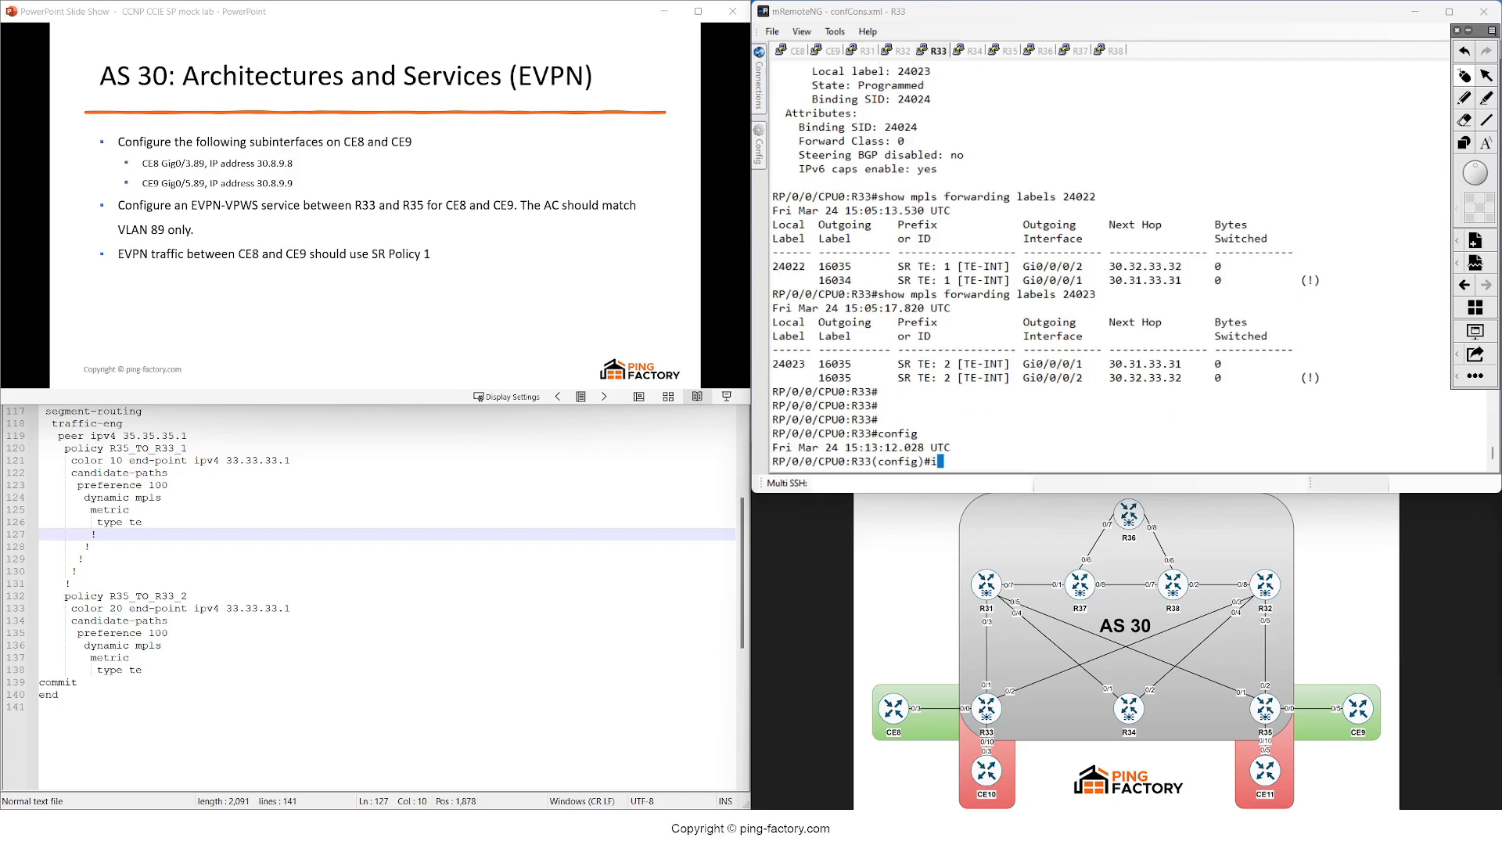
text(interface)
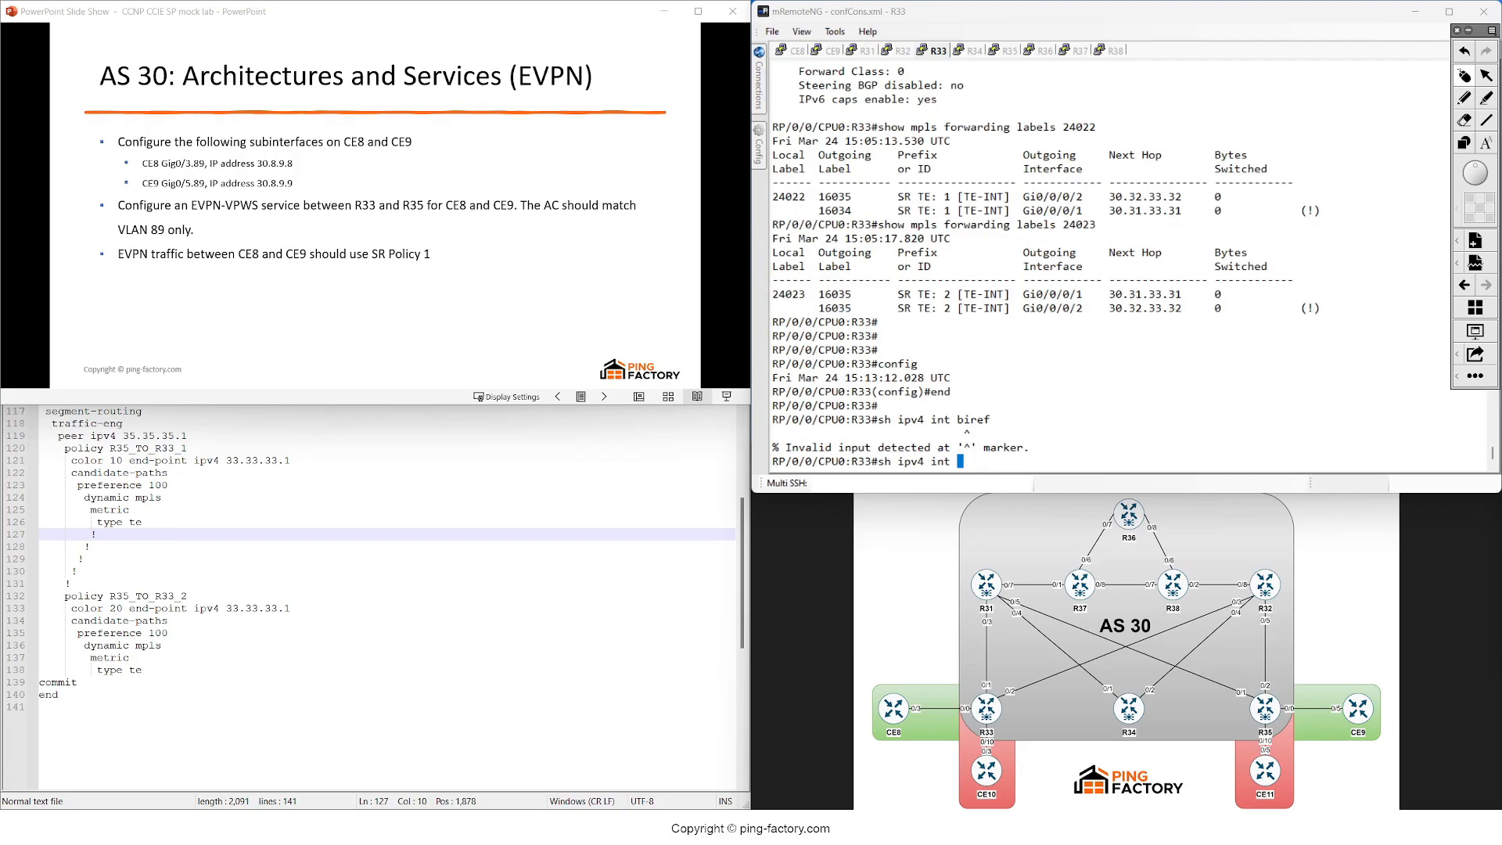
text( brief)
key(Return)
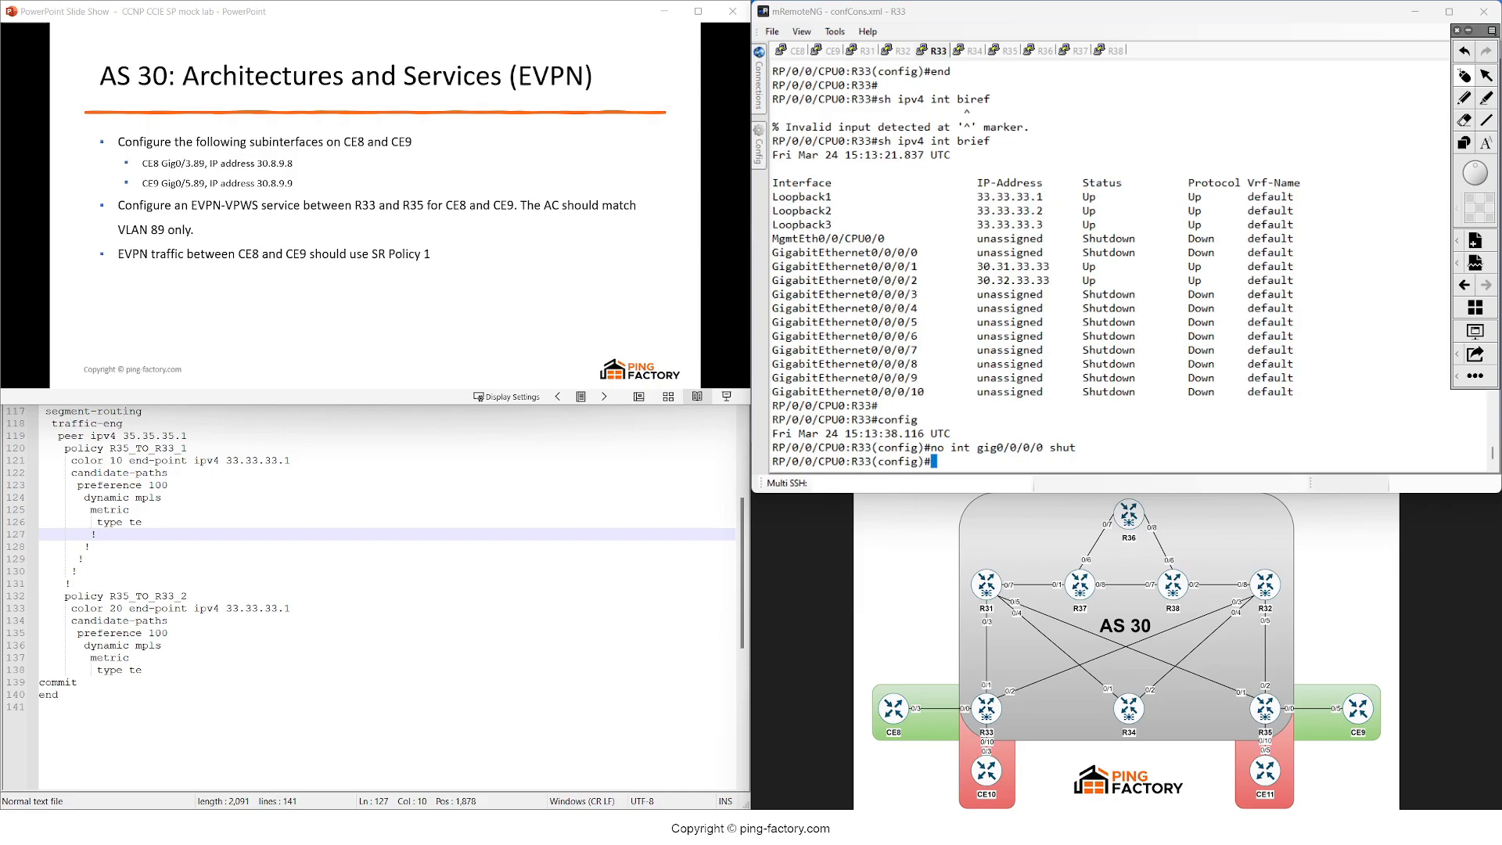
text(int gig0/0/0/0)
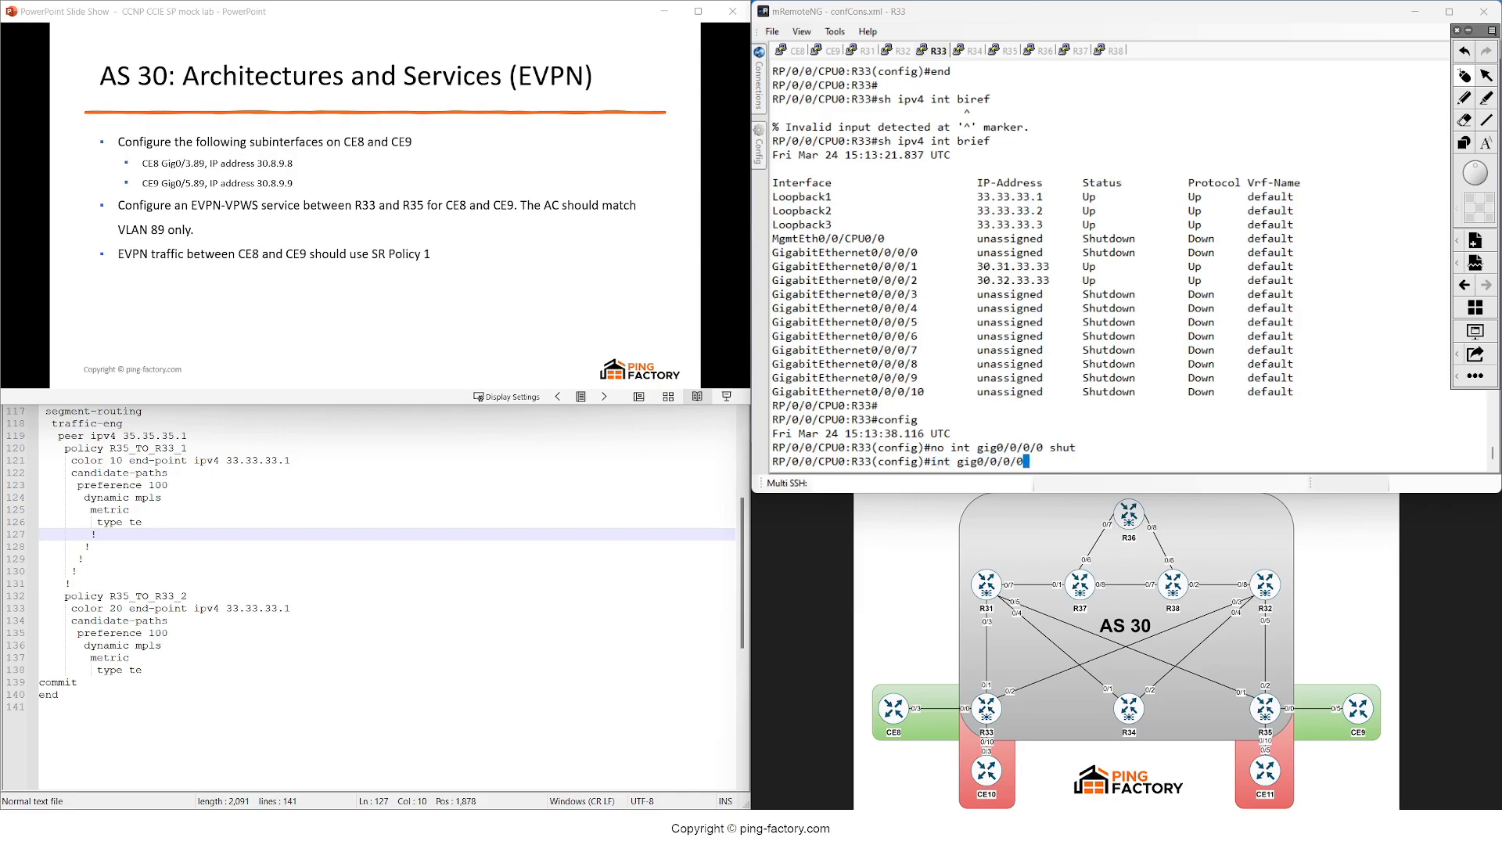
text(.89)
text(no int gig)
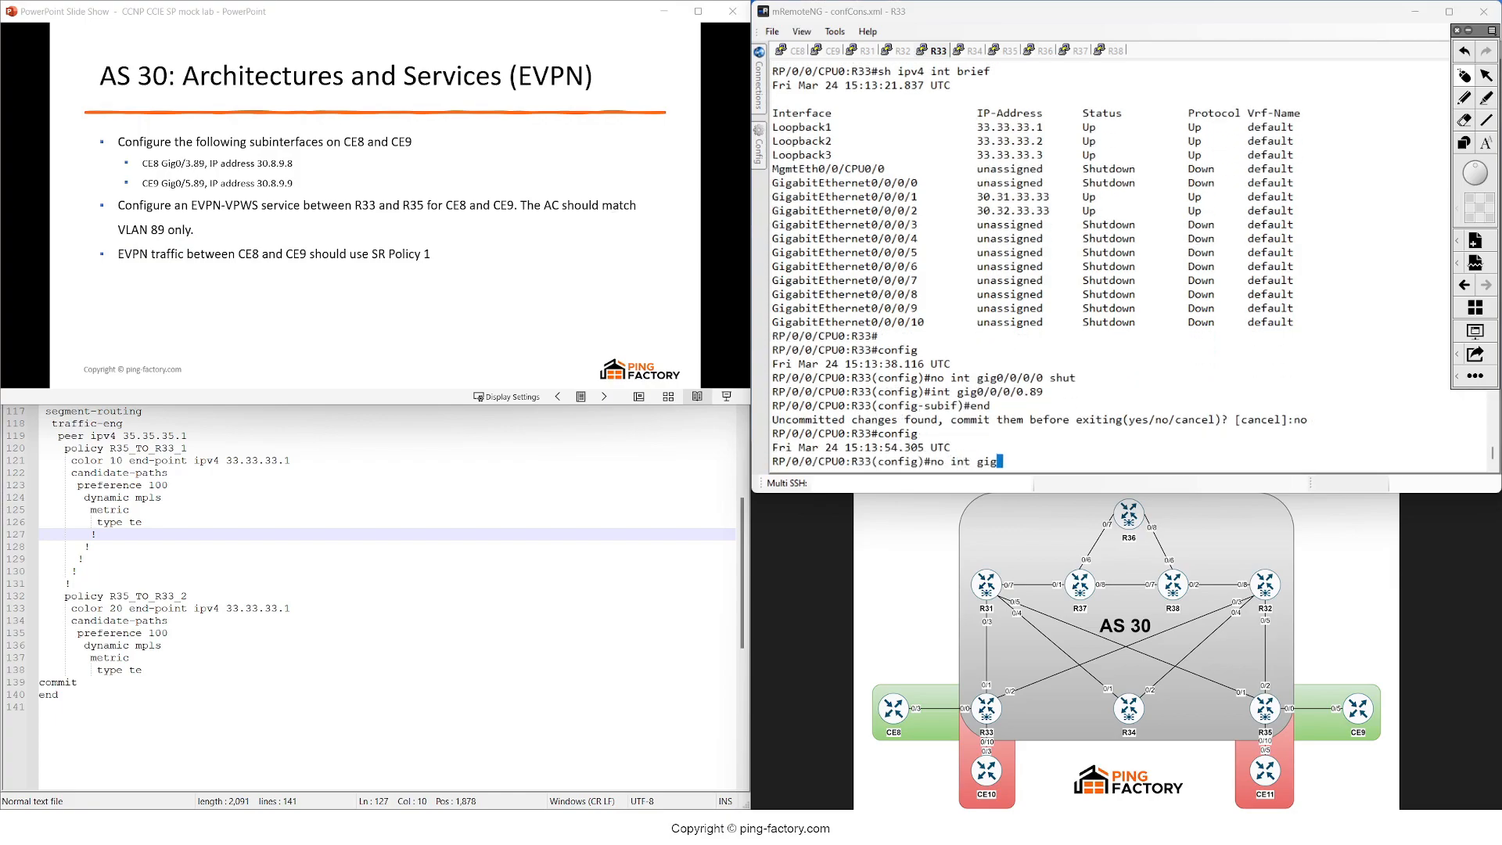
key(Return)
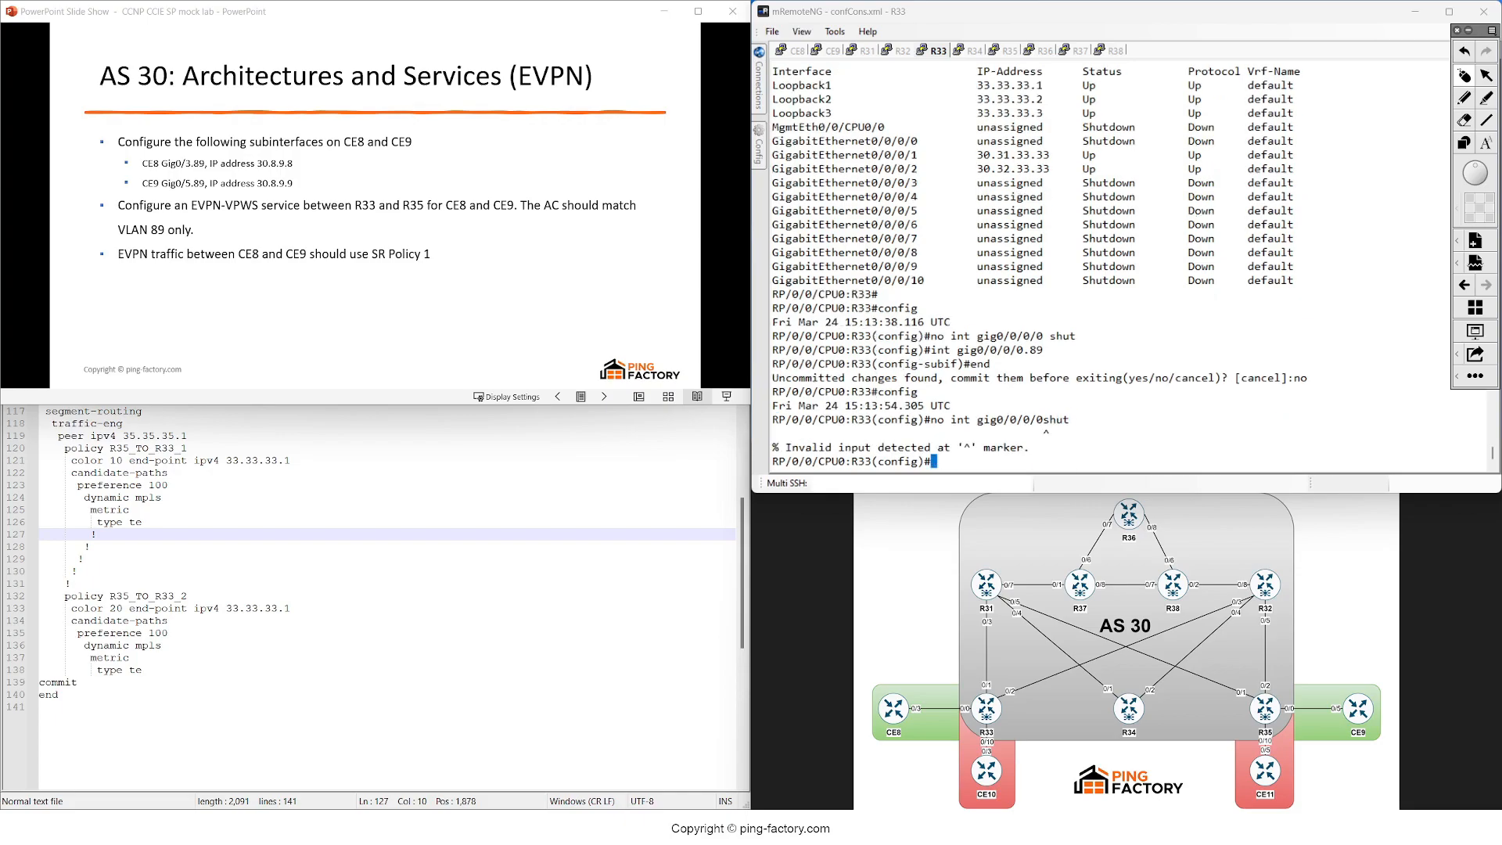
text(no int gig0/0/0/0 shut)
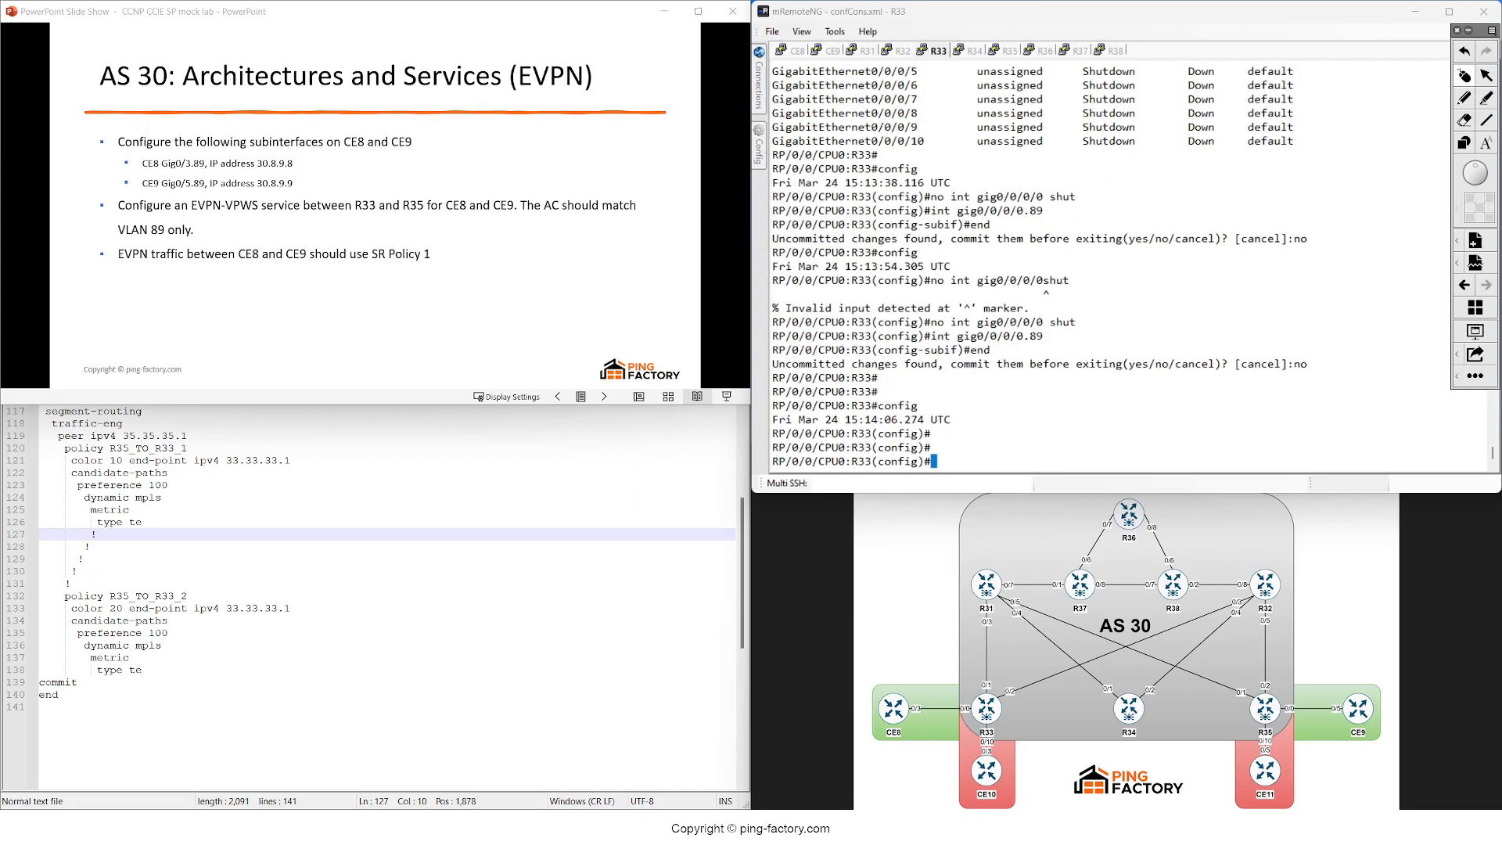
double_click(999, 321)
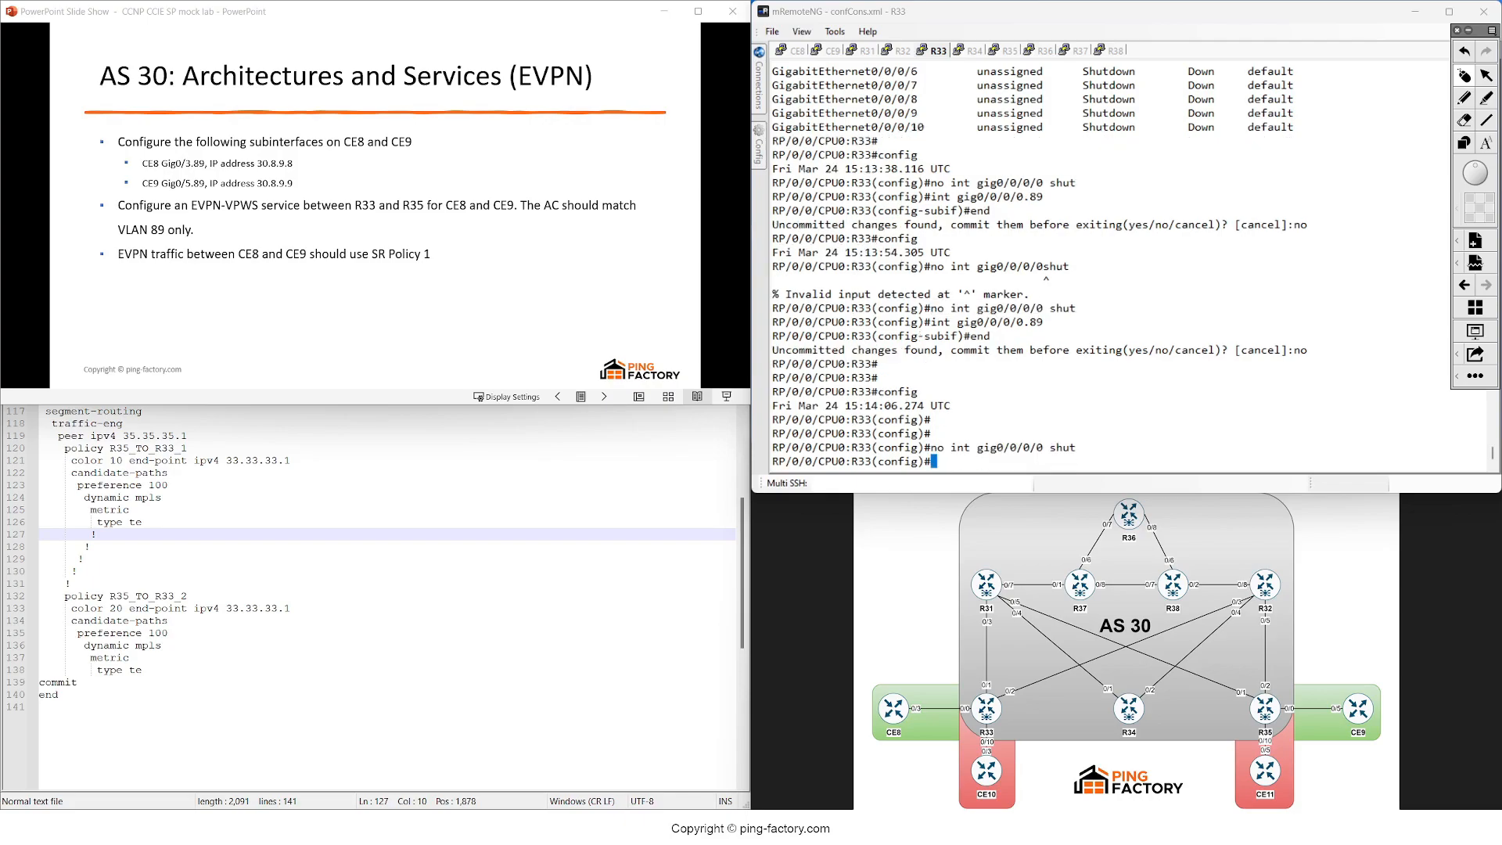
- Under R33's pw-class, enter encapsulation mpls and list the available options
double_click(987, 320)
text(?)
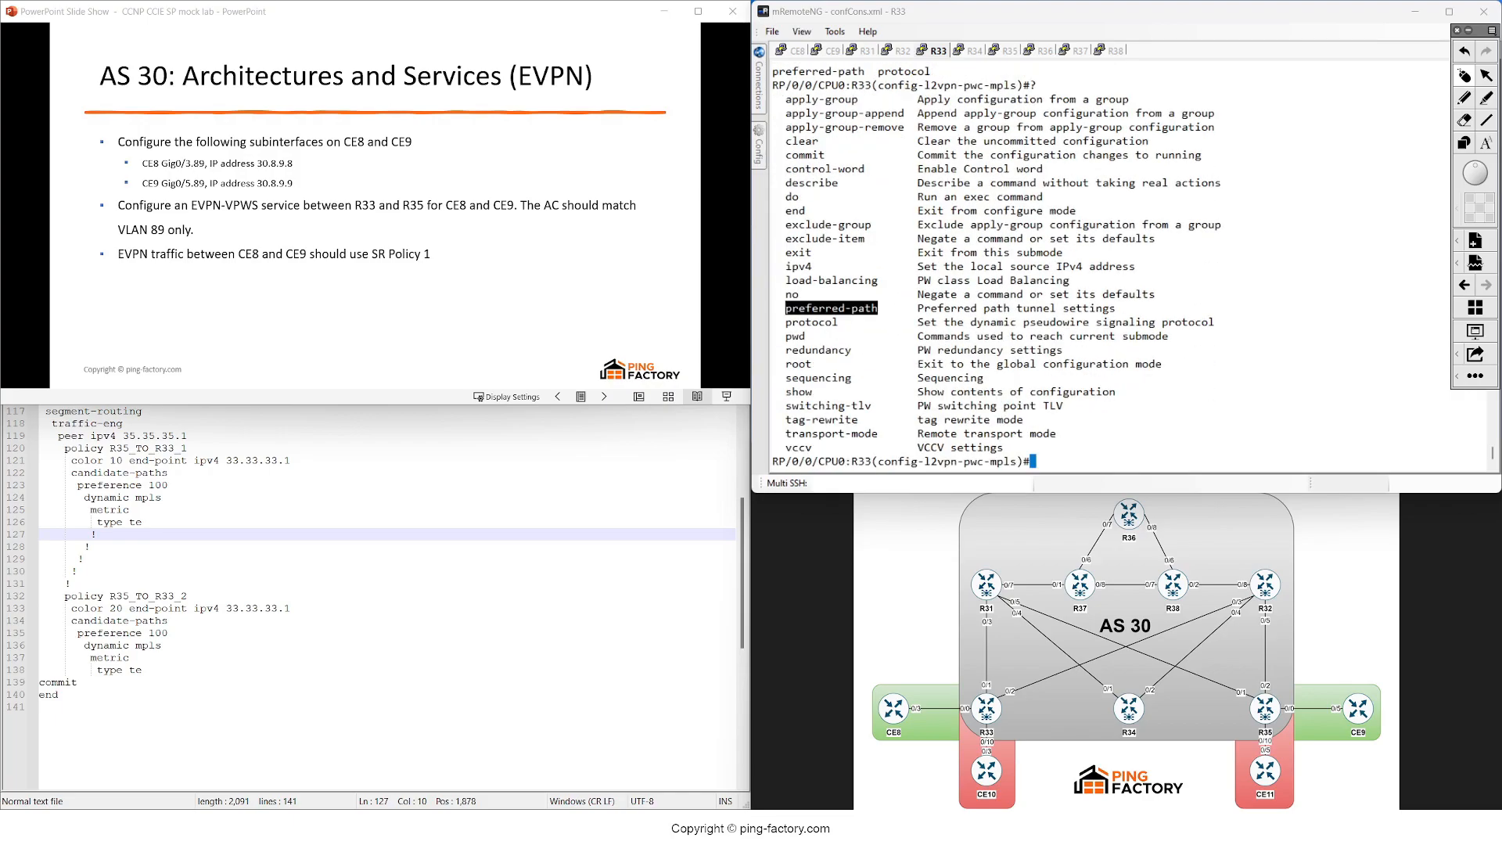
- Set pw-class SR's preferred path to SR-TE policy srte_c_10_ep_35.35.35.1 and show pending config
text(preferred-path sr-te)
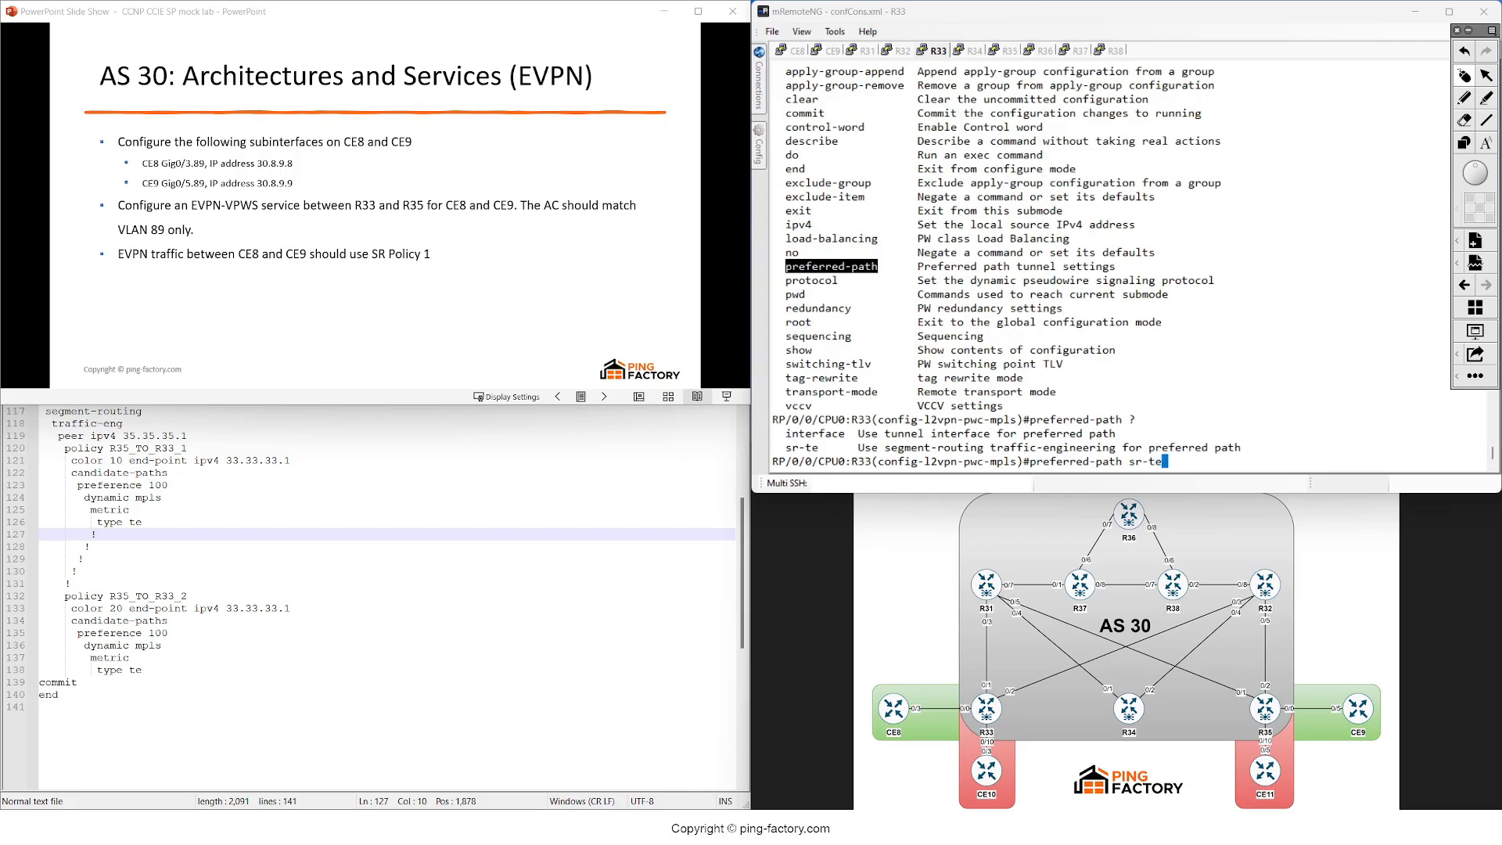
text(policy)
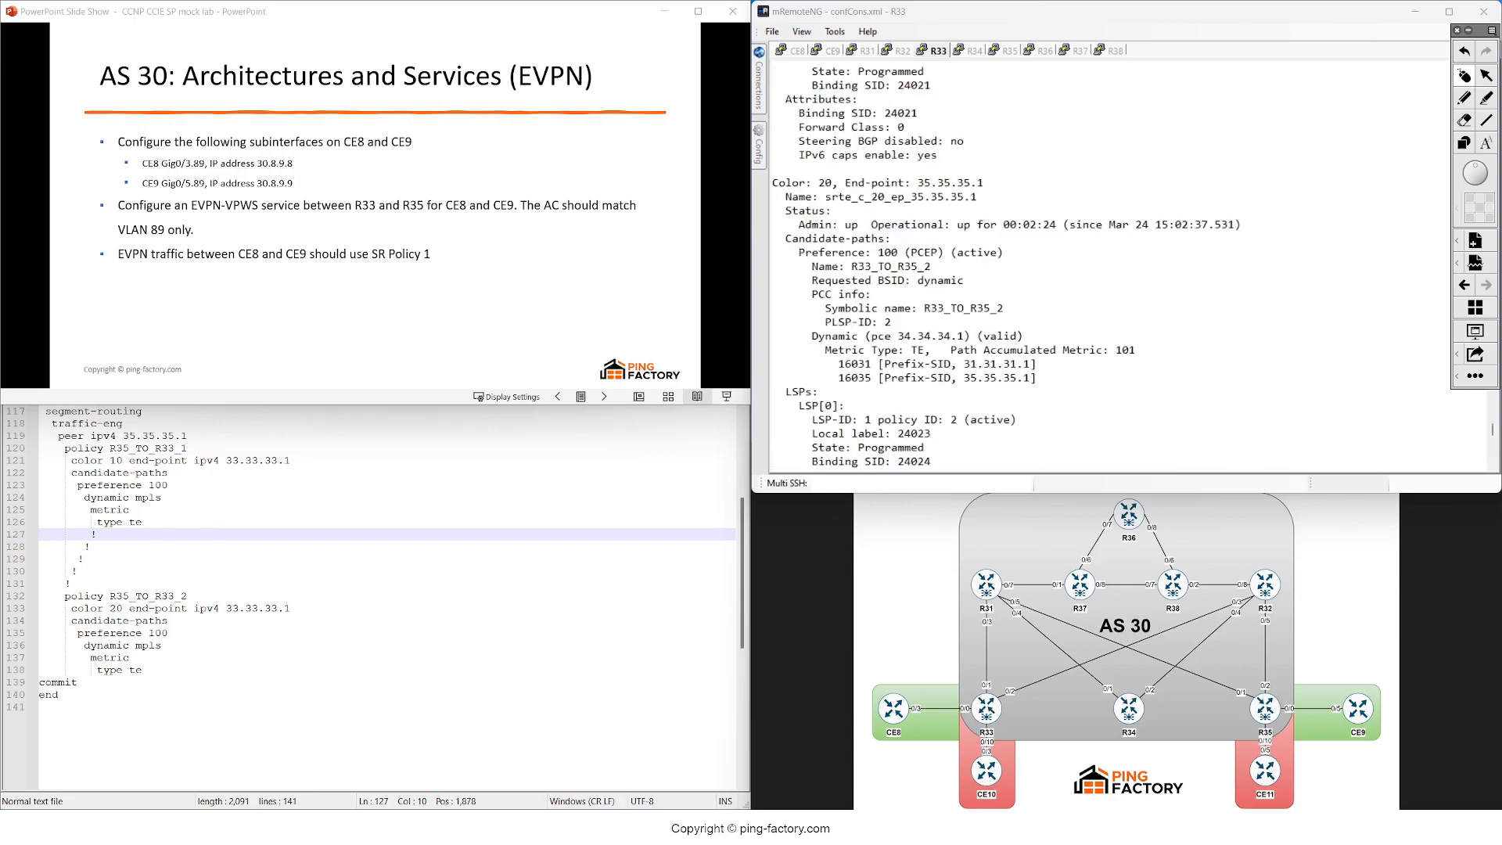
scroll(up, 3)
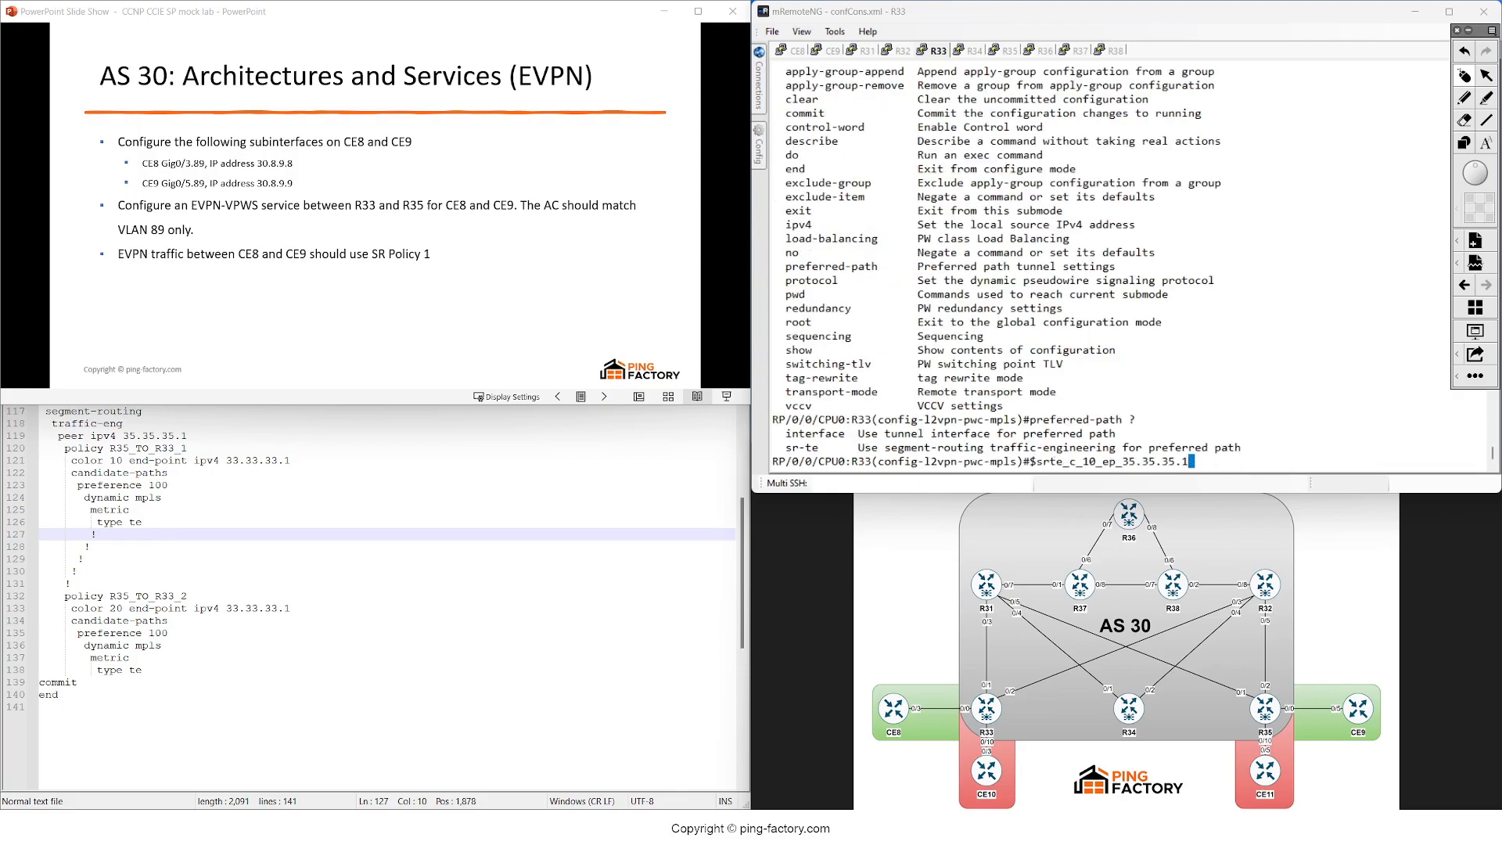
key(Return)
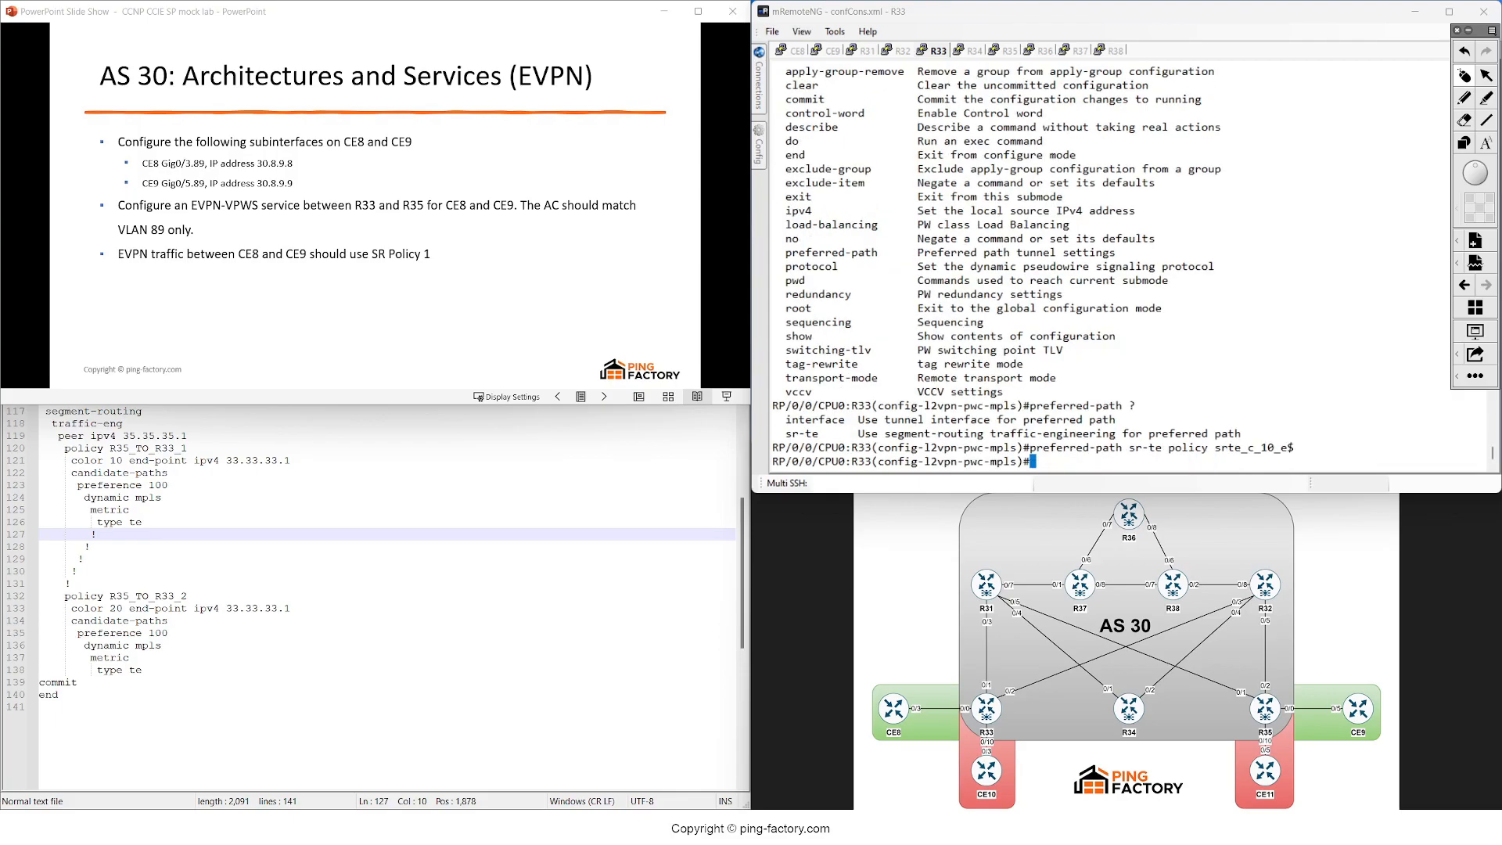
text(sho)
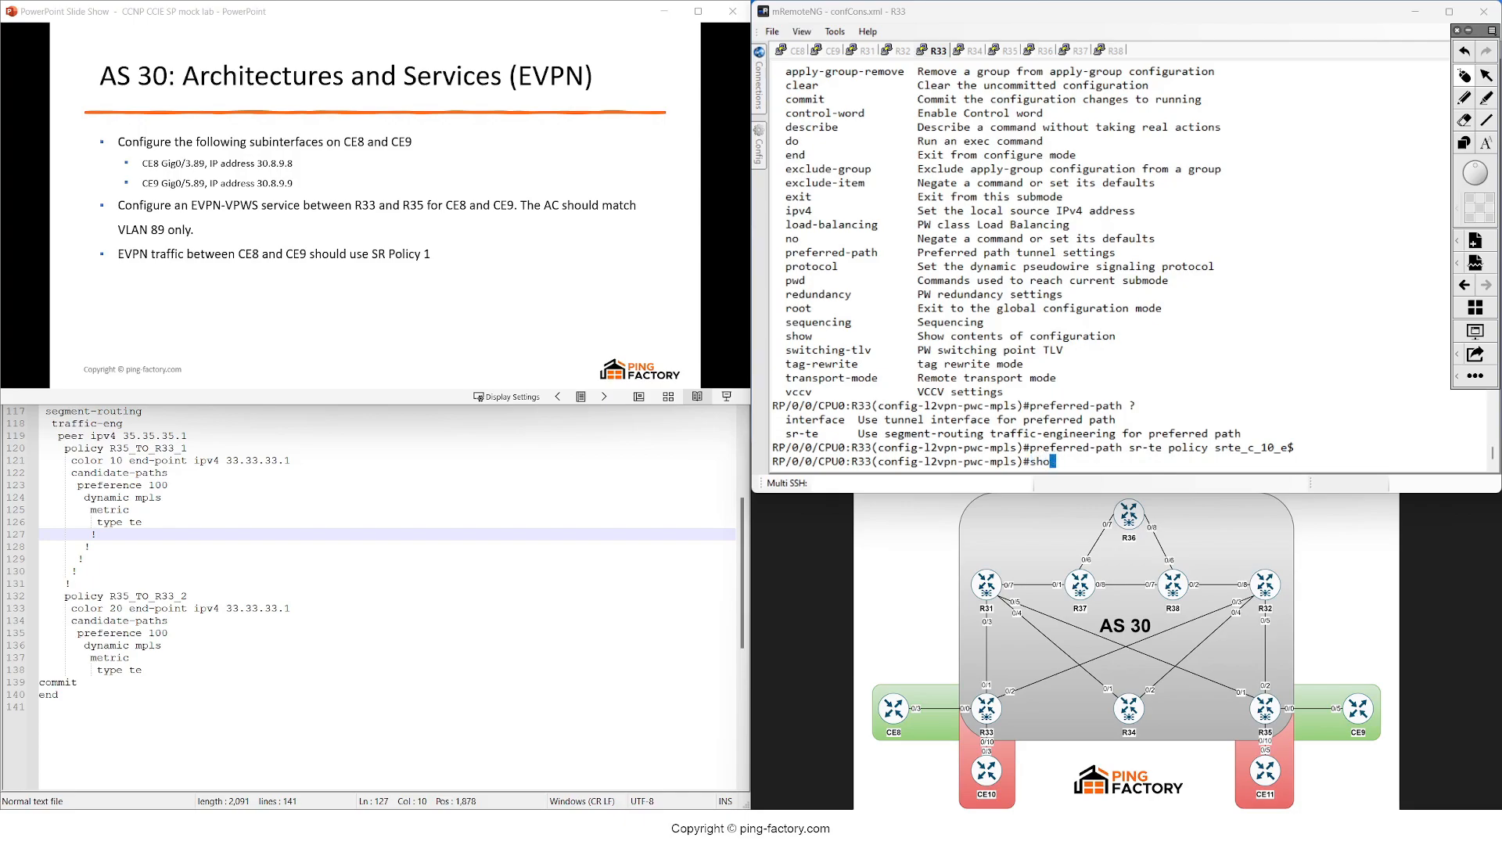
key(Return)
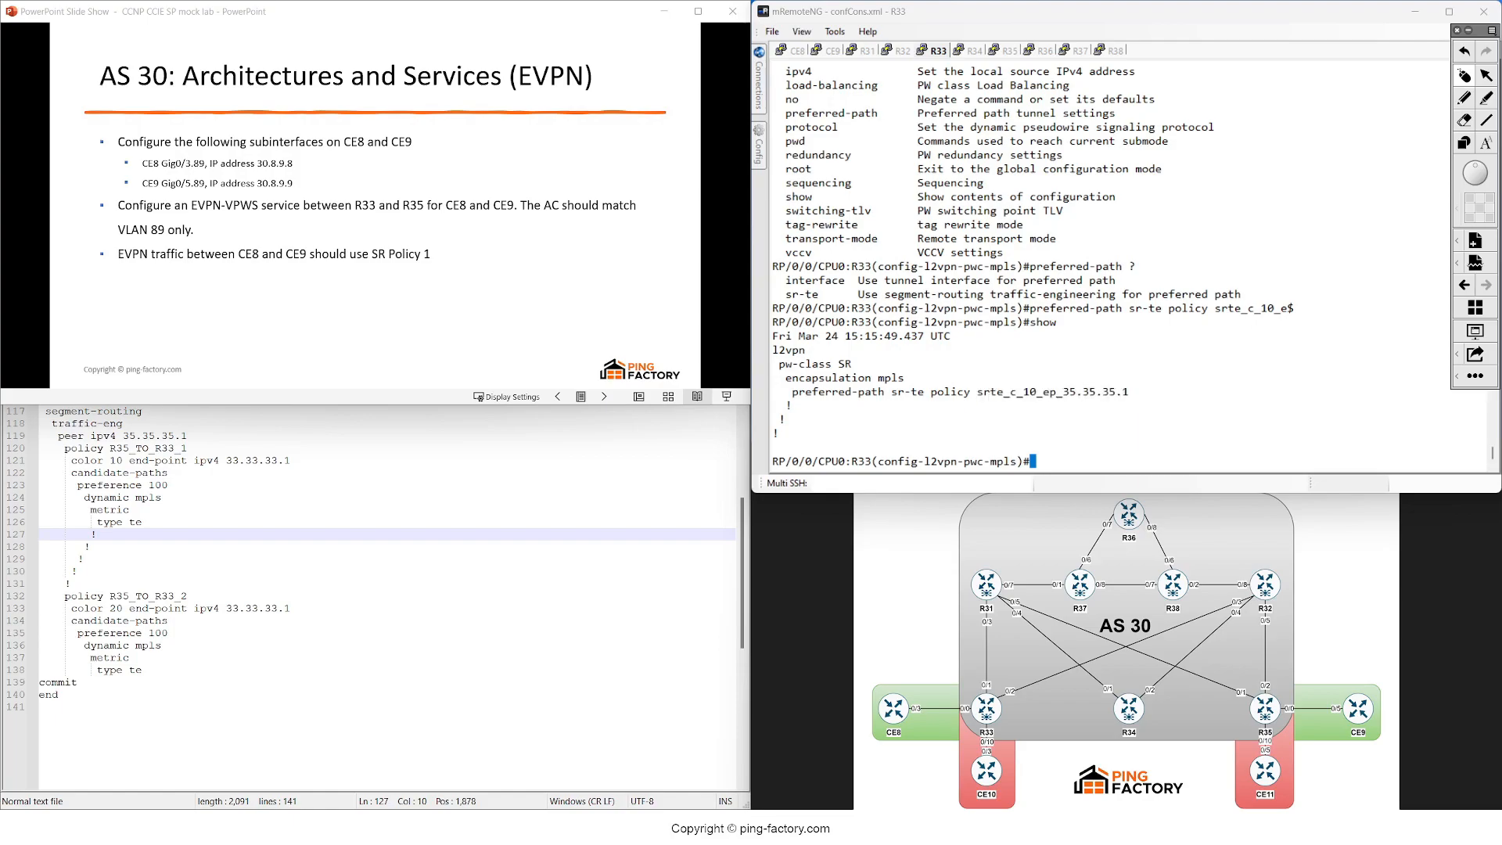
- Create xconnect group TO_R35, p2p 1ST, attached to interface Gig0/0/0/0.89
text(exit)
text(xconnect group TO)
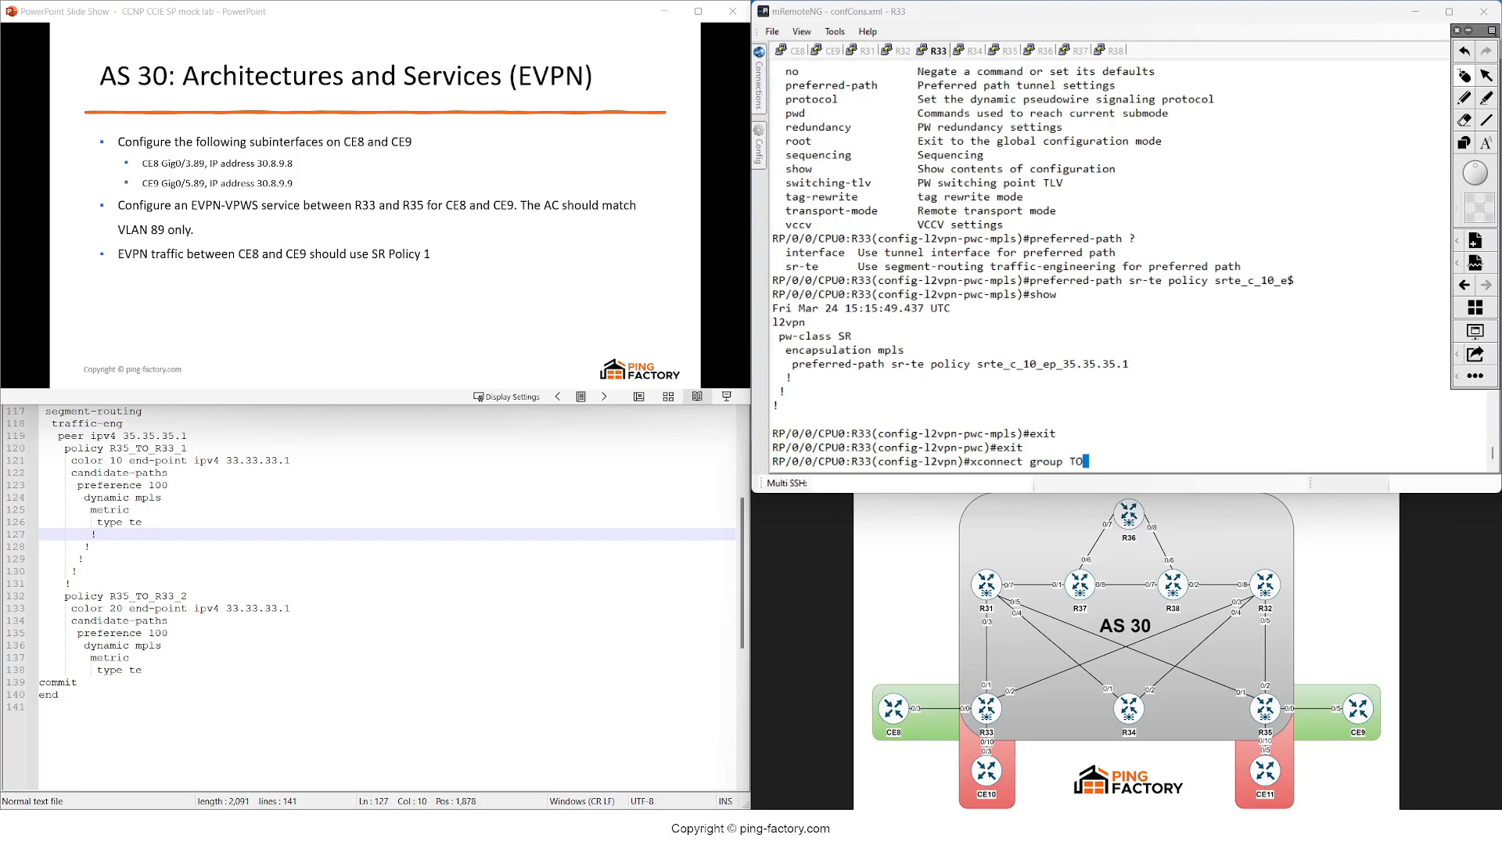
text(_R35)
key(Return)
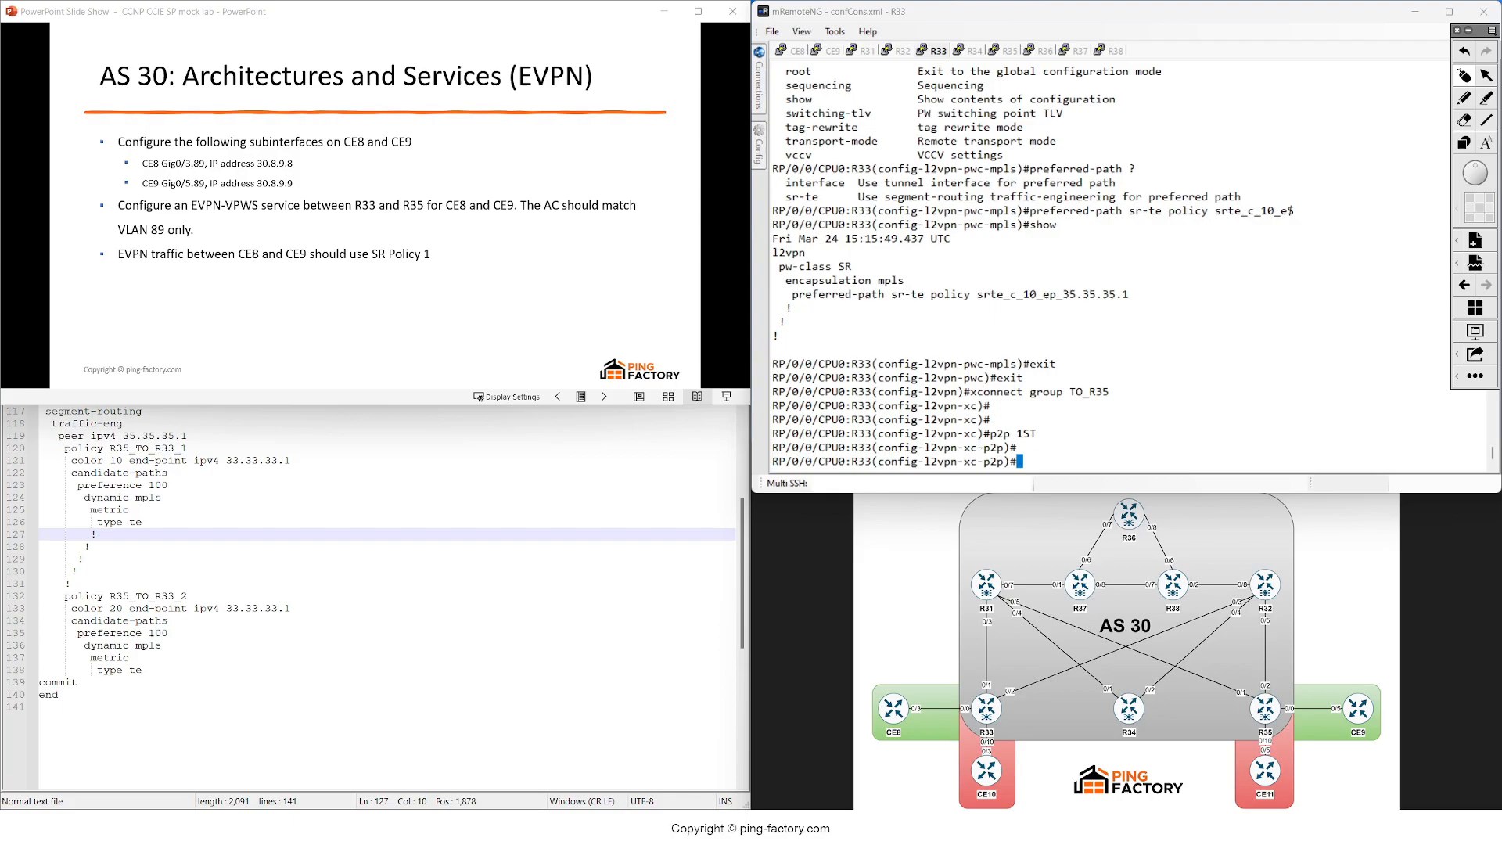
text(interface G)
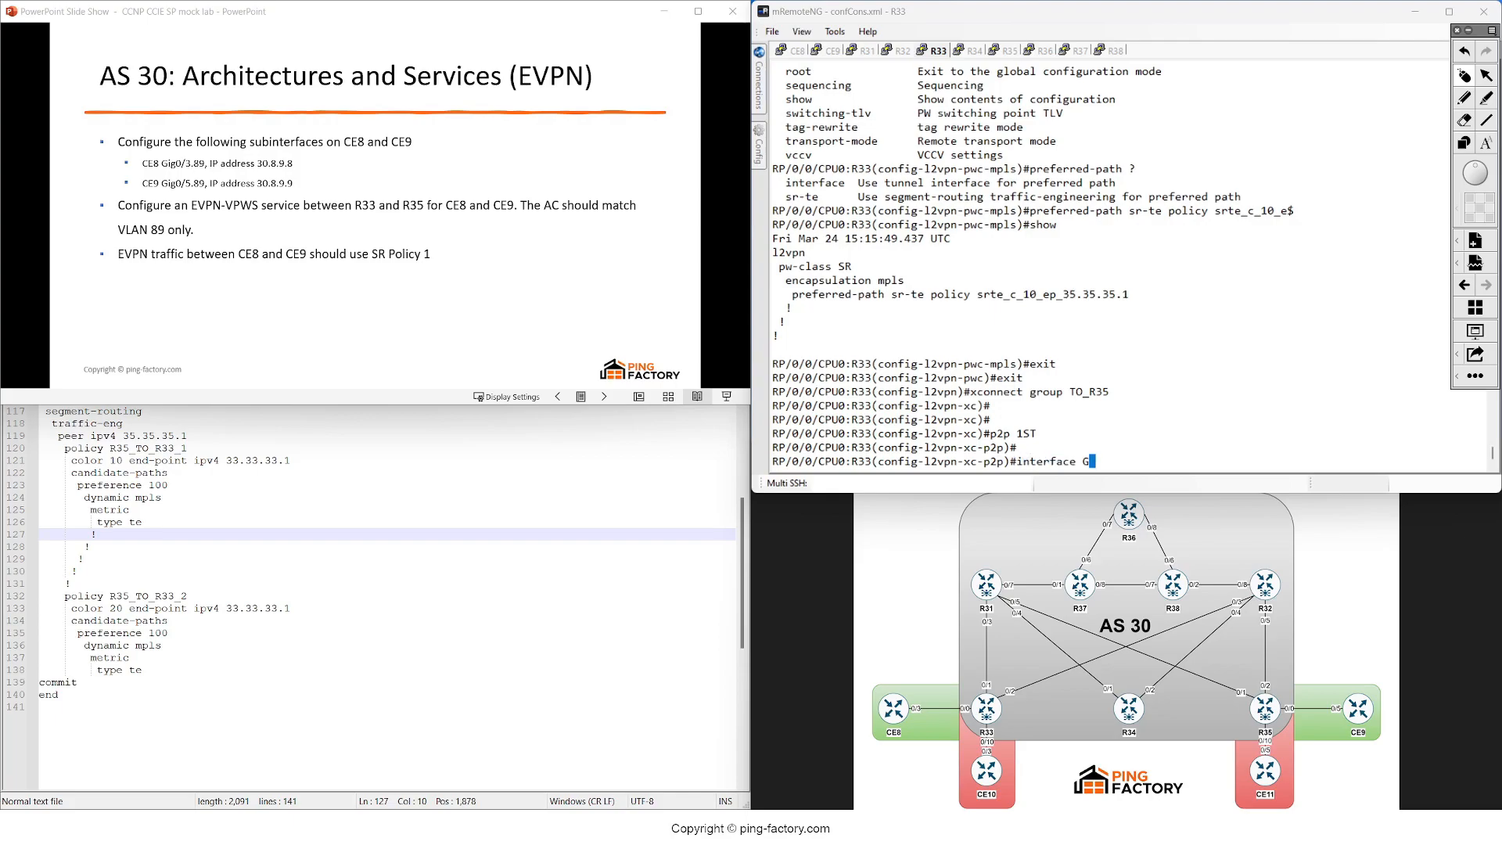
text(ig0)
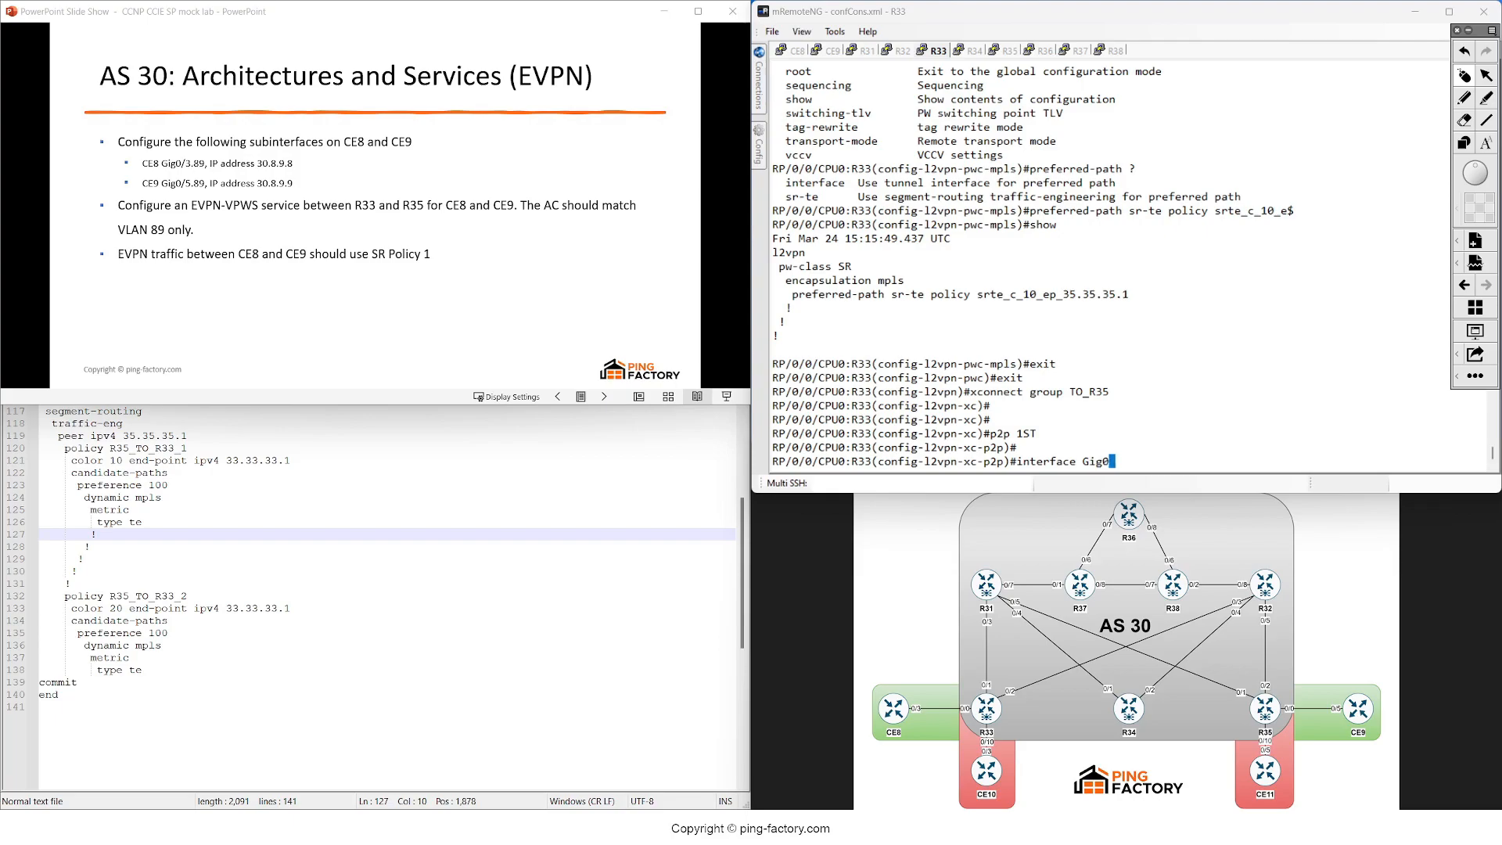
text(/0/0/0.89)
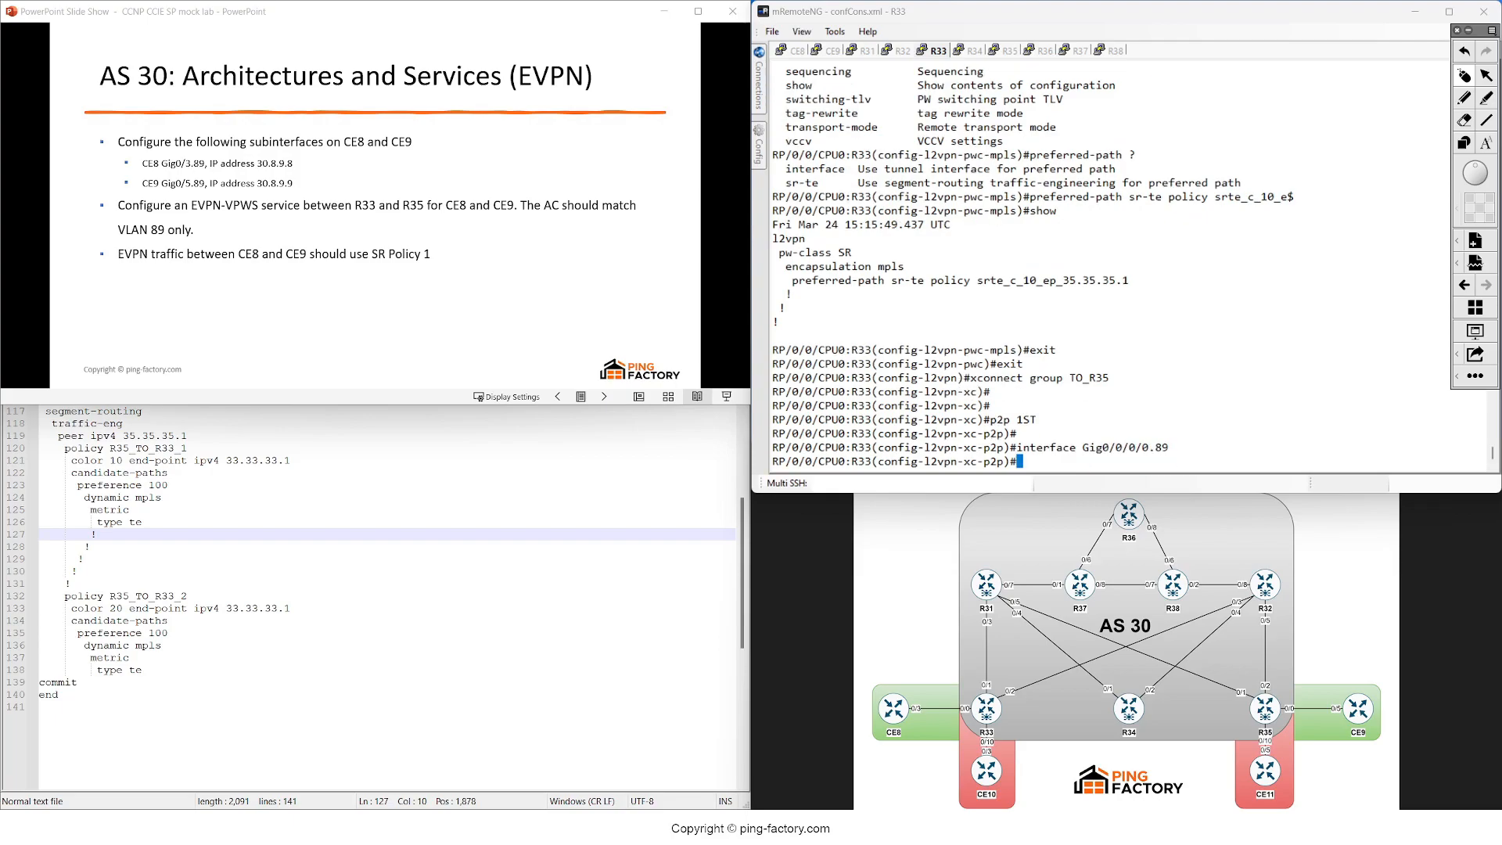
- Add neighbor EVPN EVI 1 target 35 source 33 with pw-class SR, then return to root
text(neighbor e)
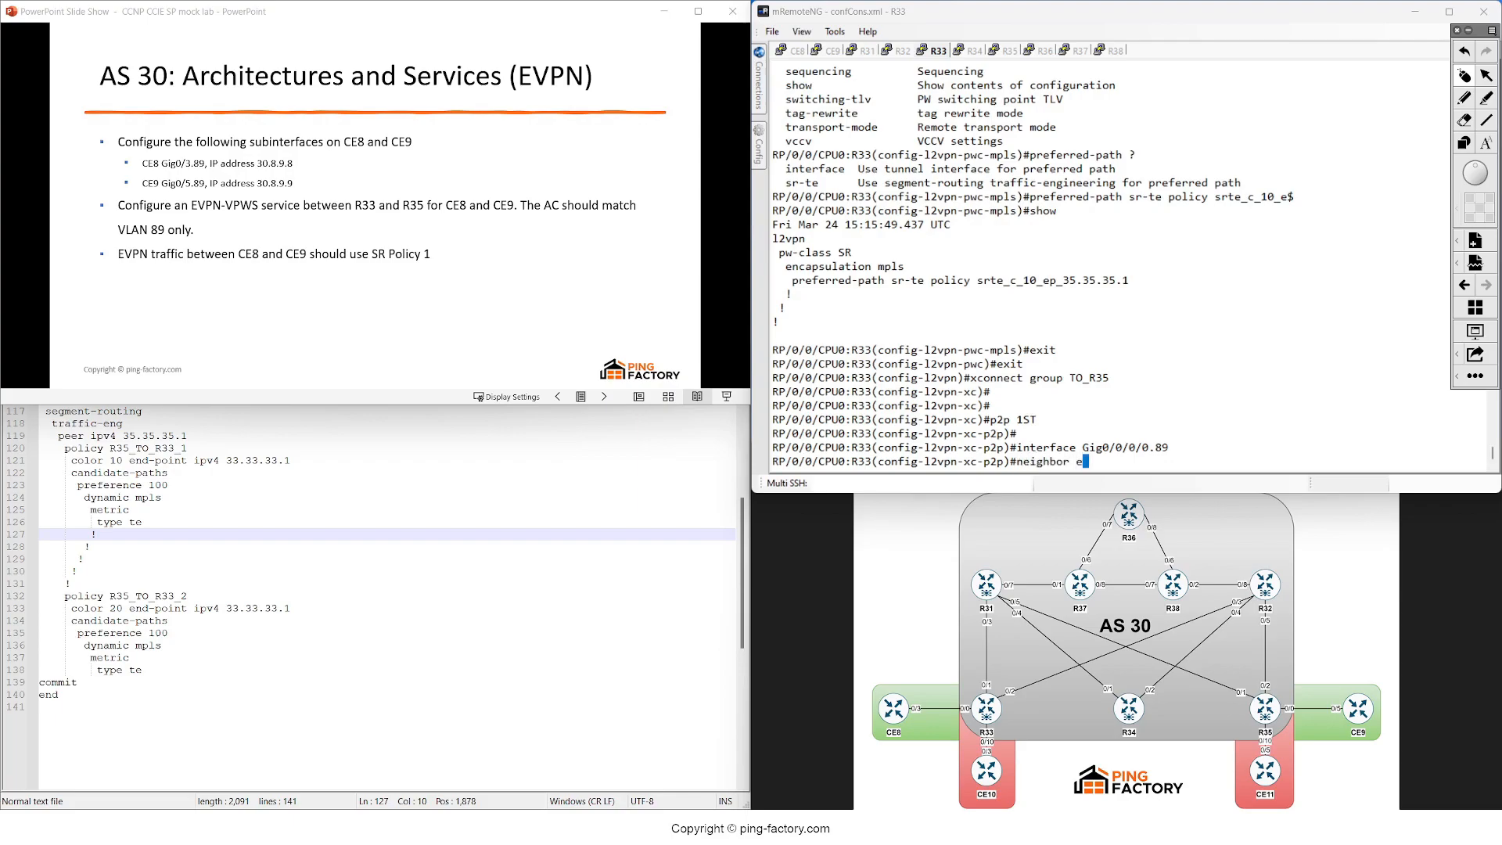
text(vpn evi 1)
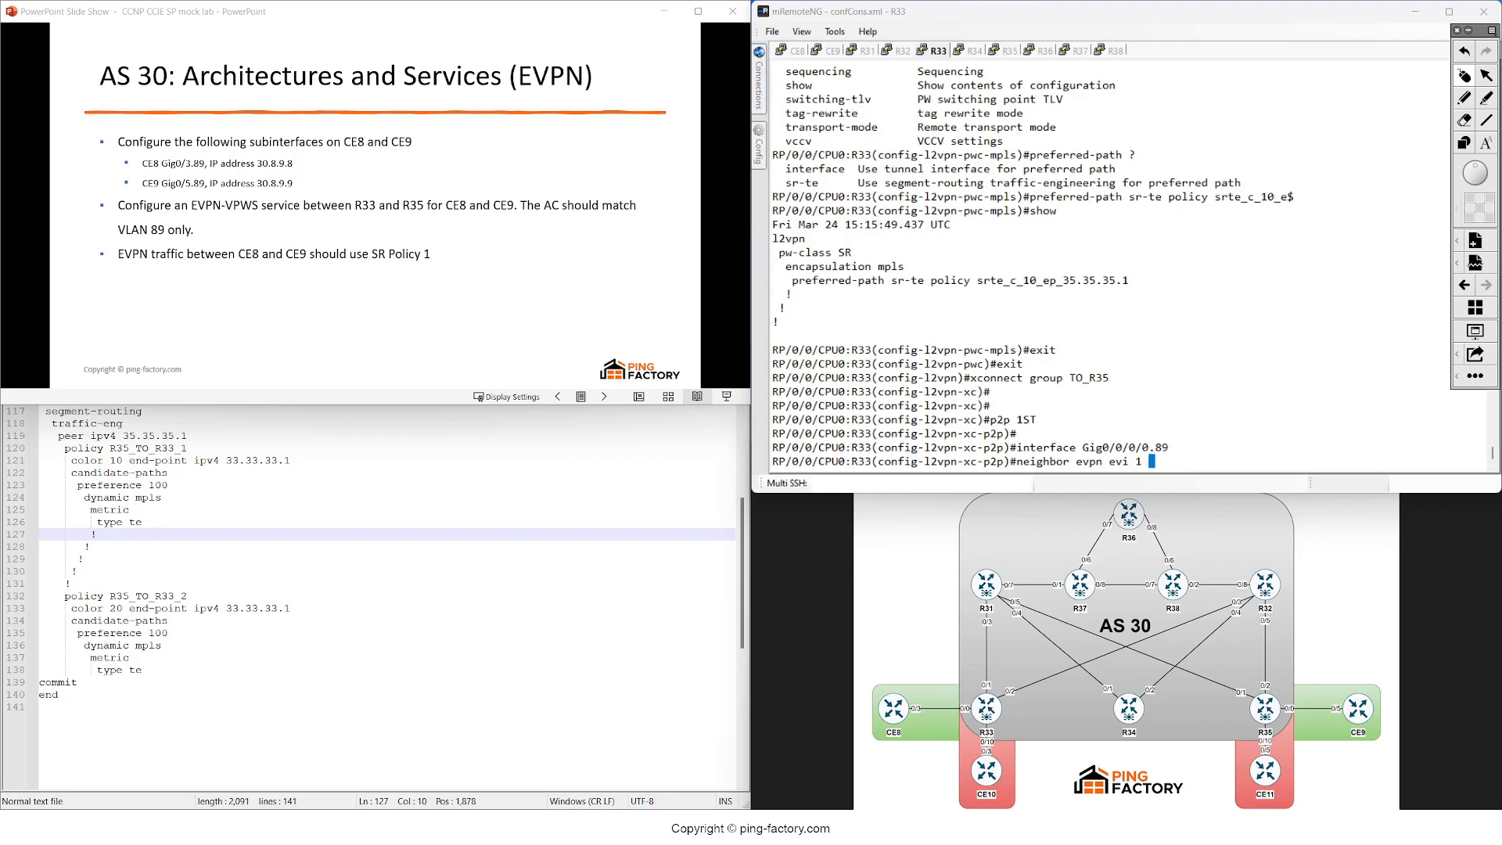
text(target 35 source)
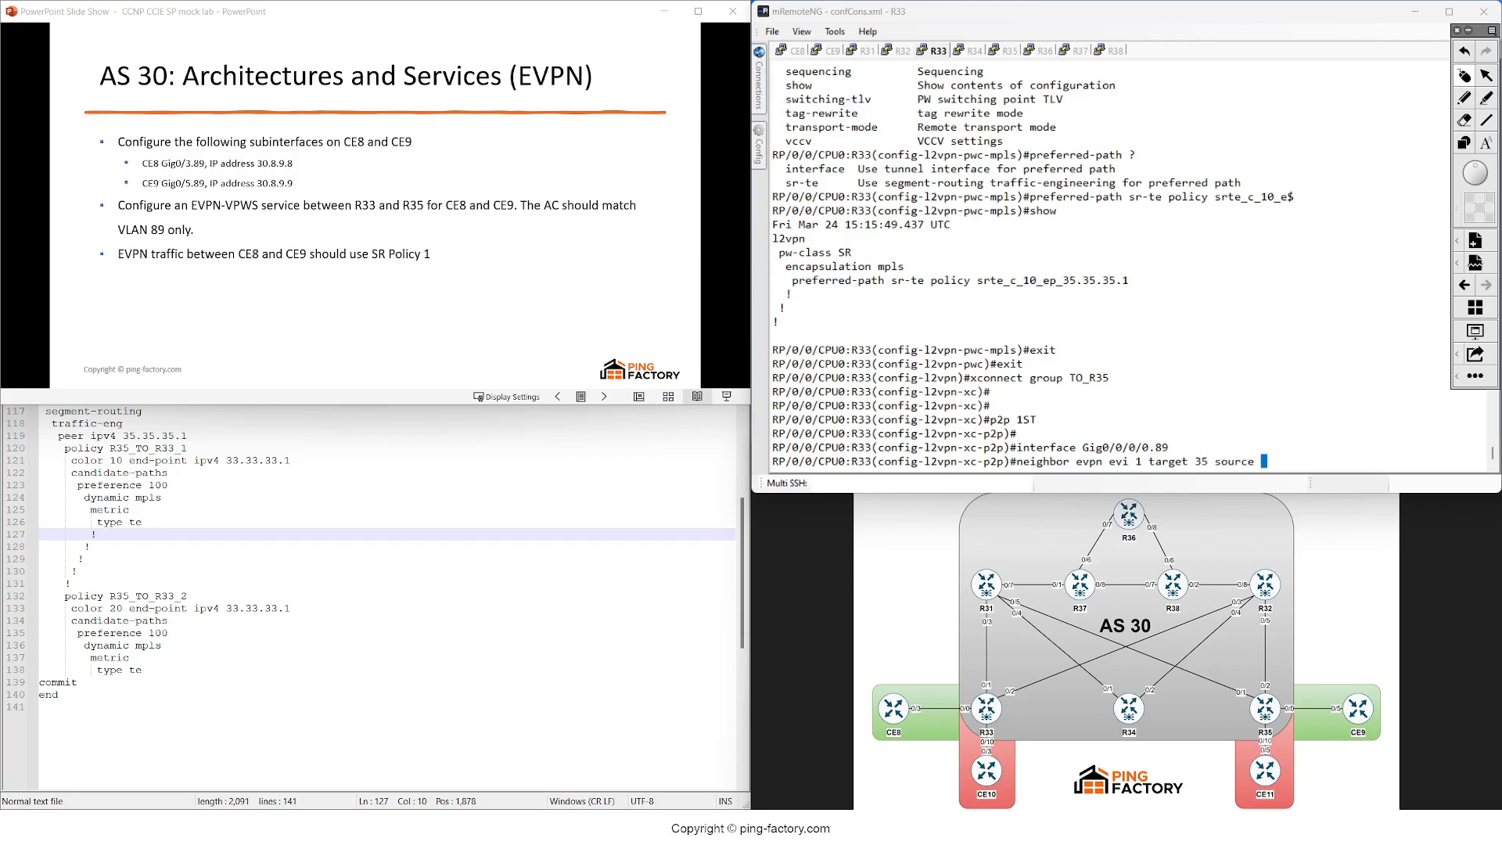
text(33)
text(pw-class SR)
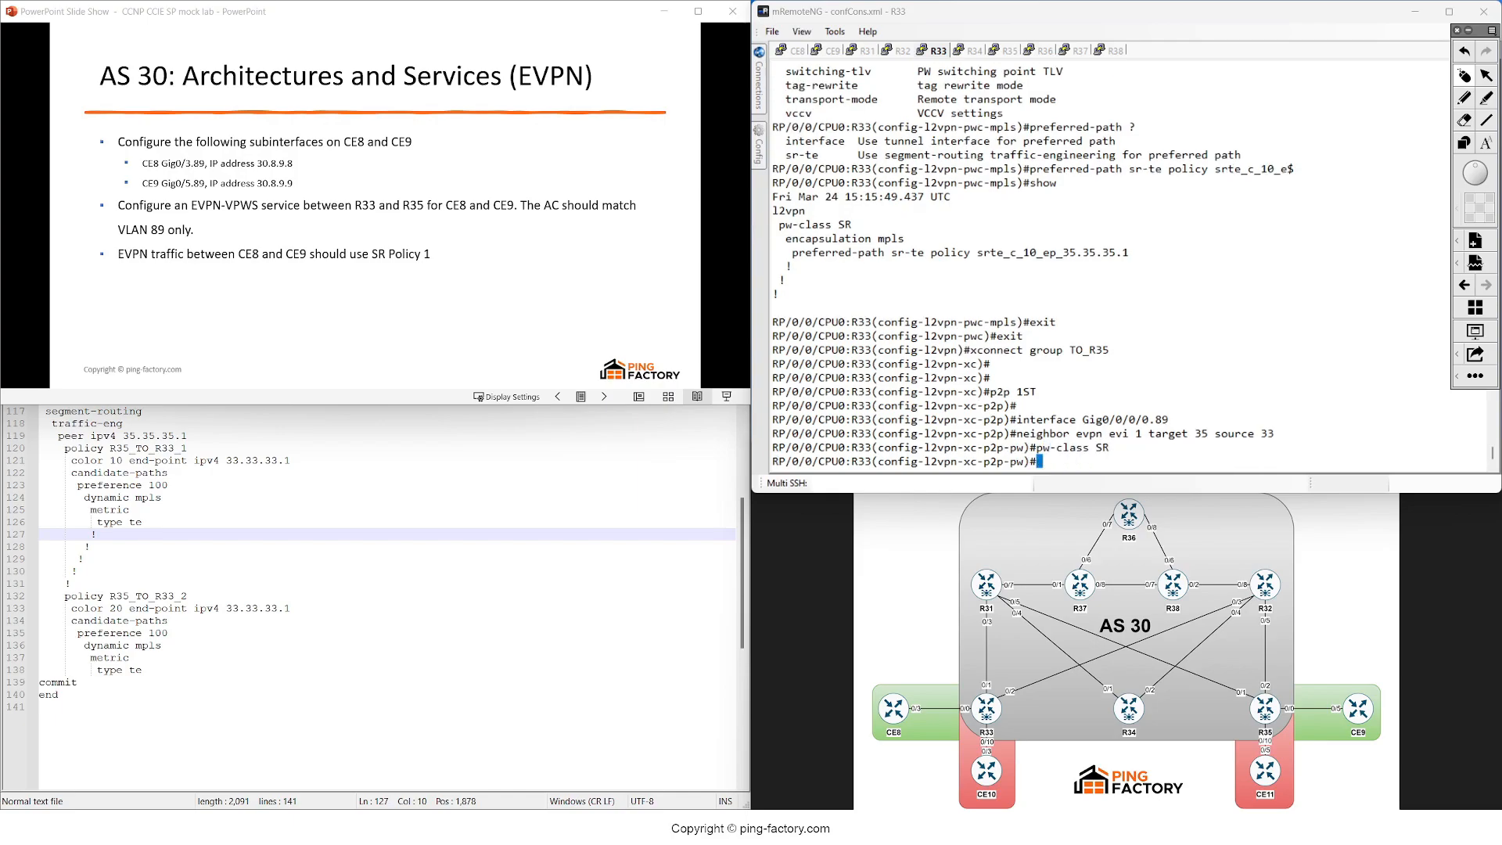
text(root)
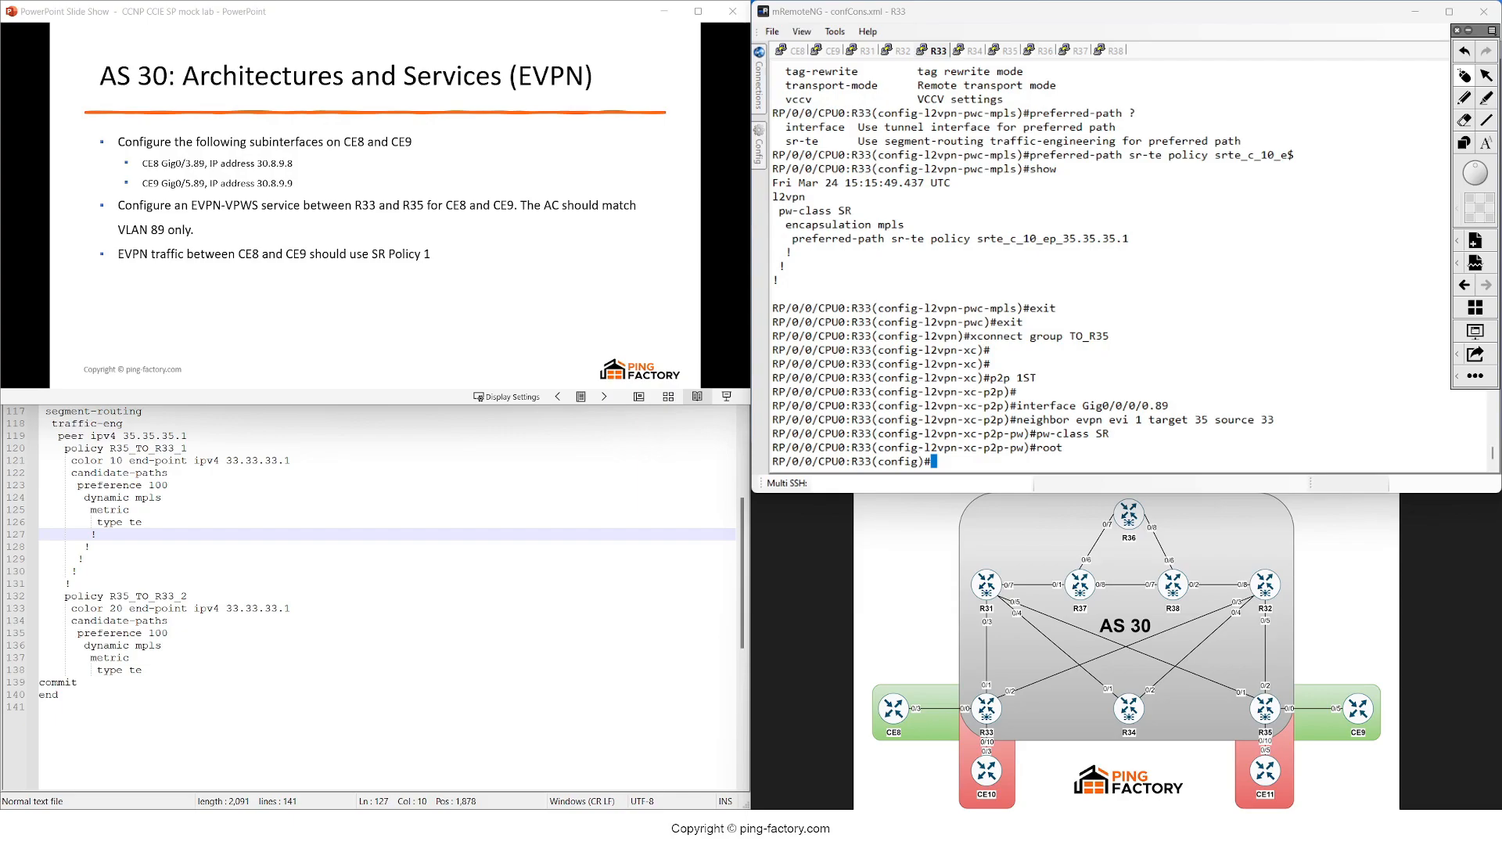
- Add BGP 30 L2VPN EVPN neighbor 35.35.35.1 via Loopback1 and commit on R33
double_click(1121, 419)
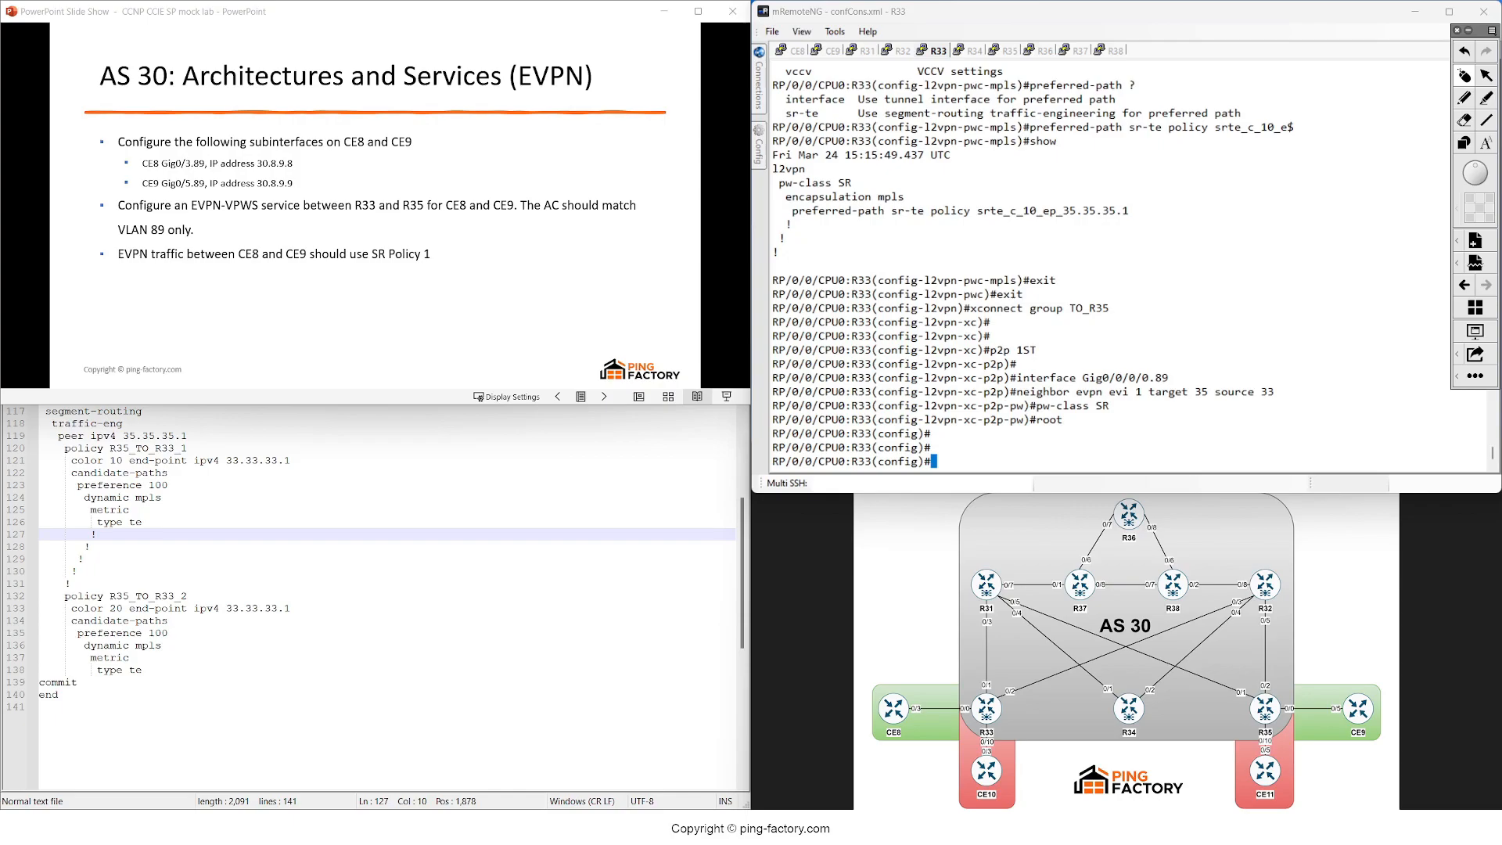
text(router bgp 30)
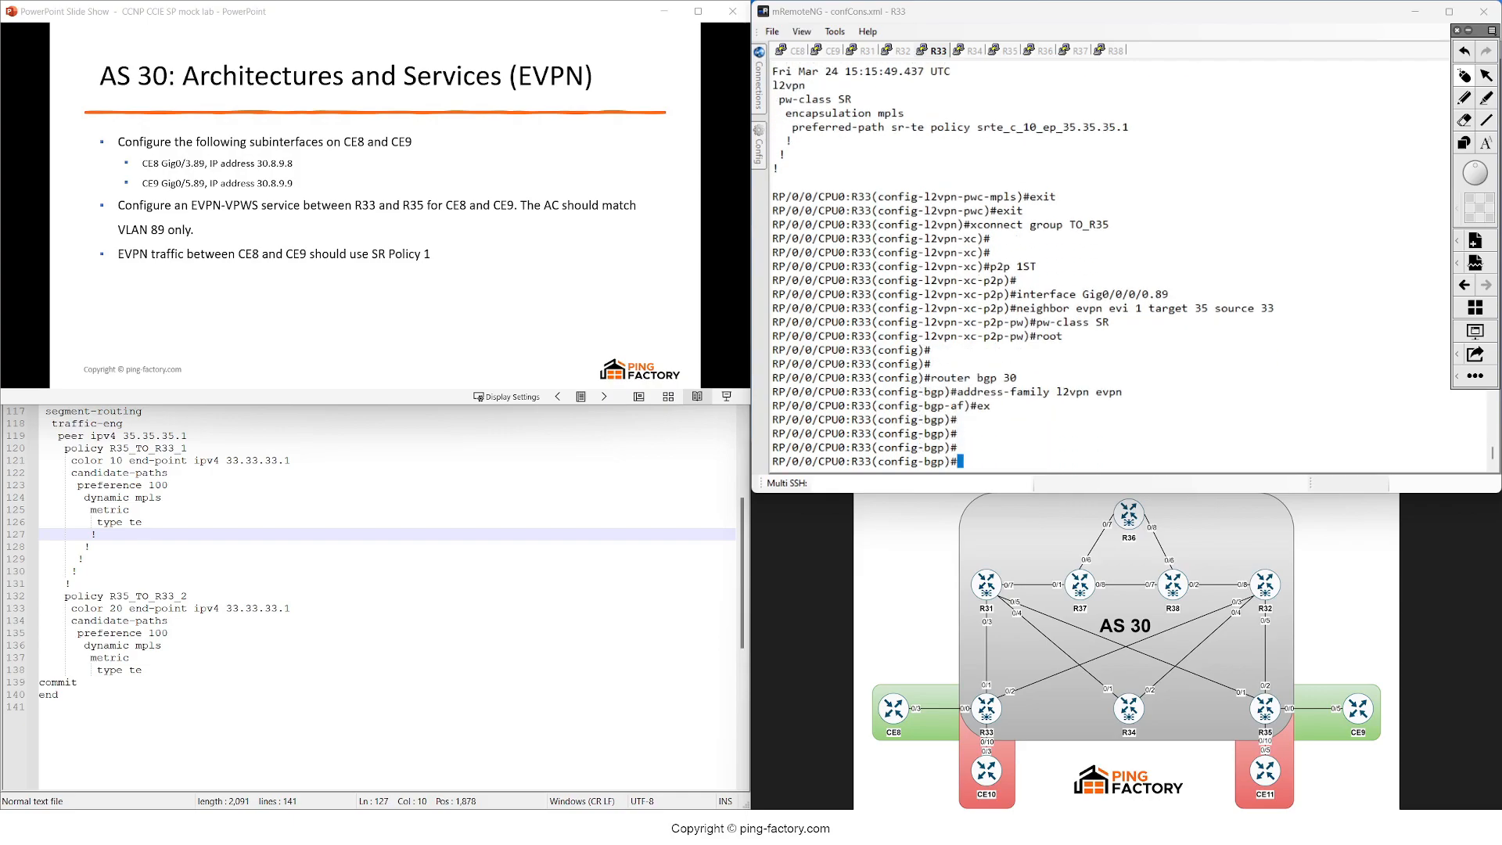
text(neighbor 35.35.)
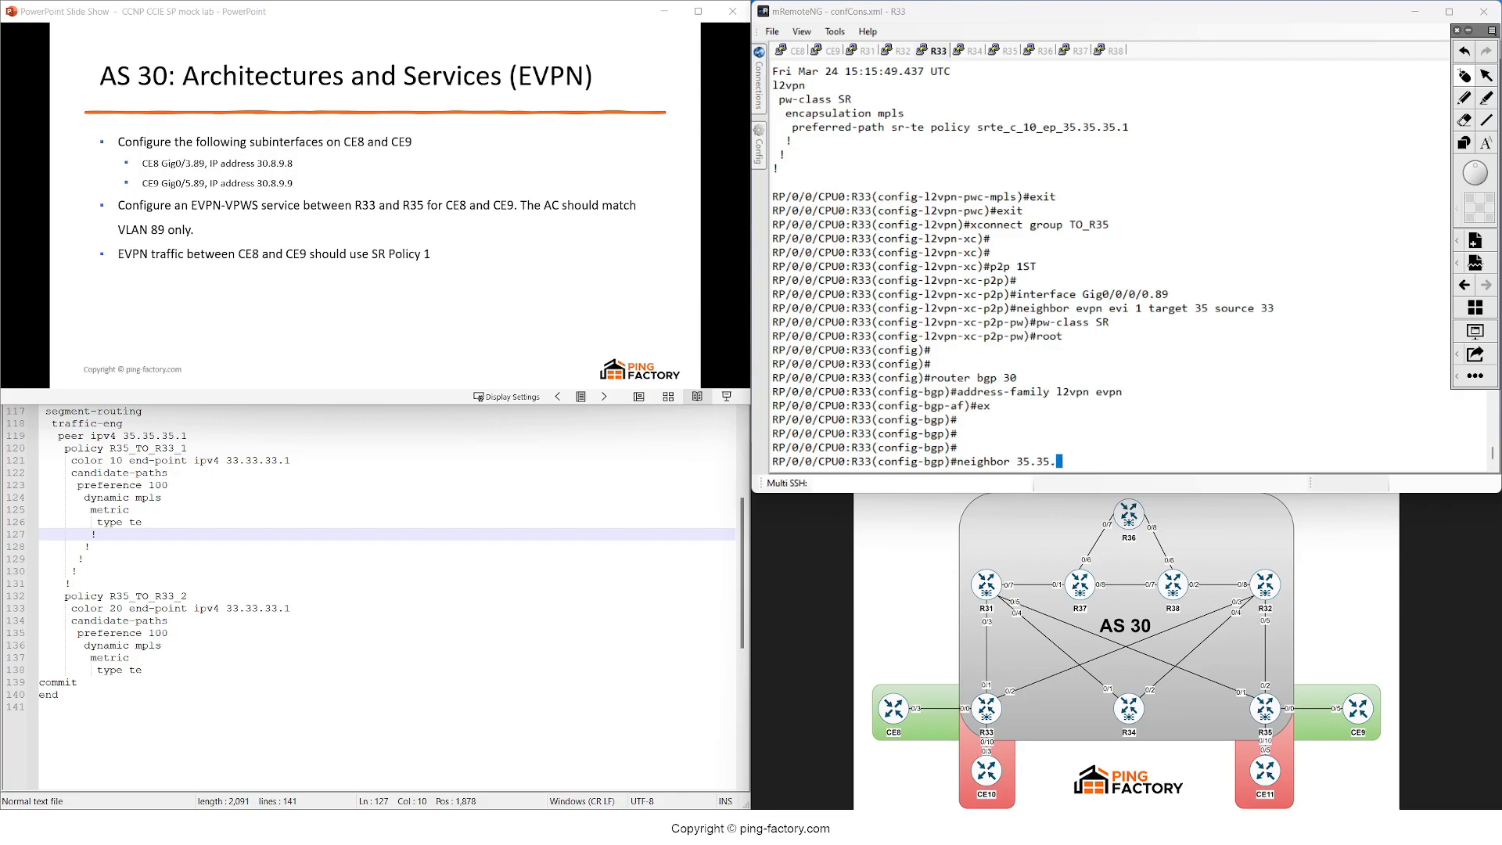
text(remote-as)
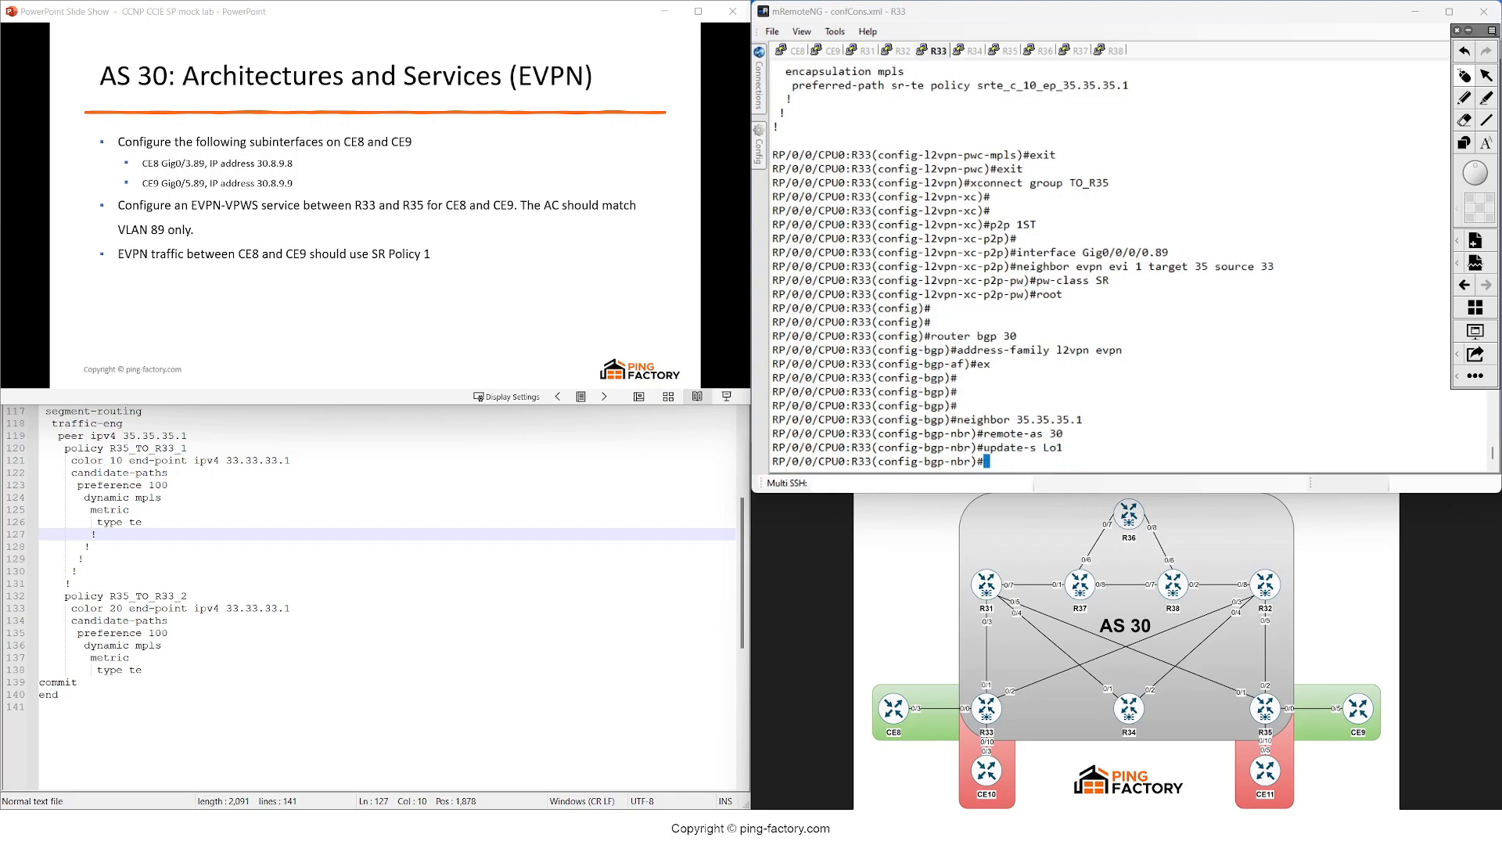
text(address-family l2)
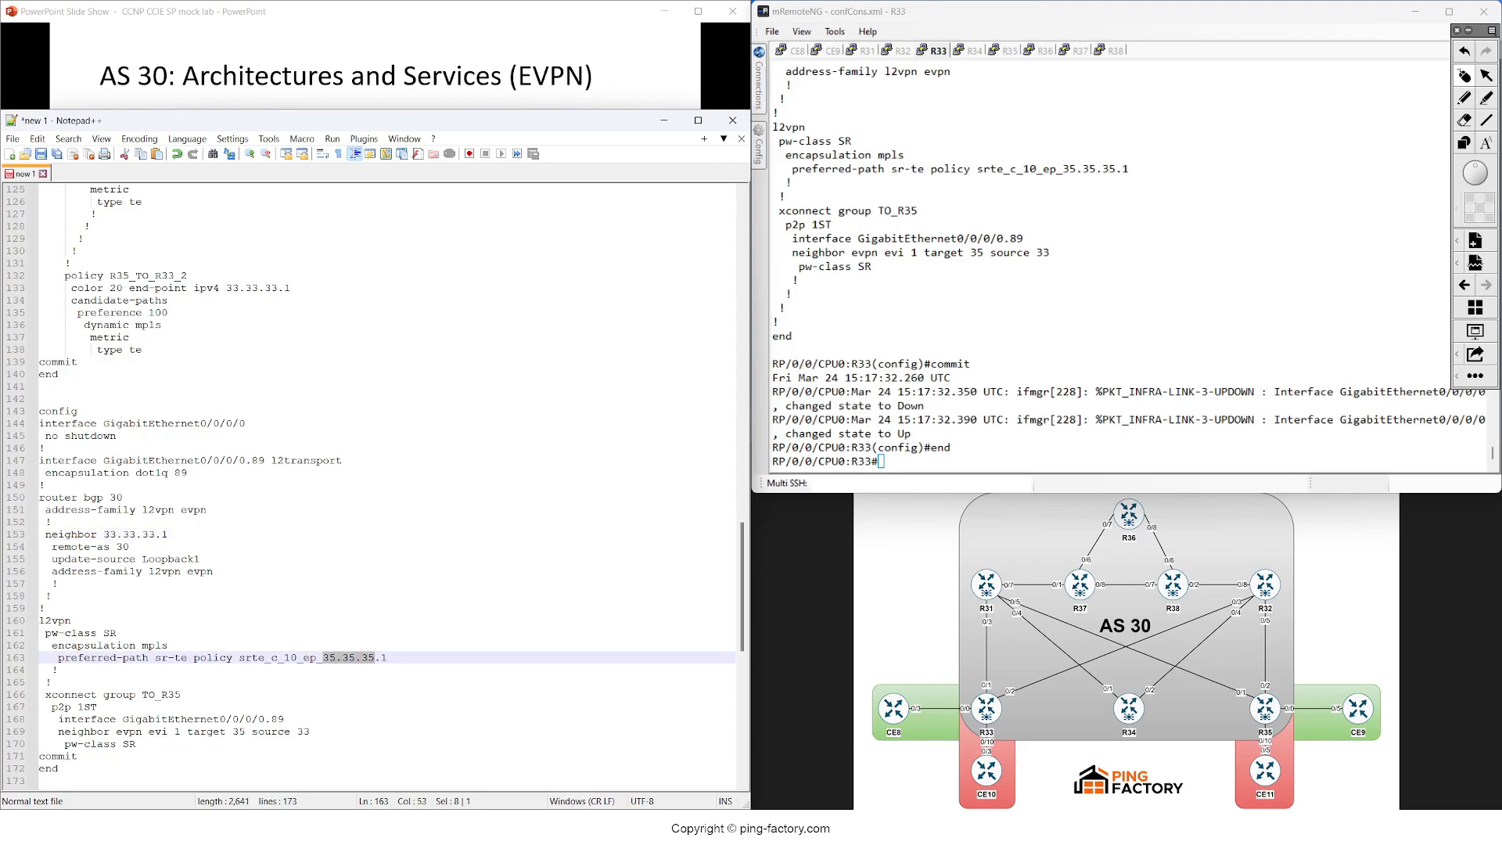
- Adapt the notes to 33.33.33.1, TO_R33, target 33 source 35, apply on R35, return to R33
text(33.33.33.1)
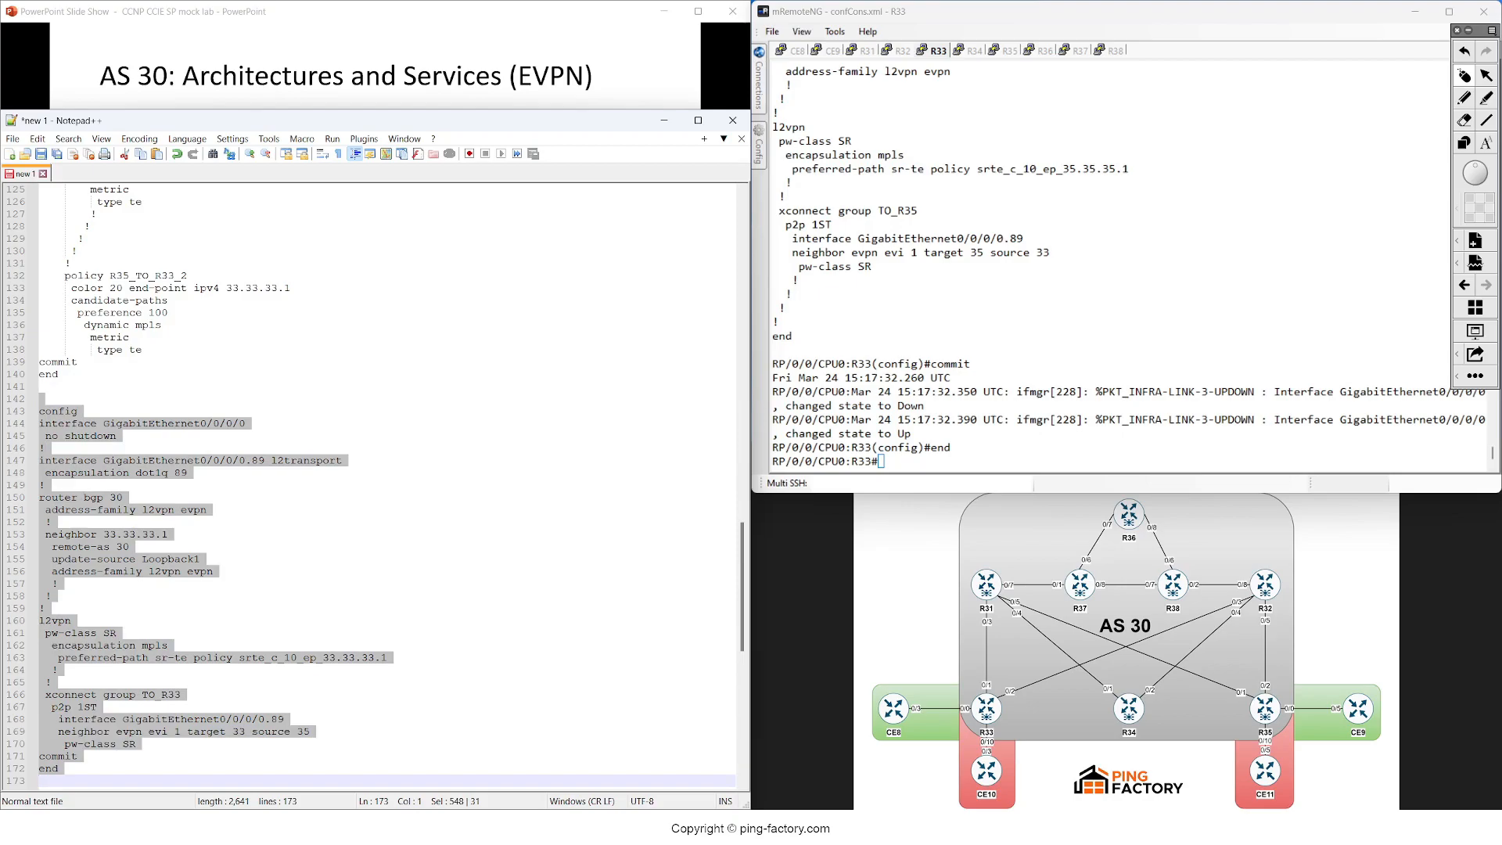
click(1003, 50)
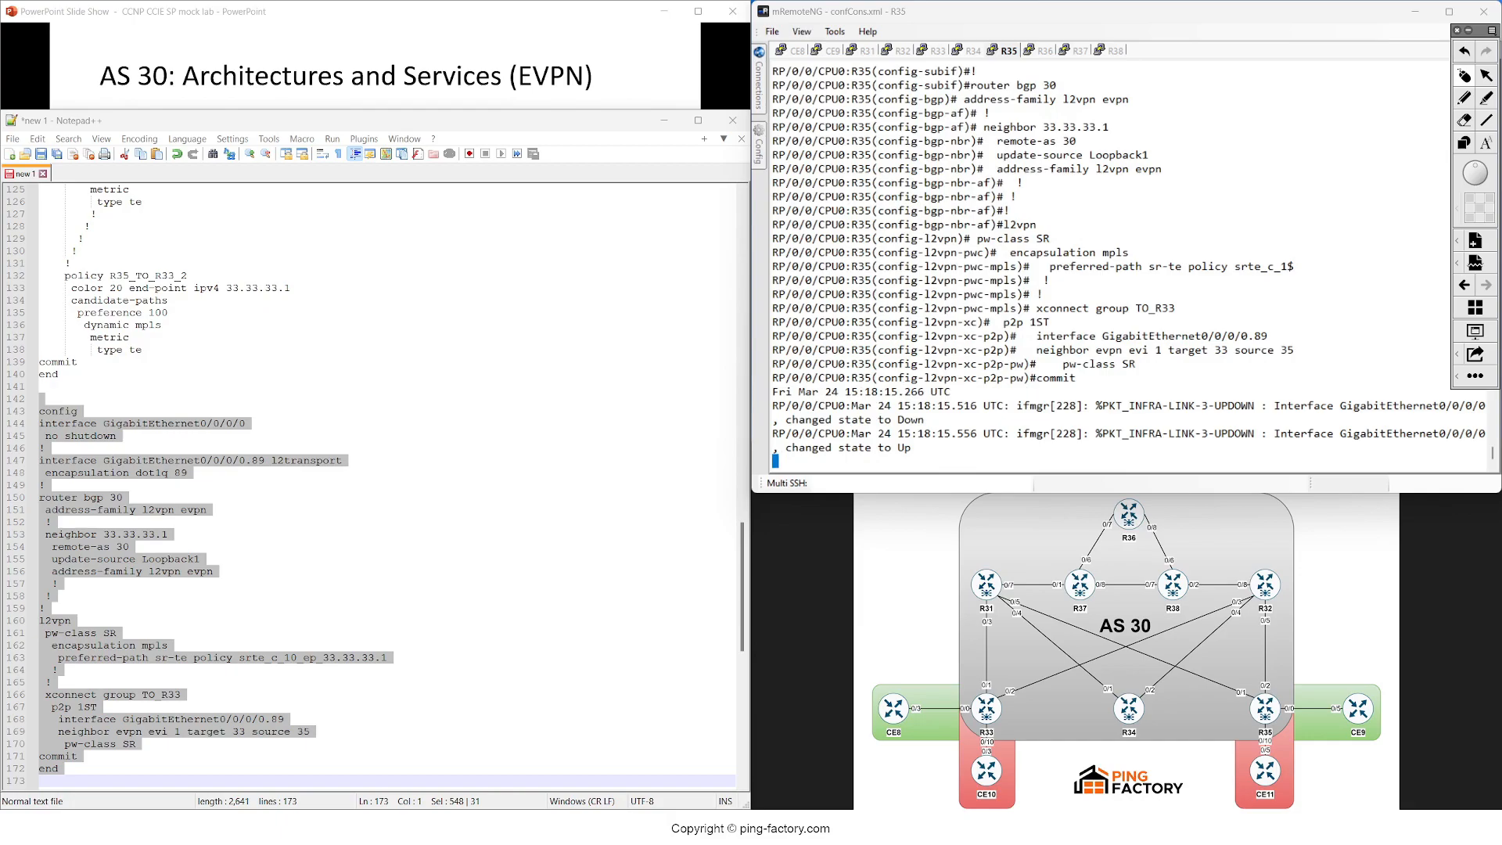
click(936, 50)
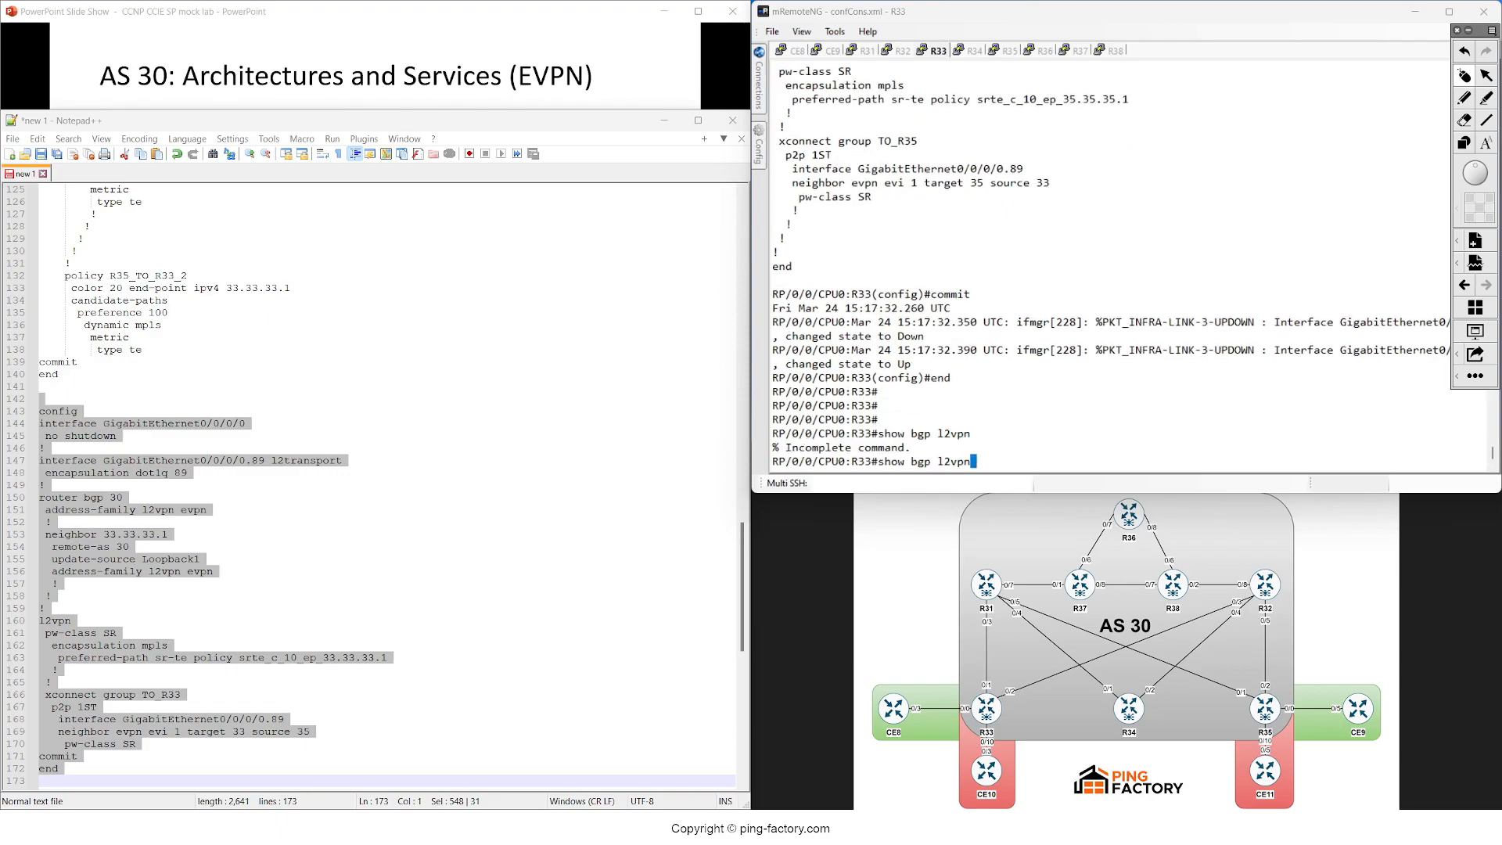
- On R33, list the EVPN table and show detail for the local route under RD 33.33.33.1:1
text( evpn)
key(Return)
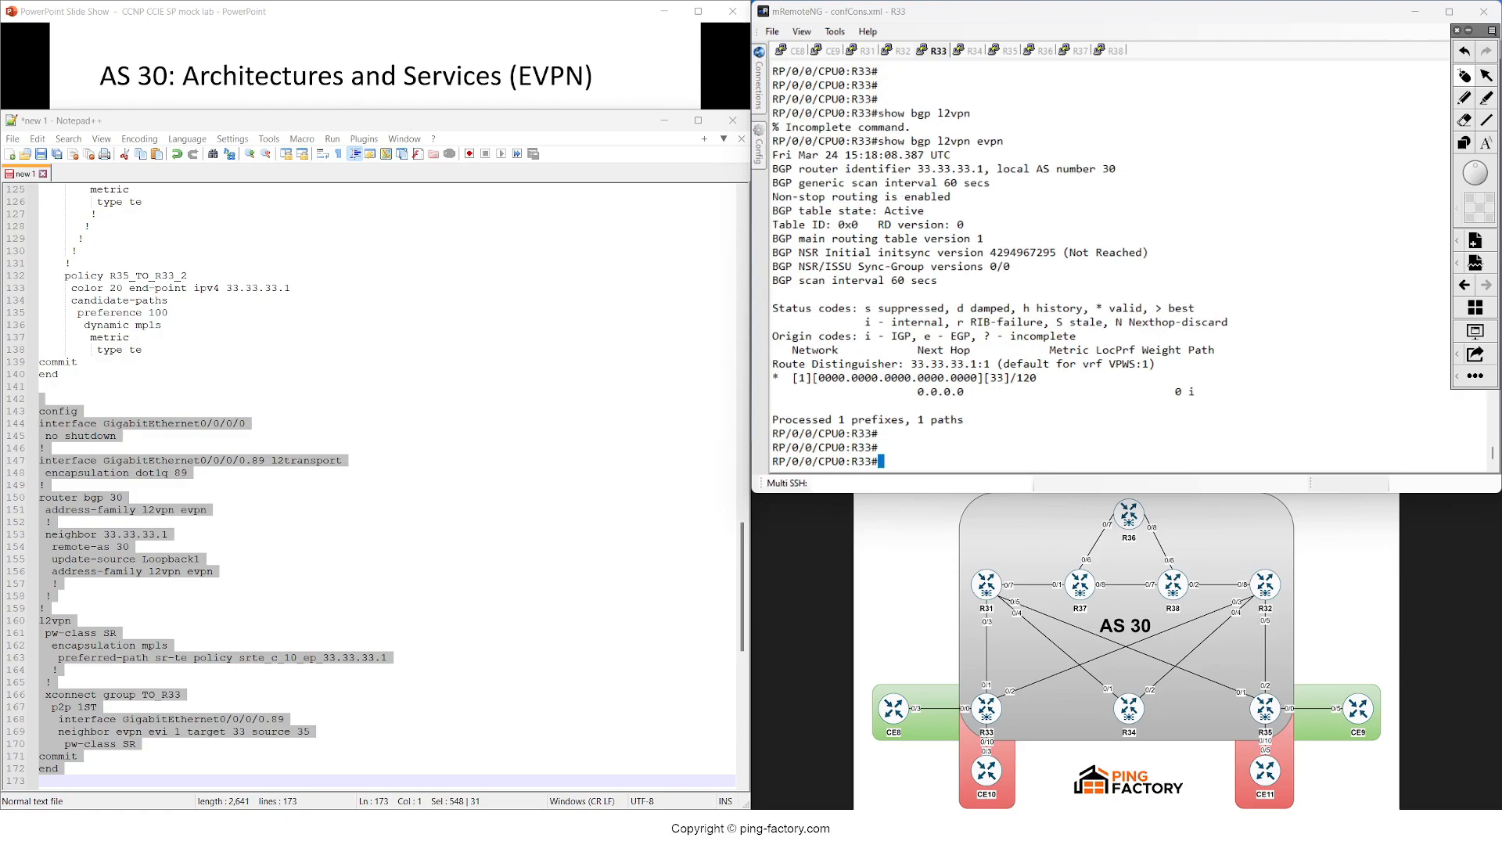
text(show bgp l2vpn evpn rd)
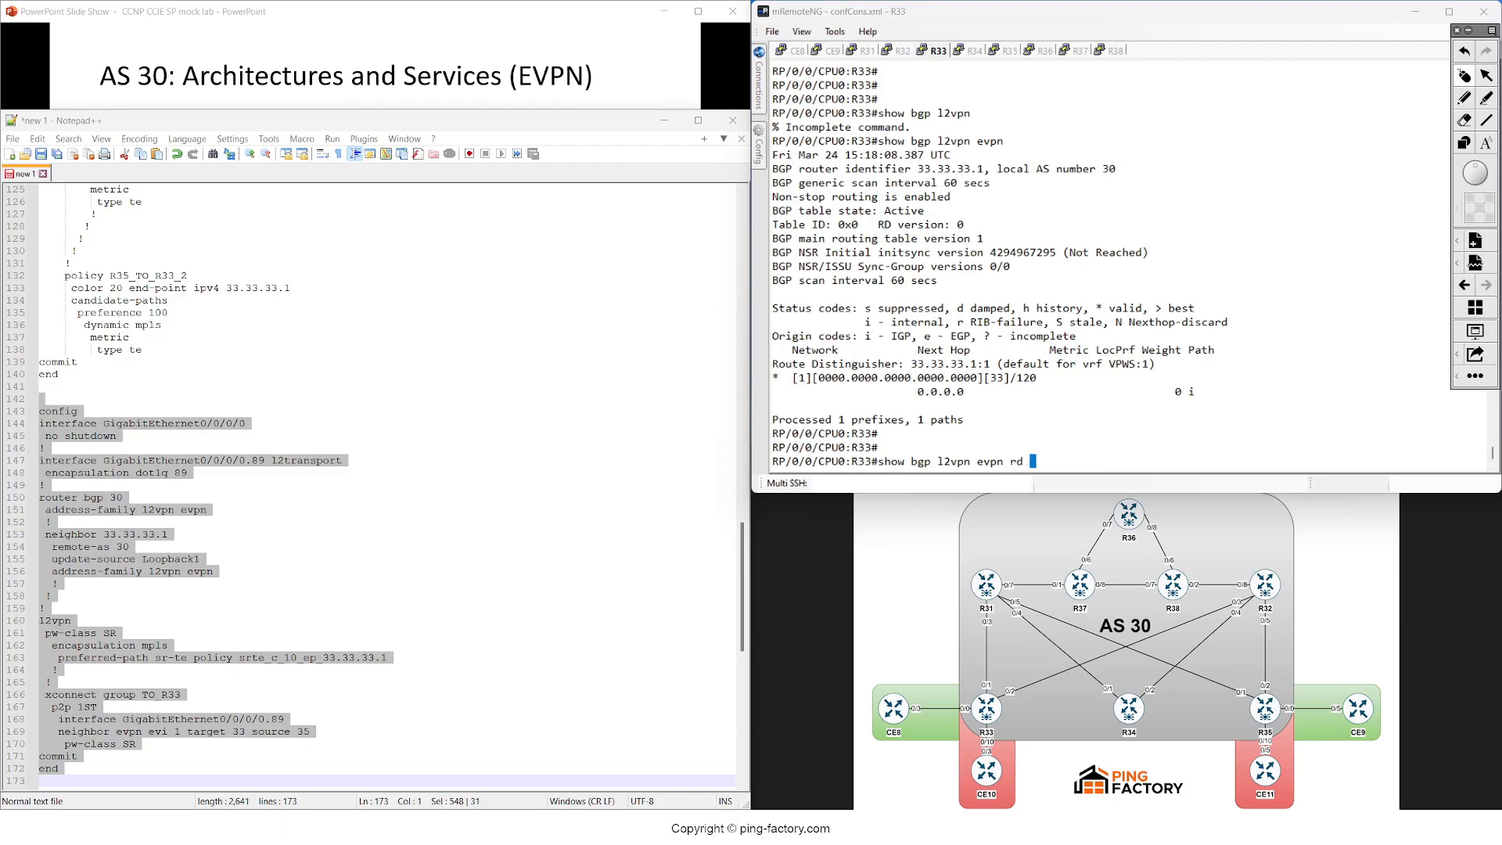
text(33.33.33)
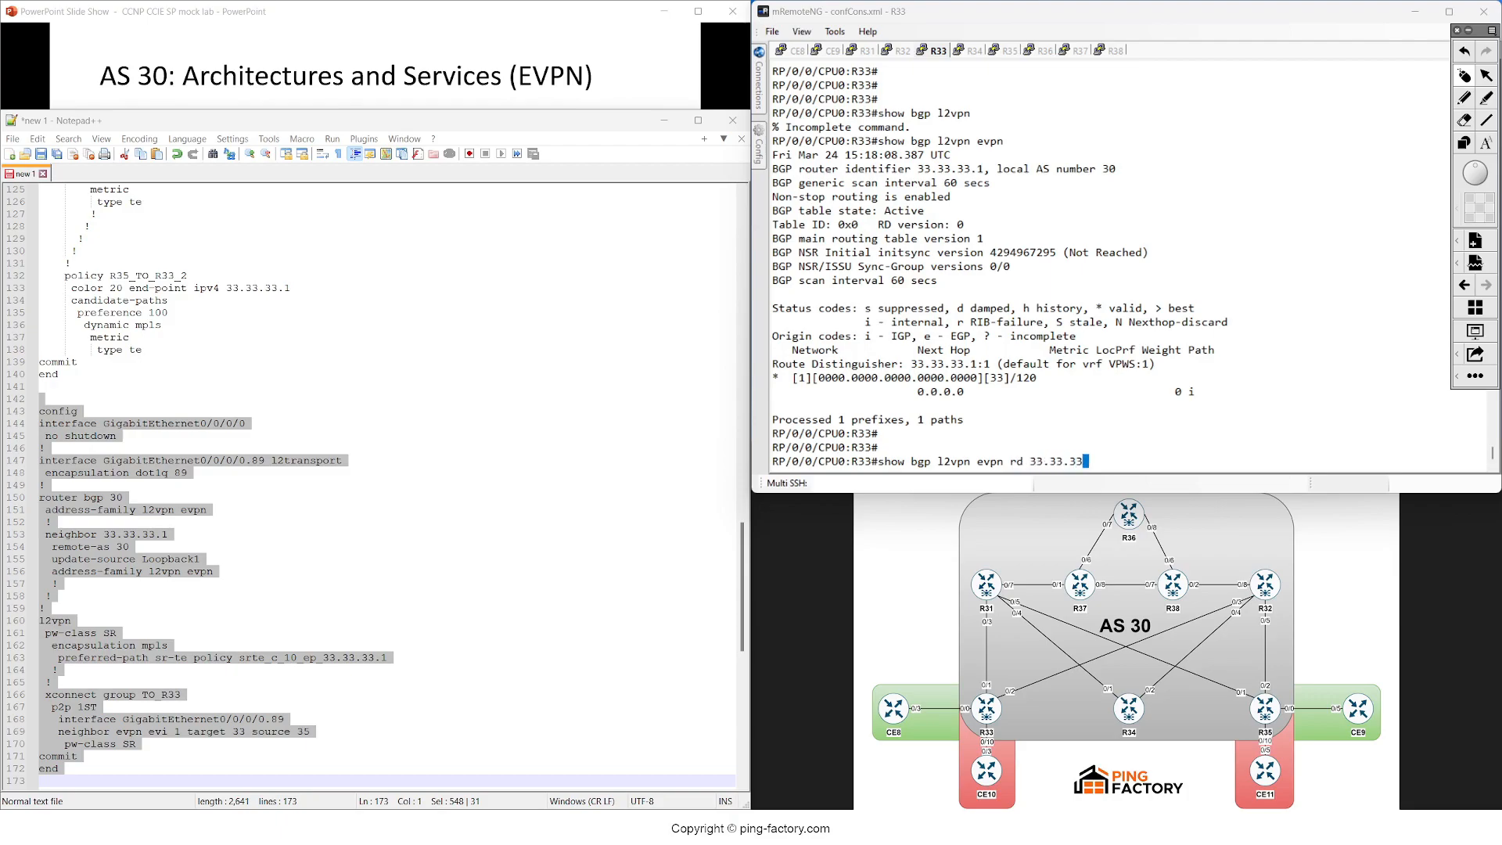
text(:1)
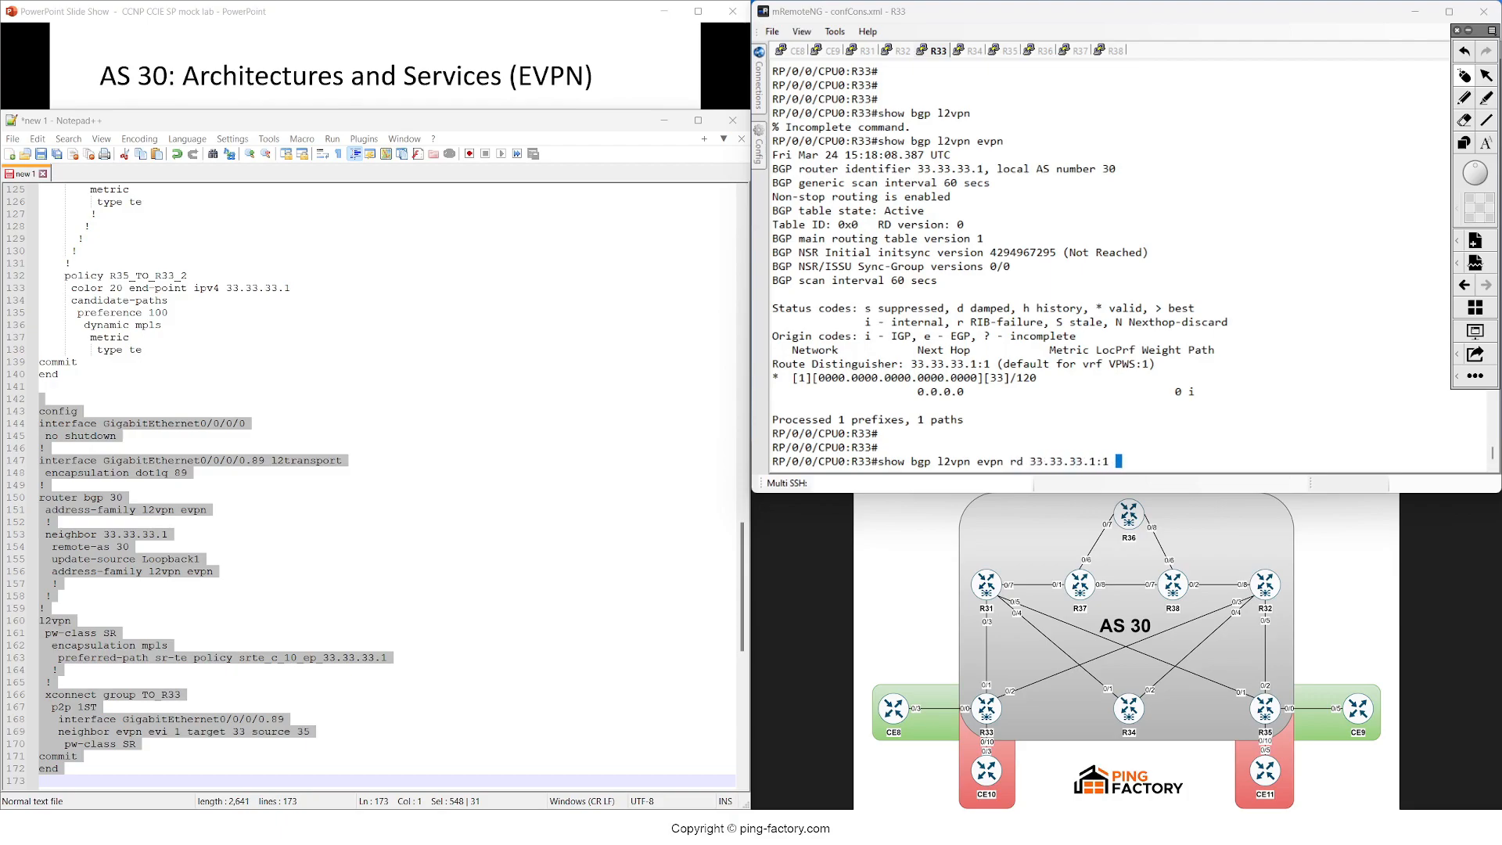
double_click(899, 377)
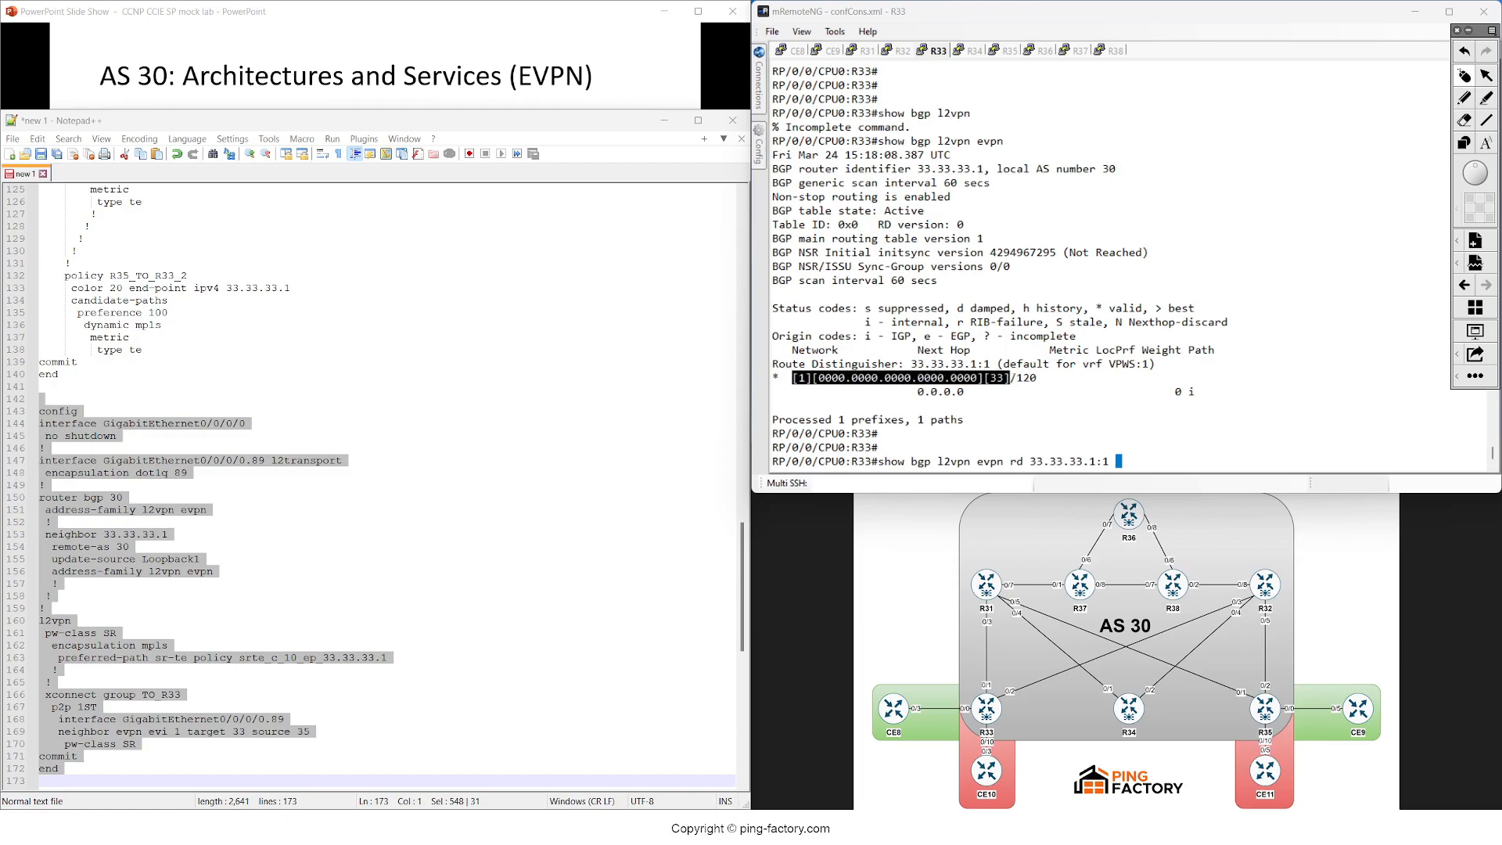
key(Return)
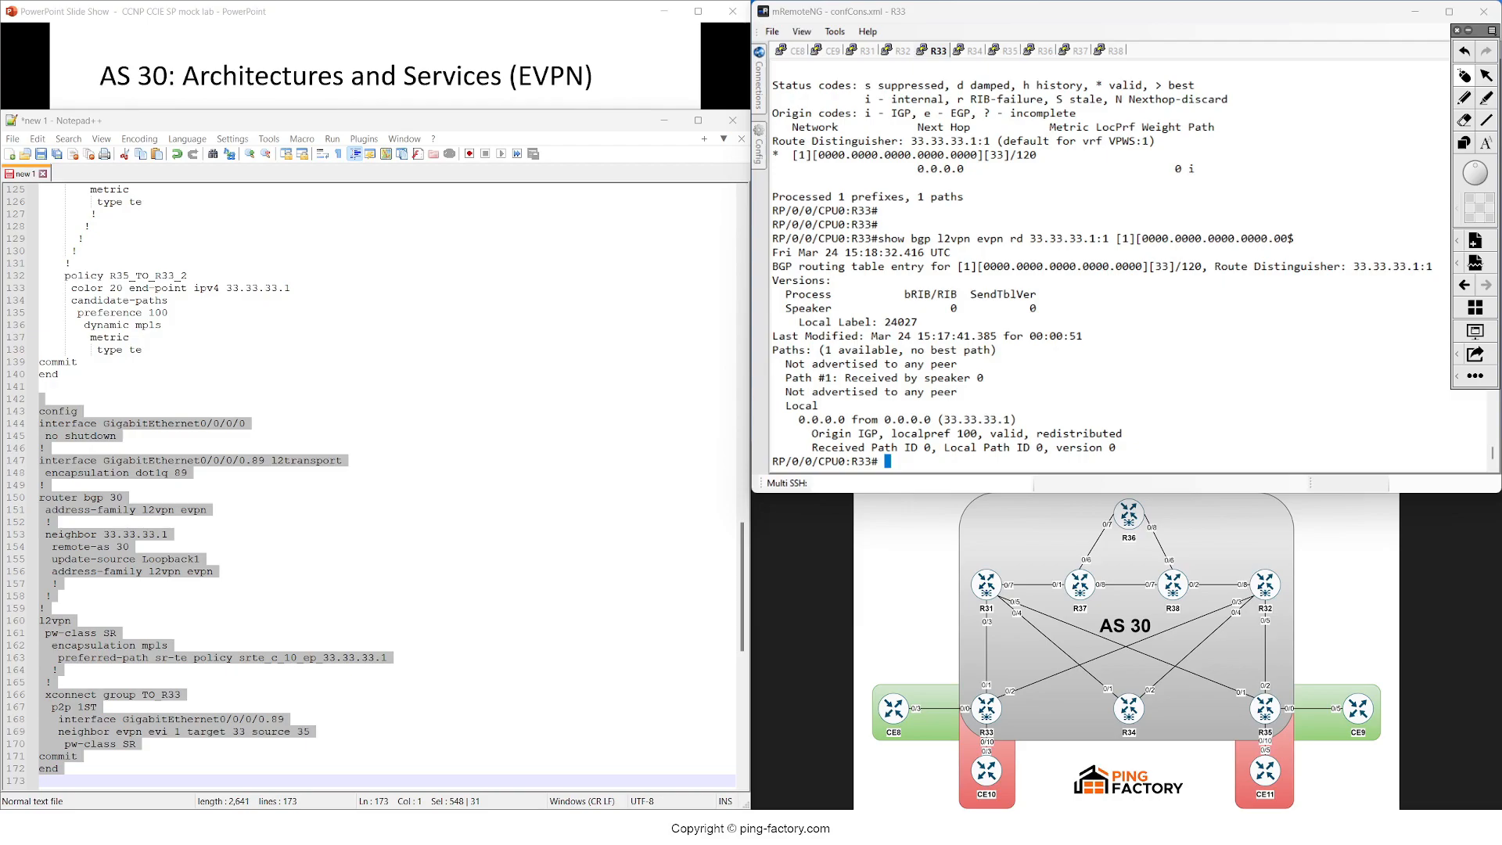
double_click(995, 155)
text(show bgp l2vpn evpn)
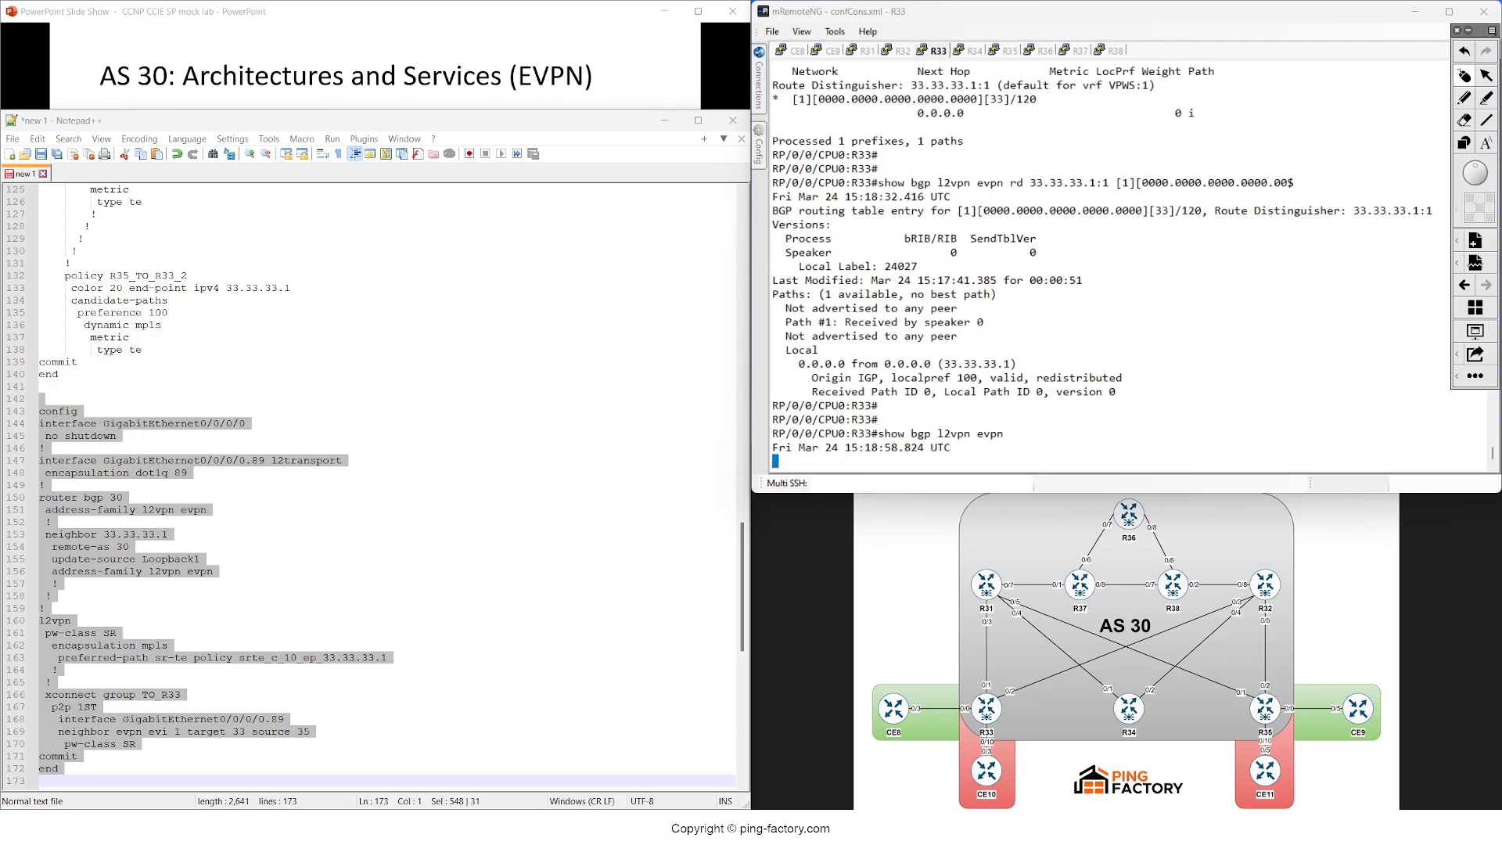
- Run 'show bgp l2vpn evpn' twice on R35, then view R33's three-prefix EVPN table
click(1000, 50)
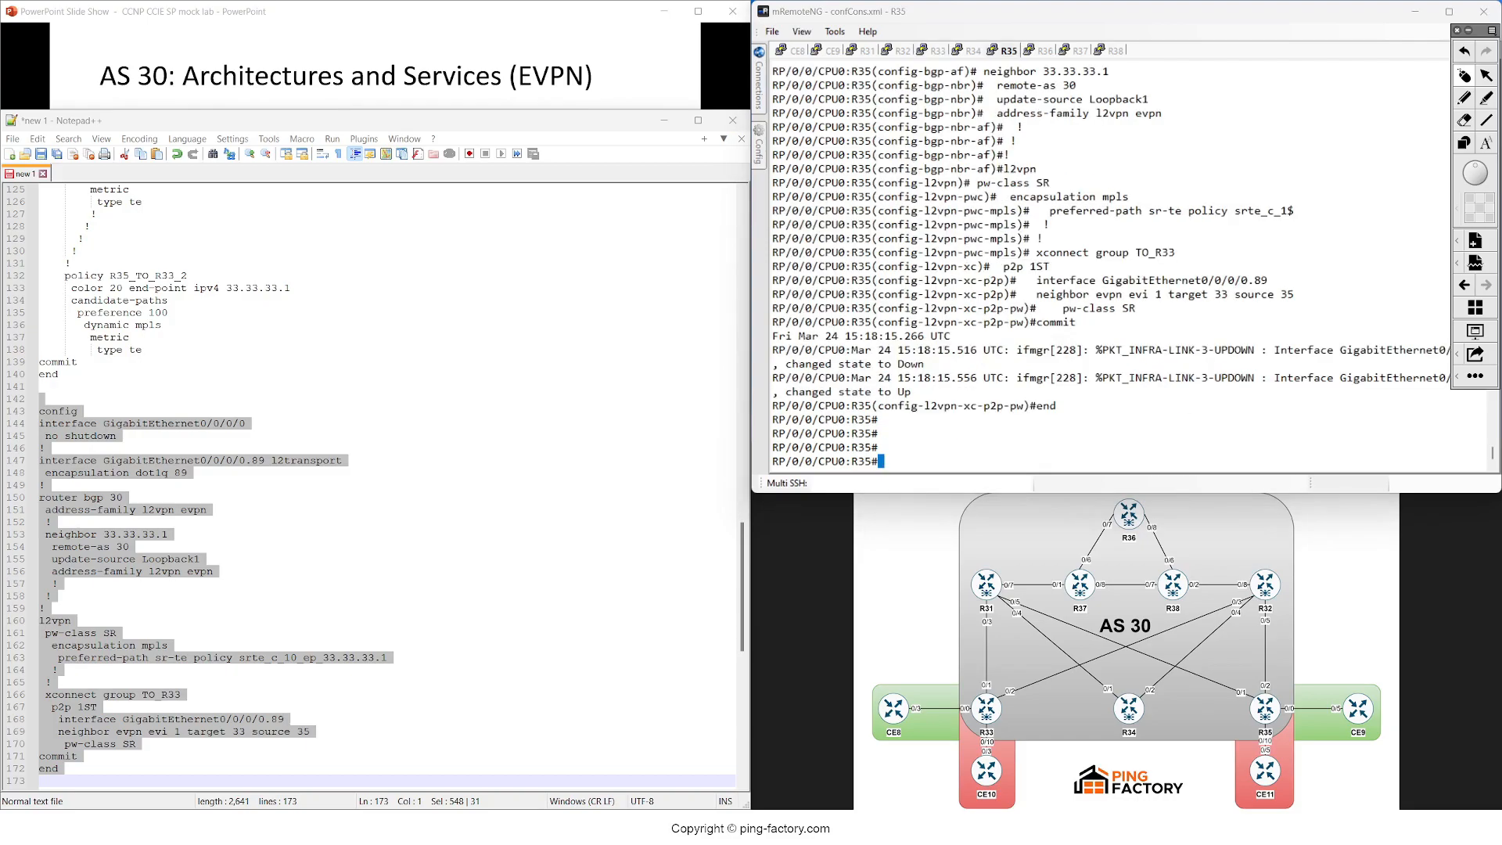
text(show)
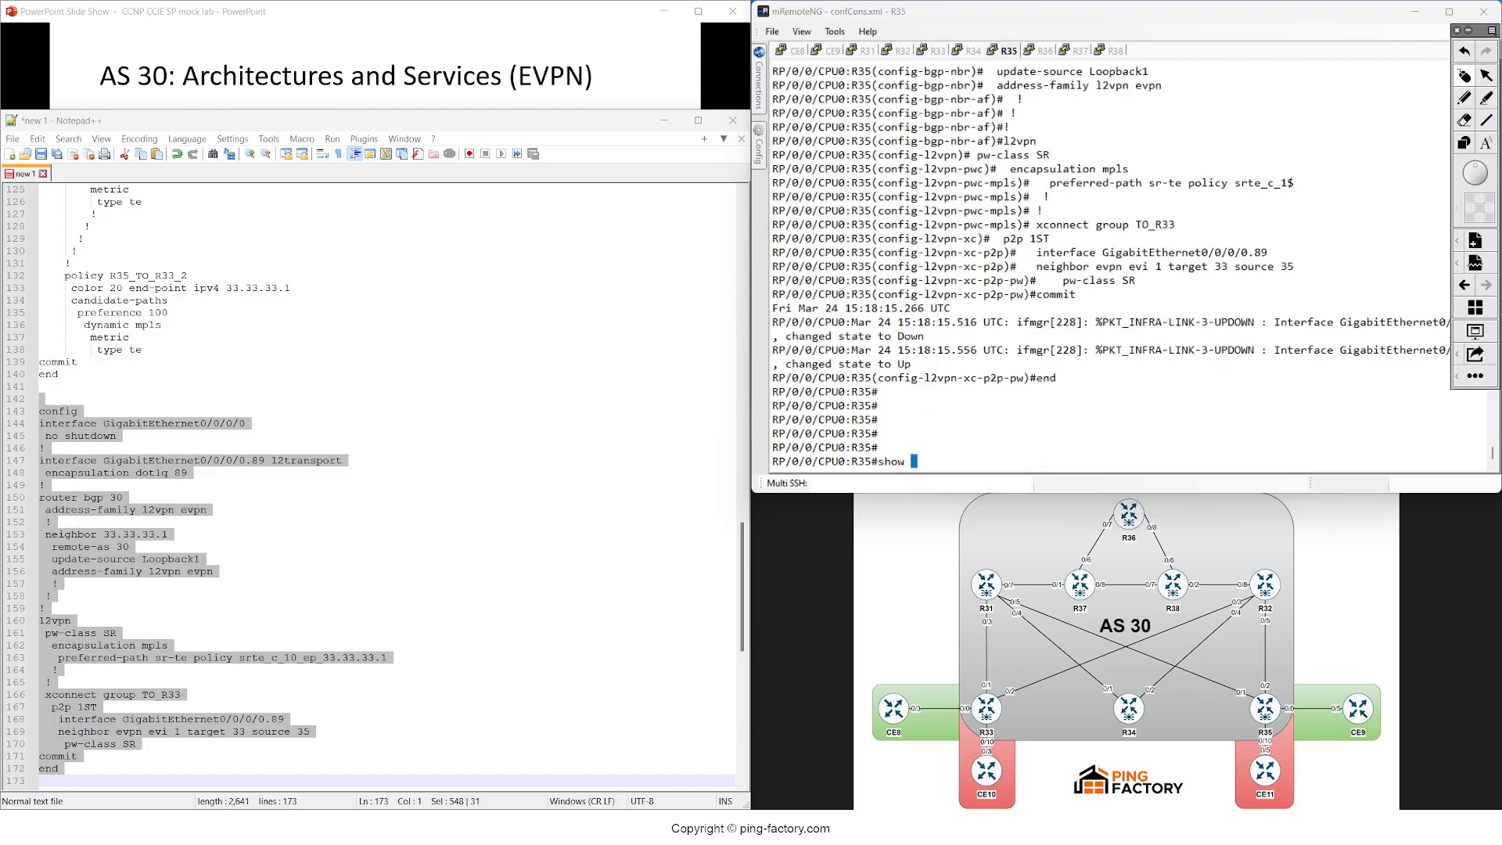
key(Return)
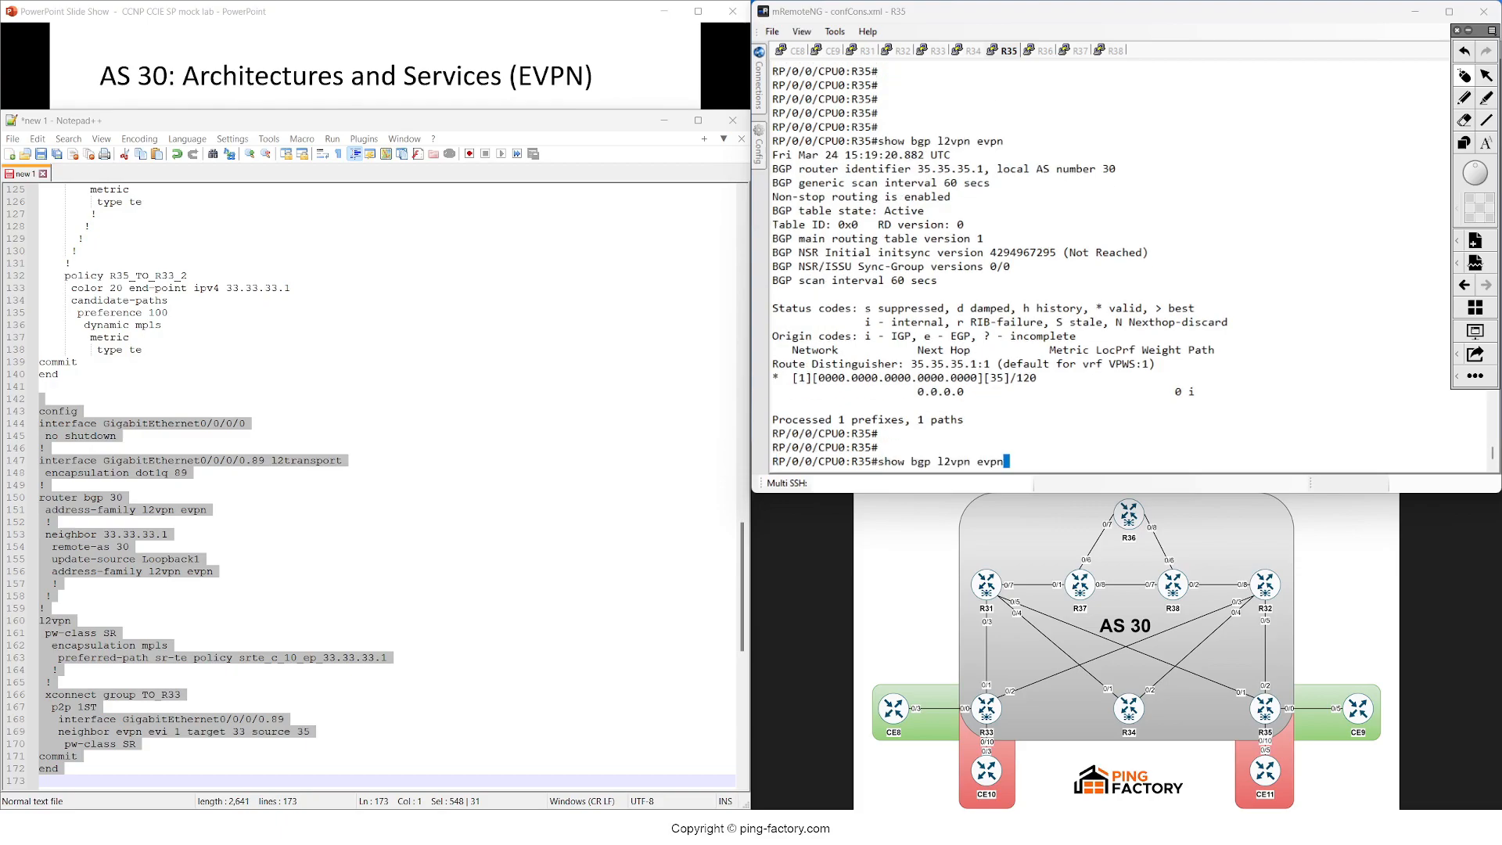
key(Return)
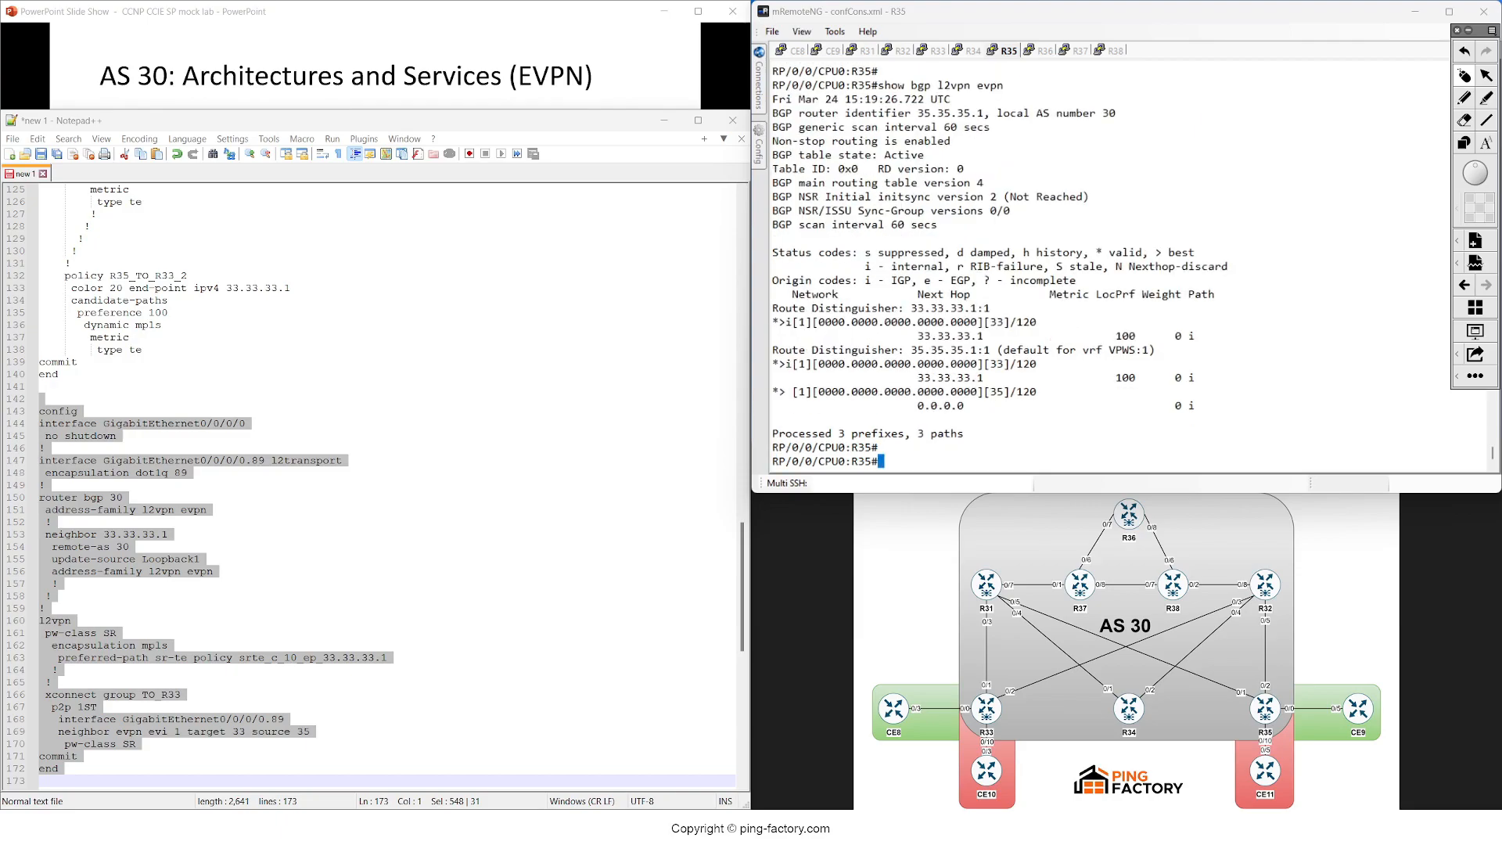
click(933, 50)
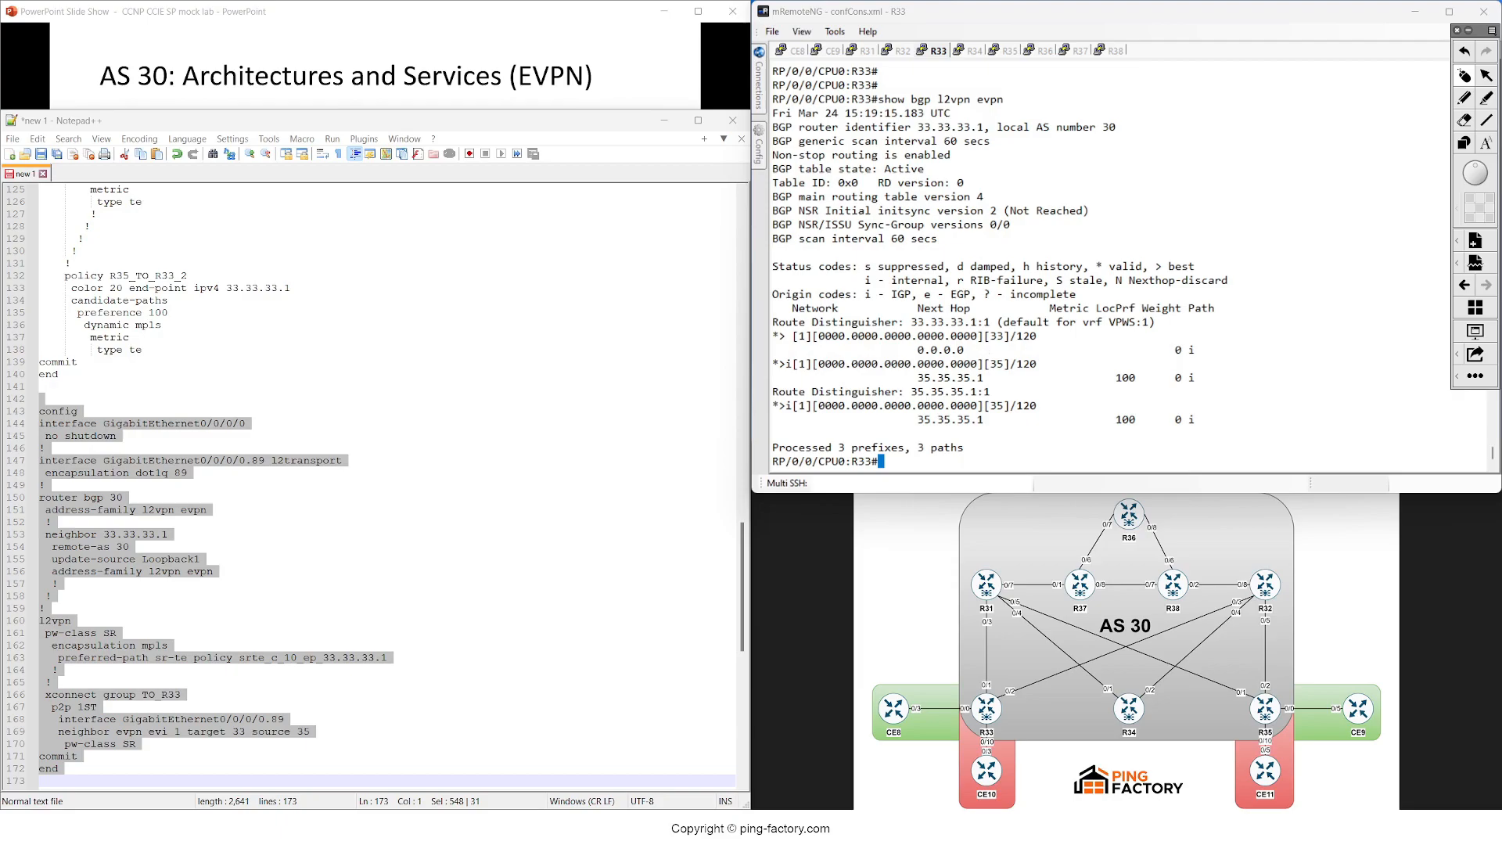
- Run 'show l2vpn xconnect detail' on R33, showing xconnect up with preferred path inactive
text(s)
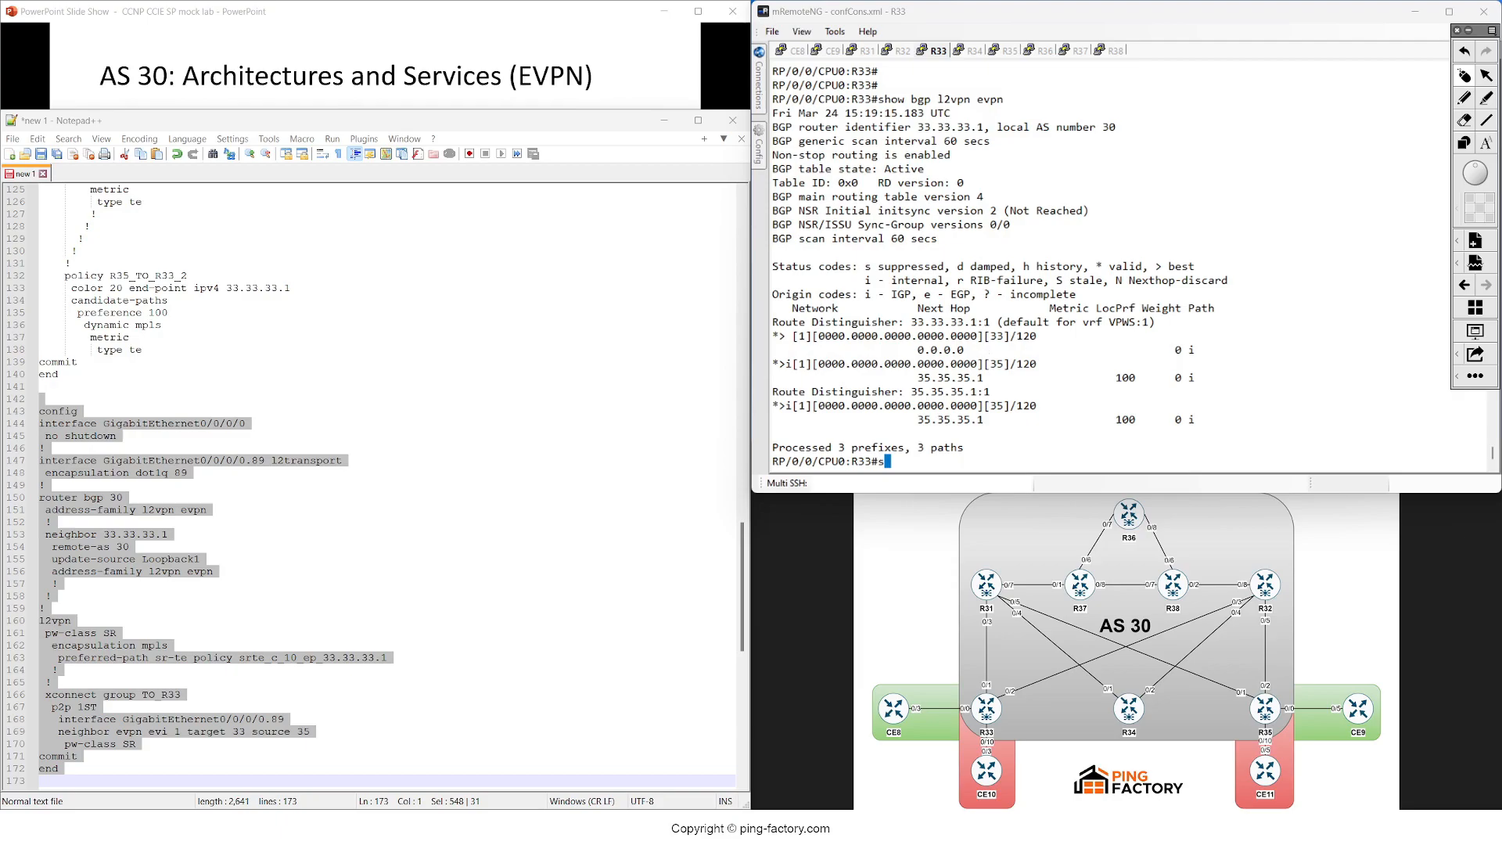
text(show l2vpn xconnect)
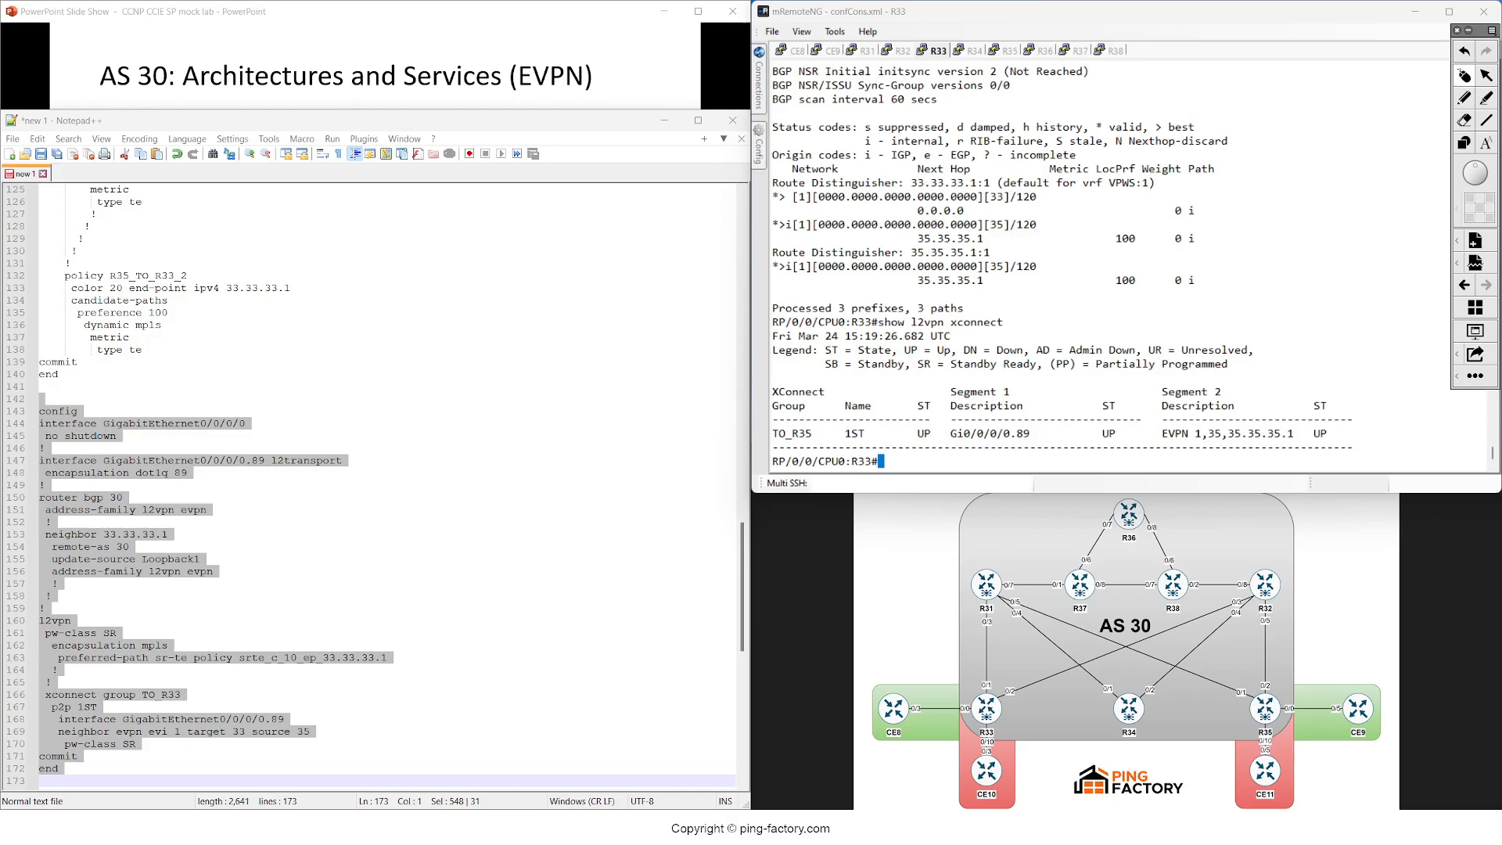
text(show l2vpn xconnect det)
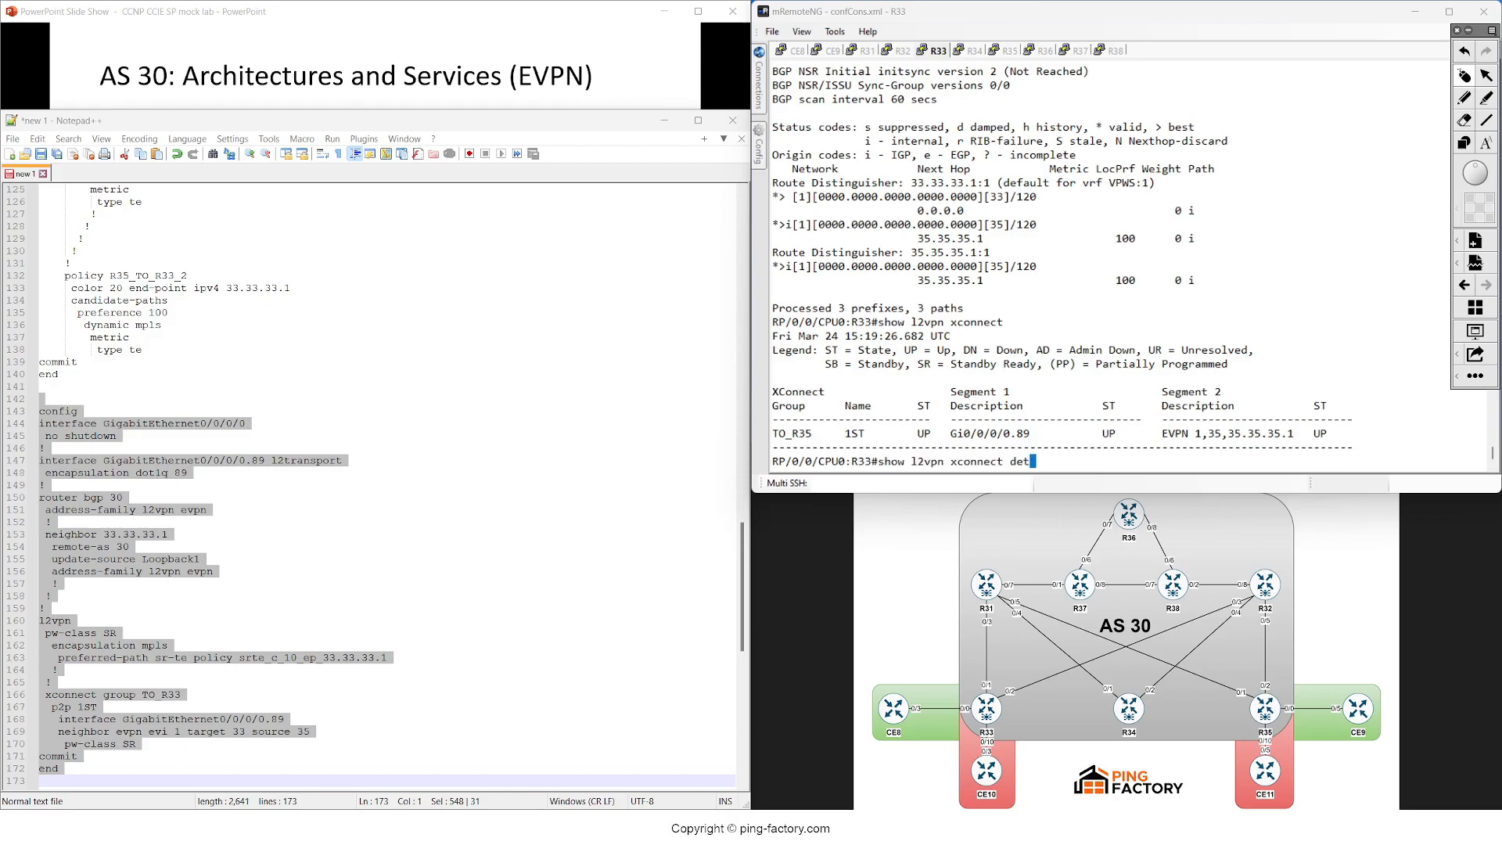
key(Return)
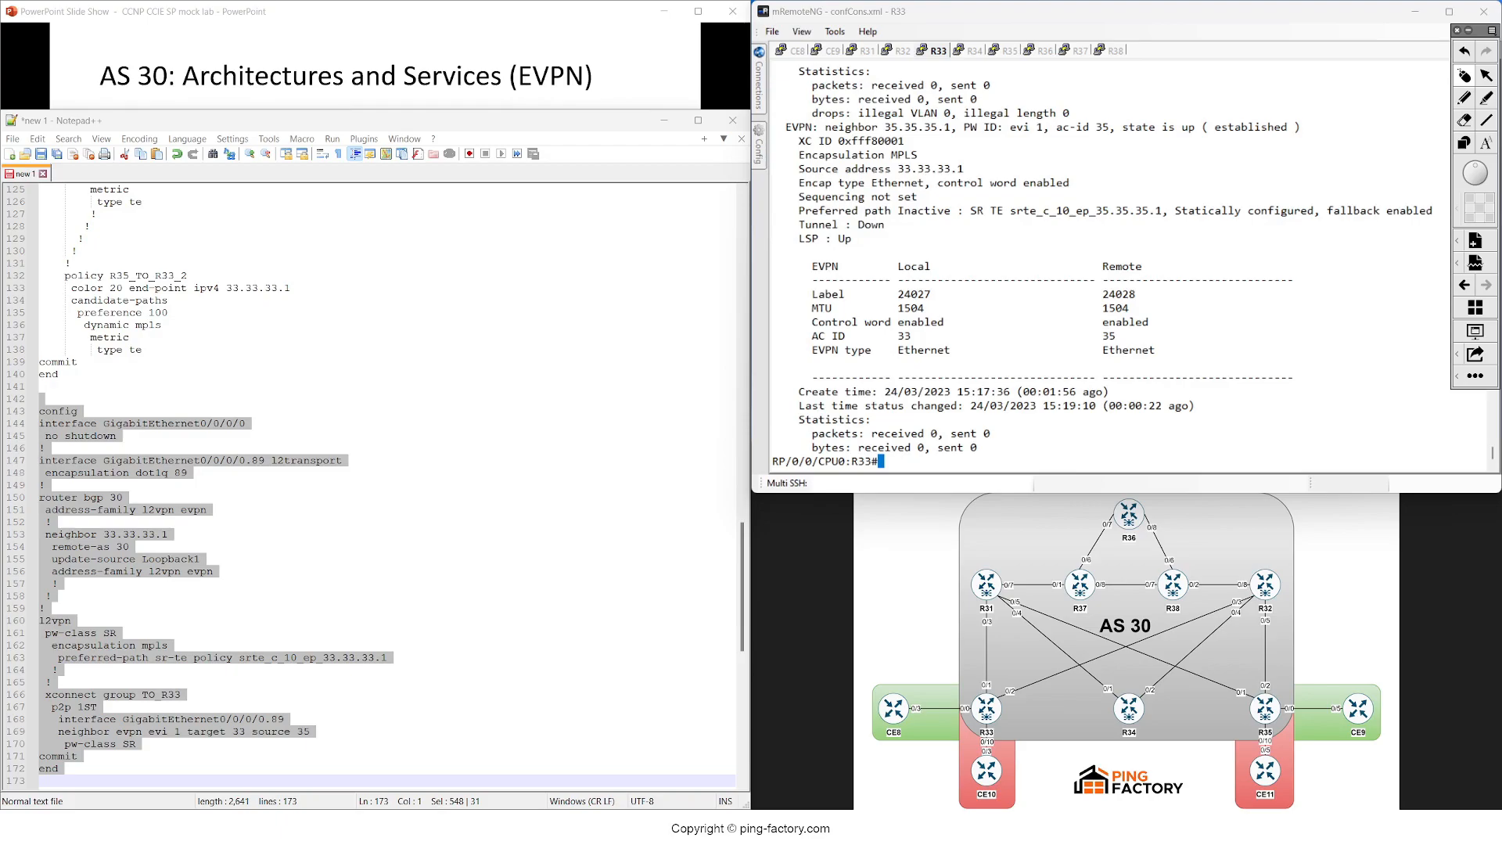
double_click(1117, 293)
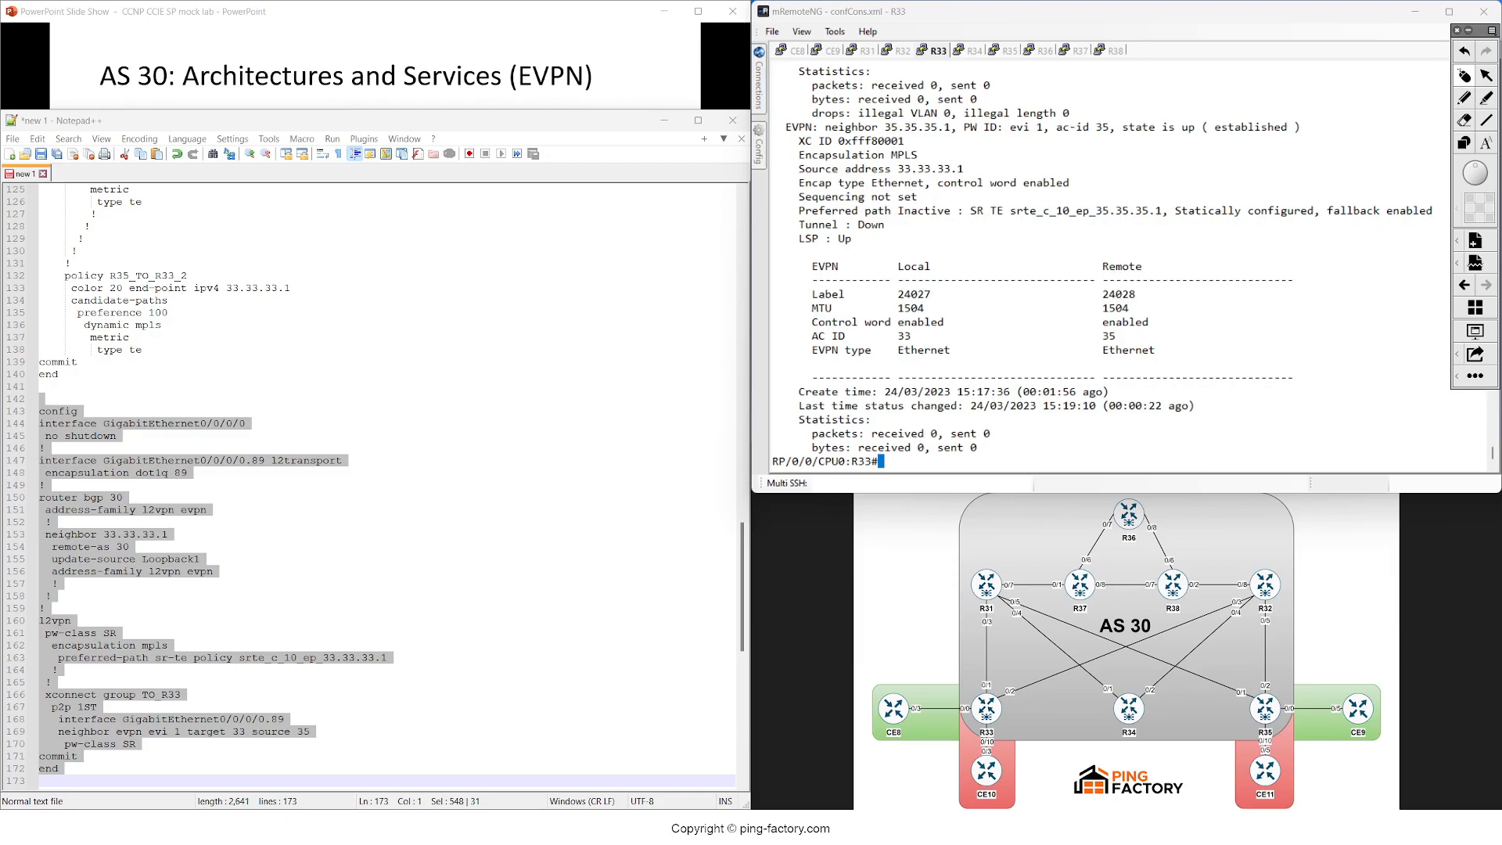
double_click(1117, 293)
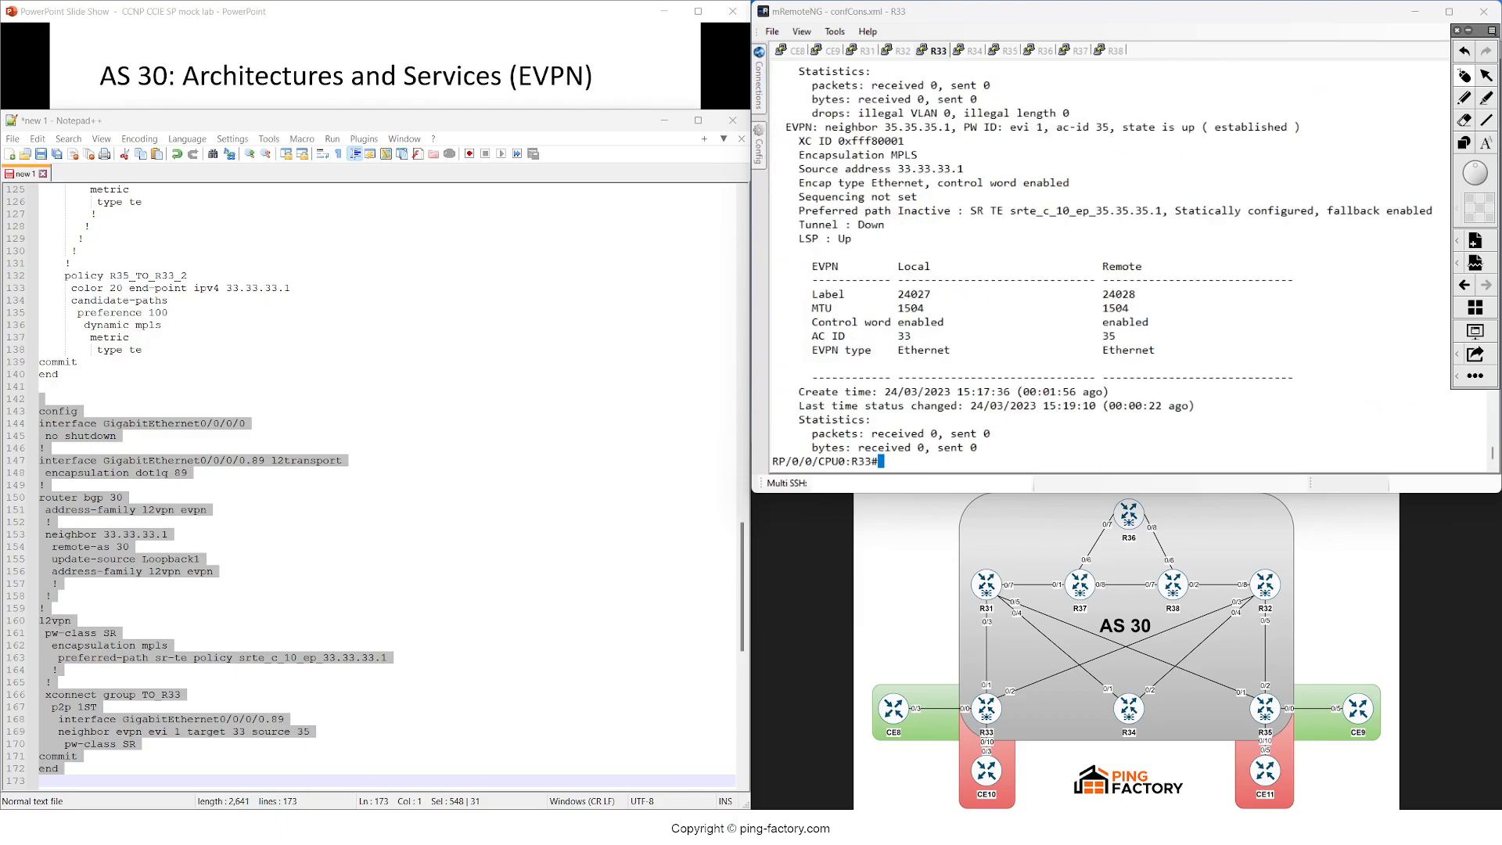
double_click(927, 169)
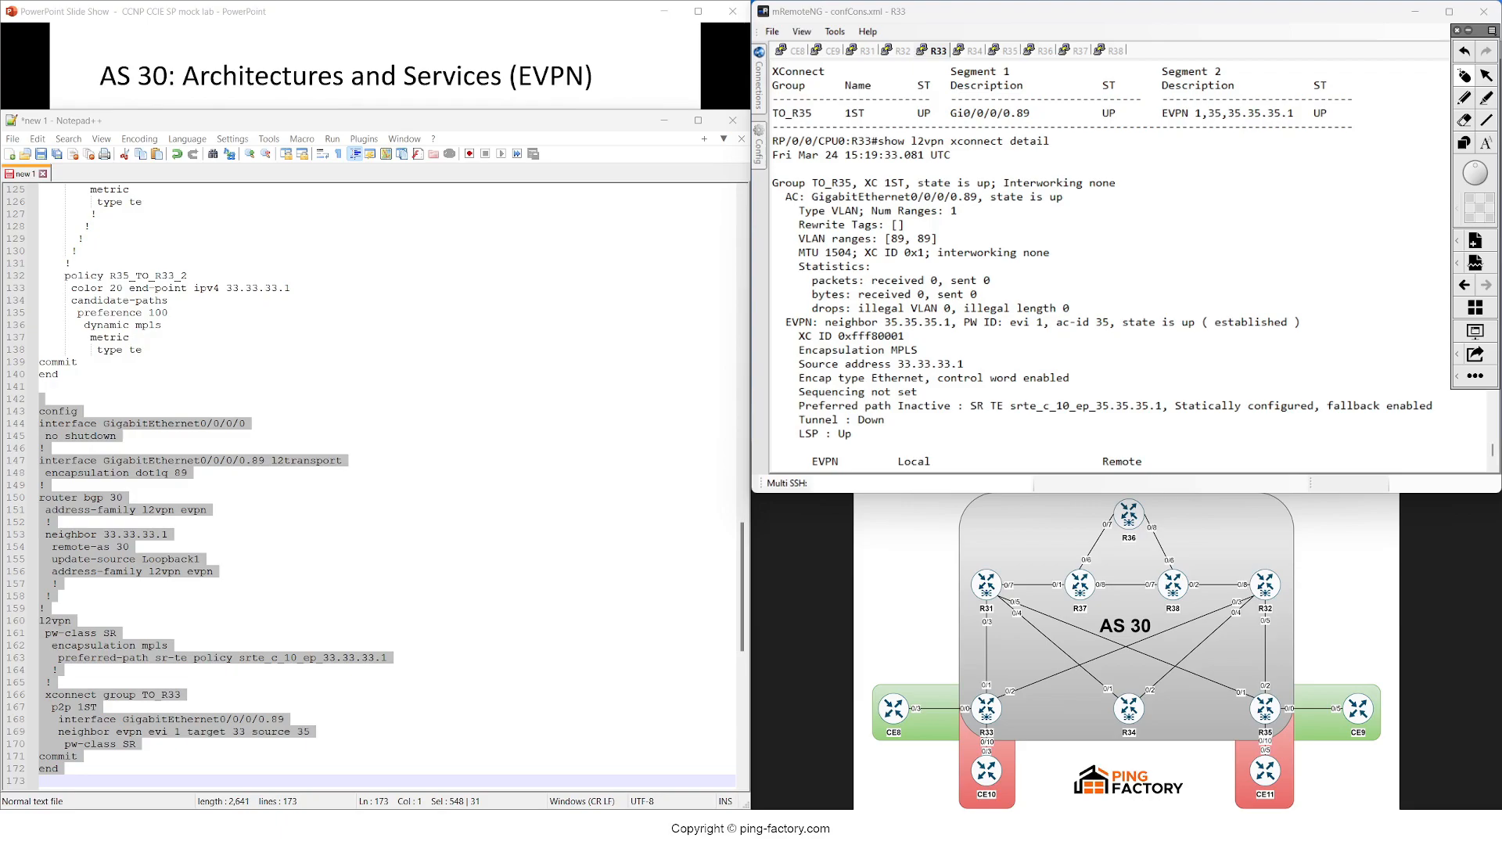
- Run 'sh l2vpn xconnect detail' on R35, showing its SR-TE path active, then return to R33
click(1006, 51)
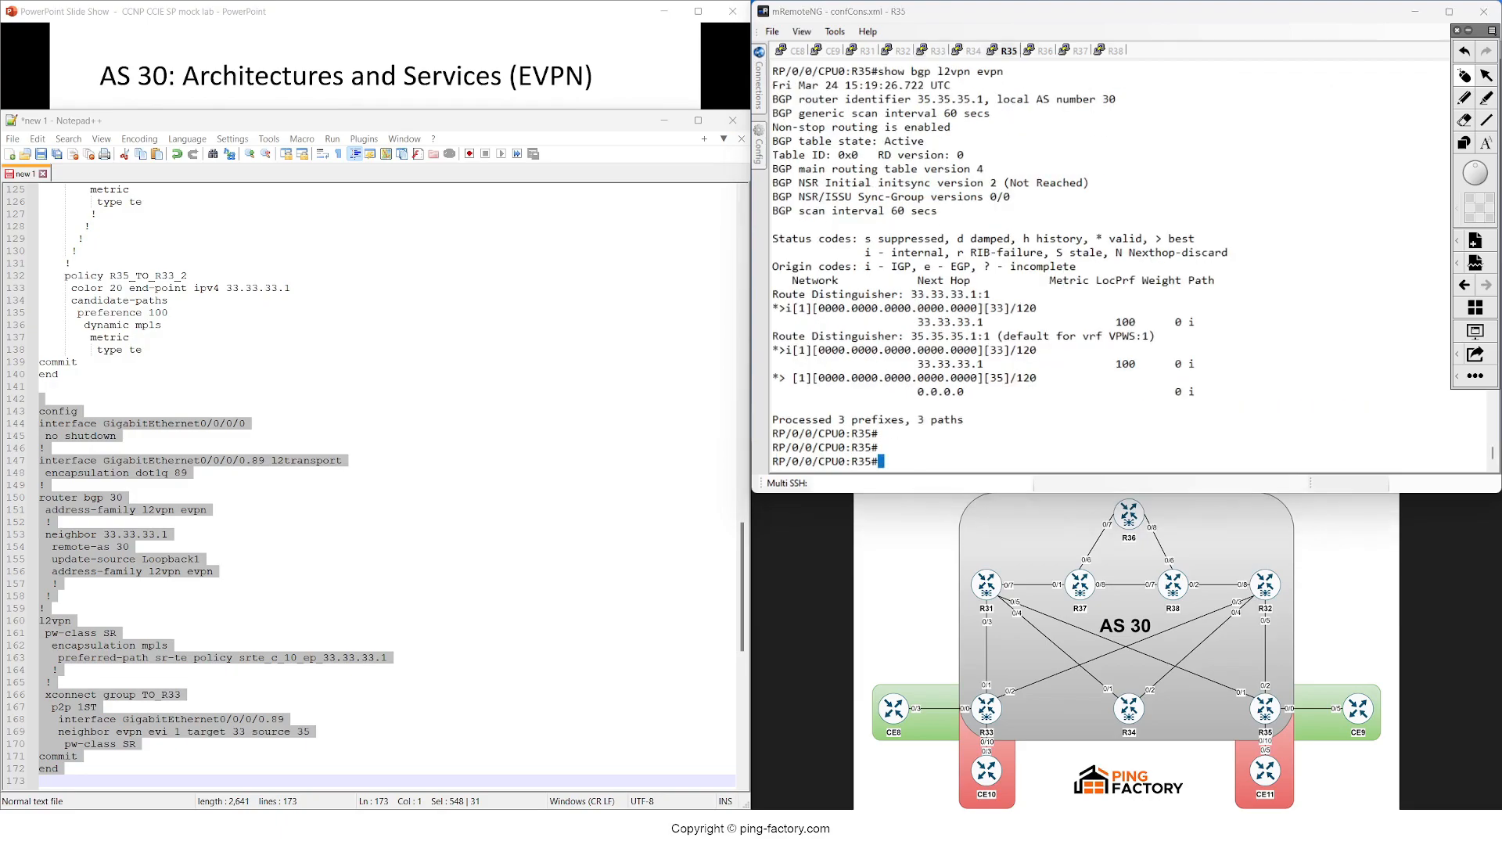
text(config)
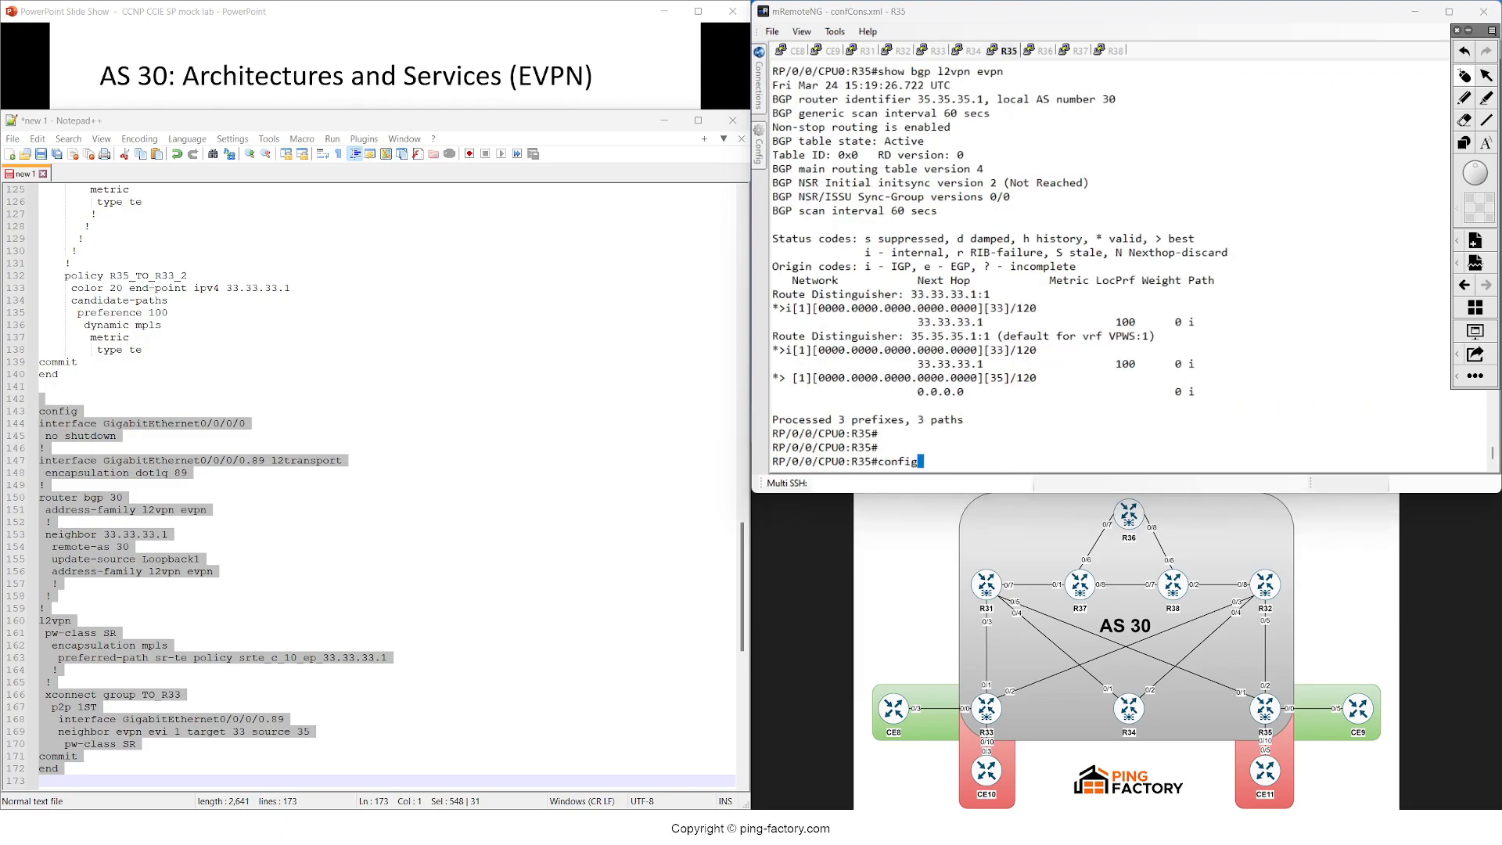
text(sh l2vpn xconnect det)
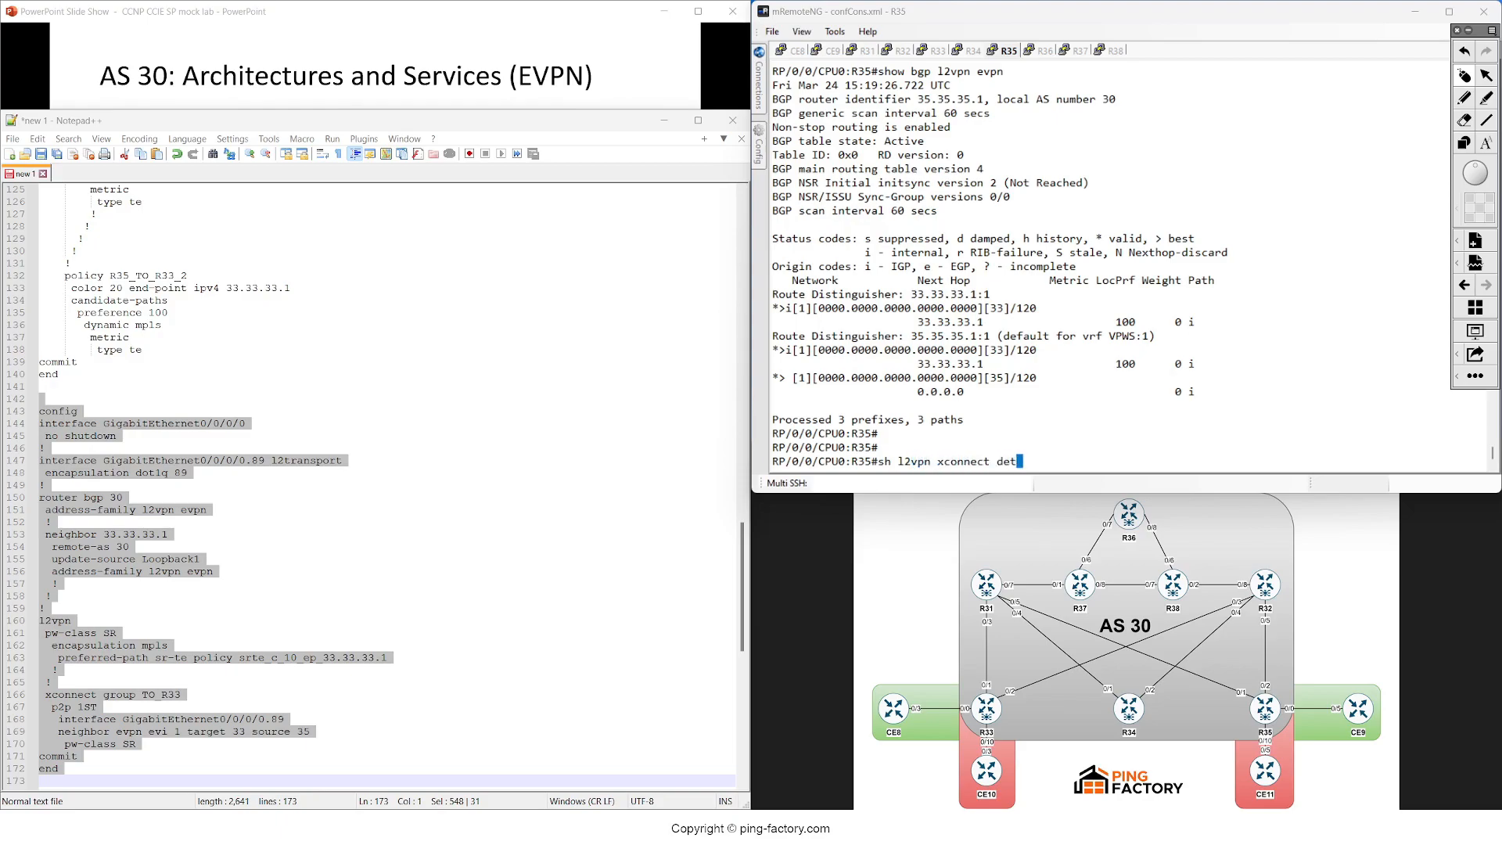
key(Return)
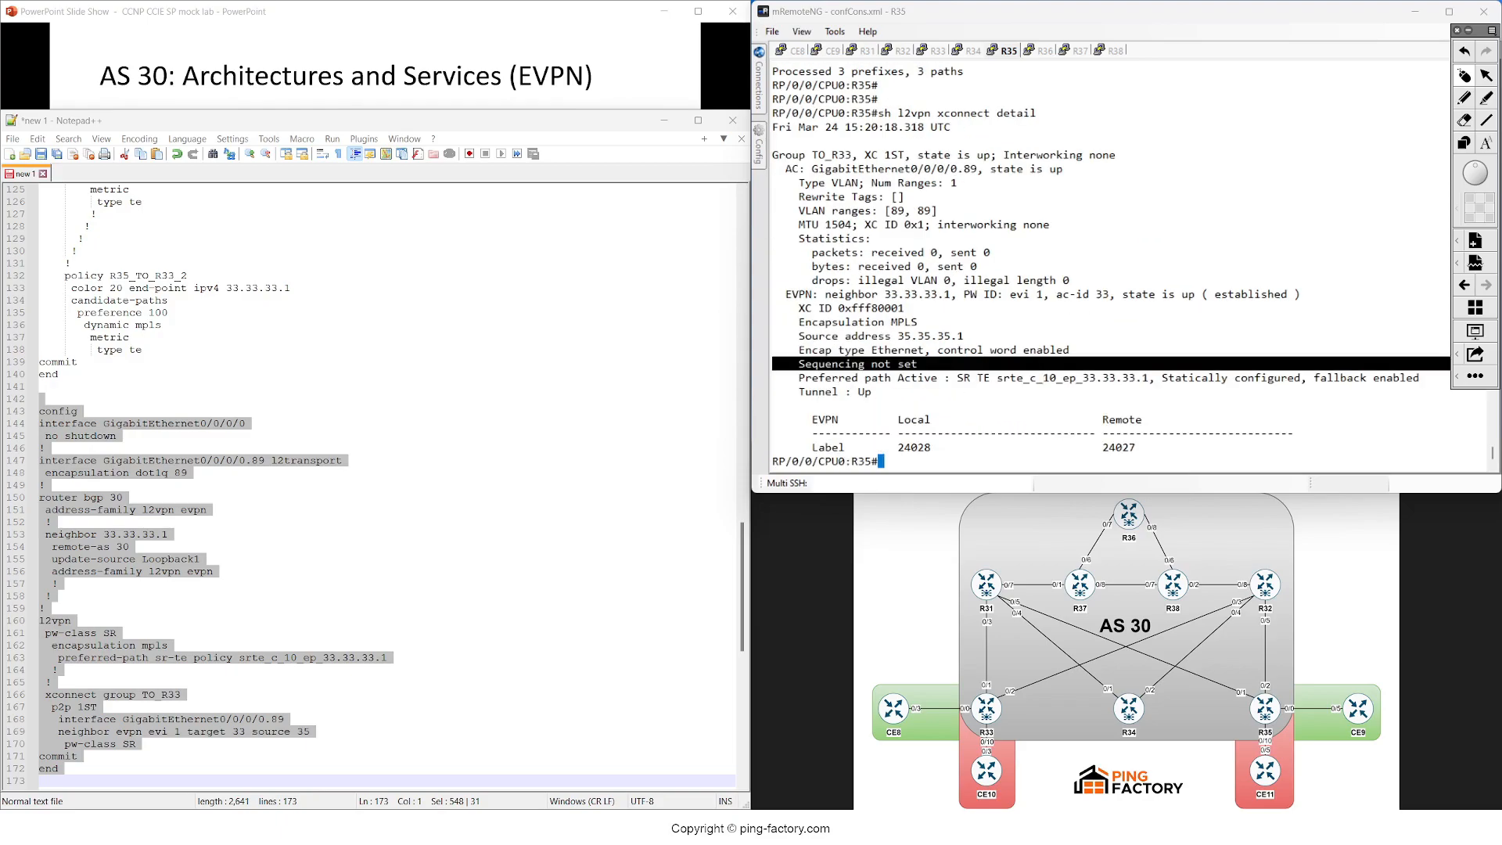
click(934, 50)
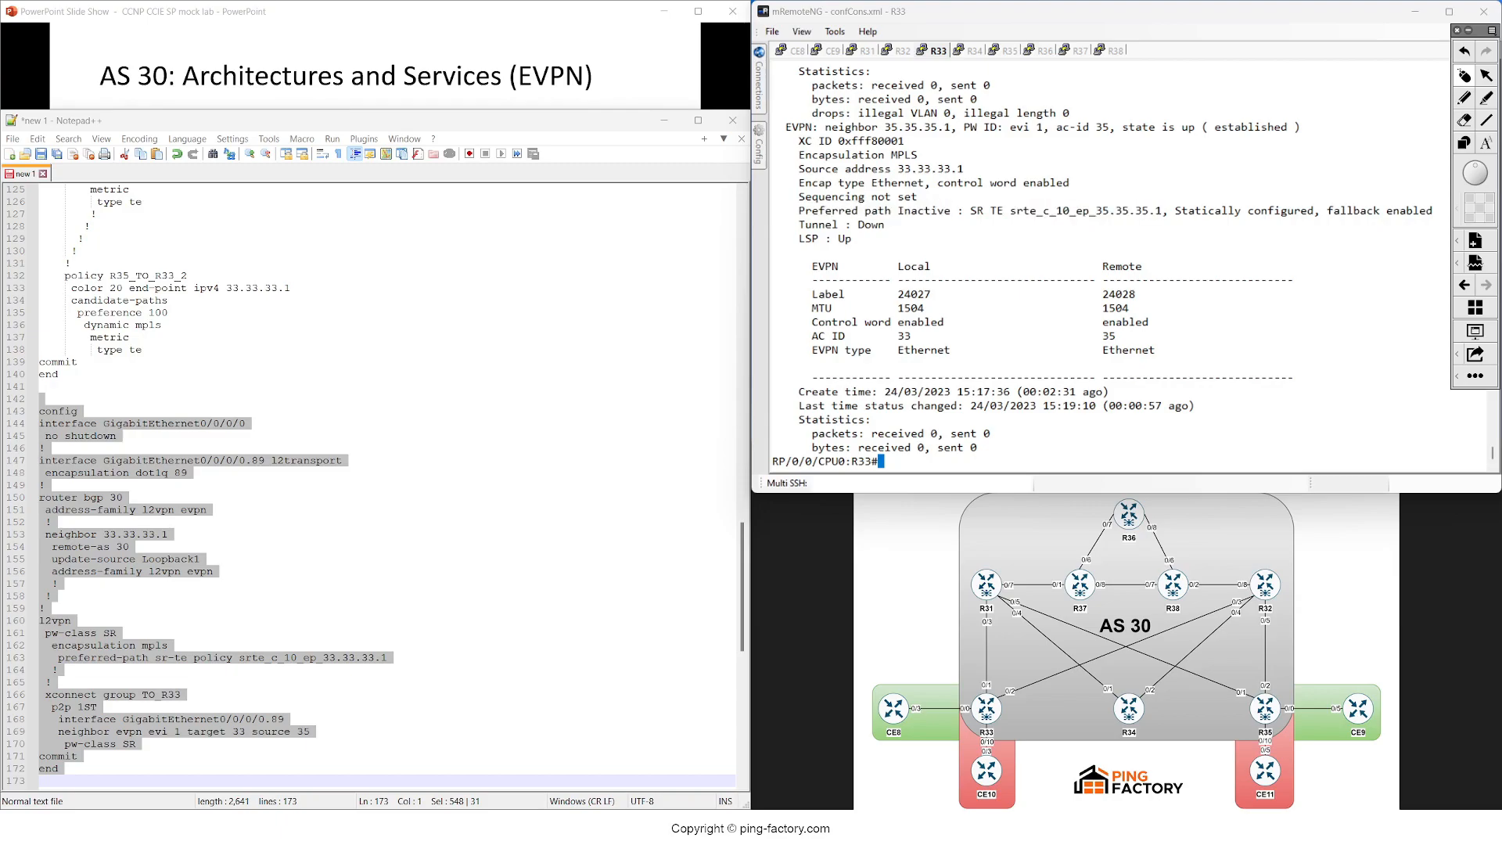
- Run 'show segment-routing traffic-eng policy' on R33, which lists no SR-TE policies
text(s)
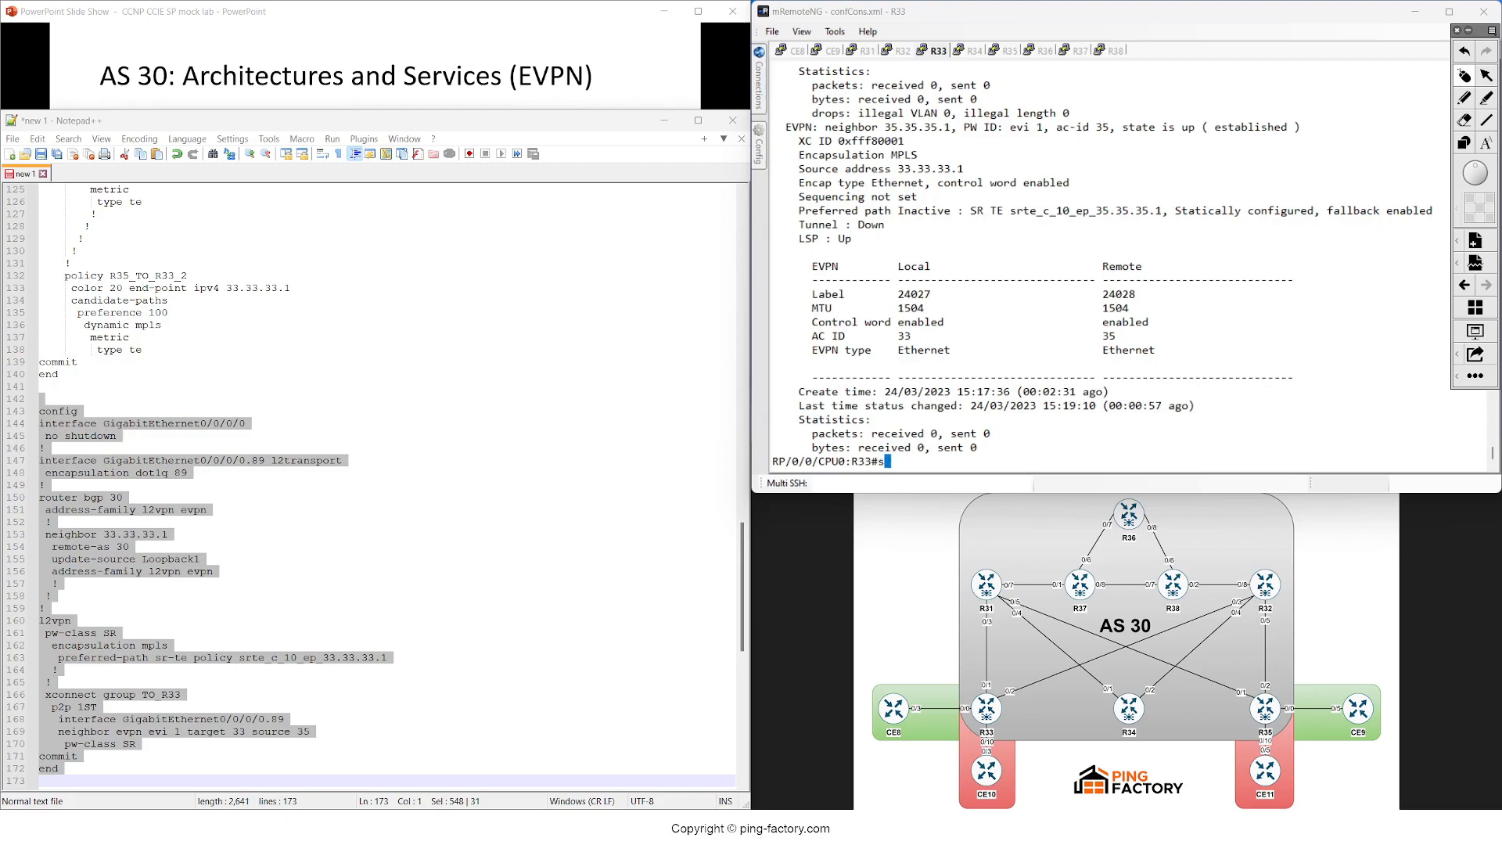
text(show segment-routing traffic-eng p)
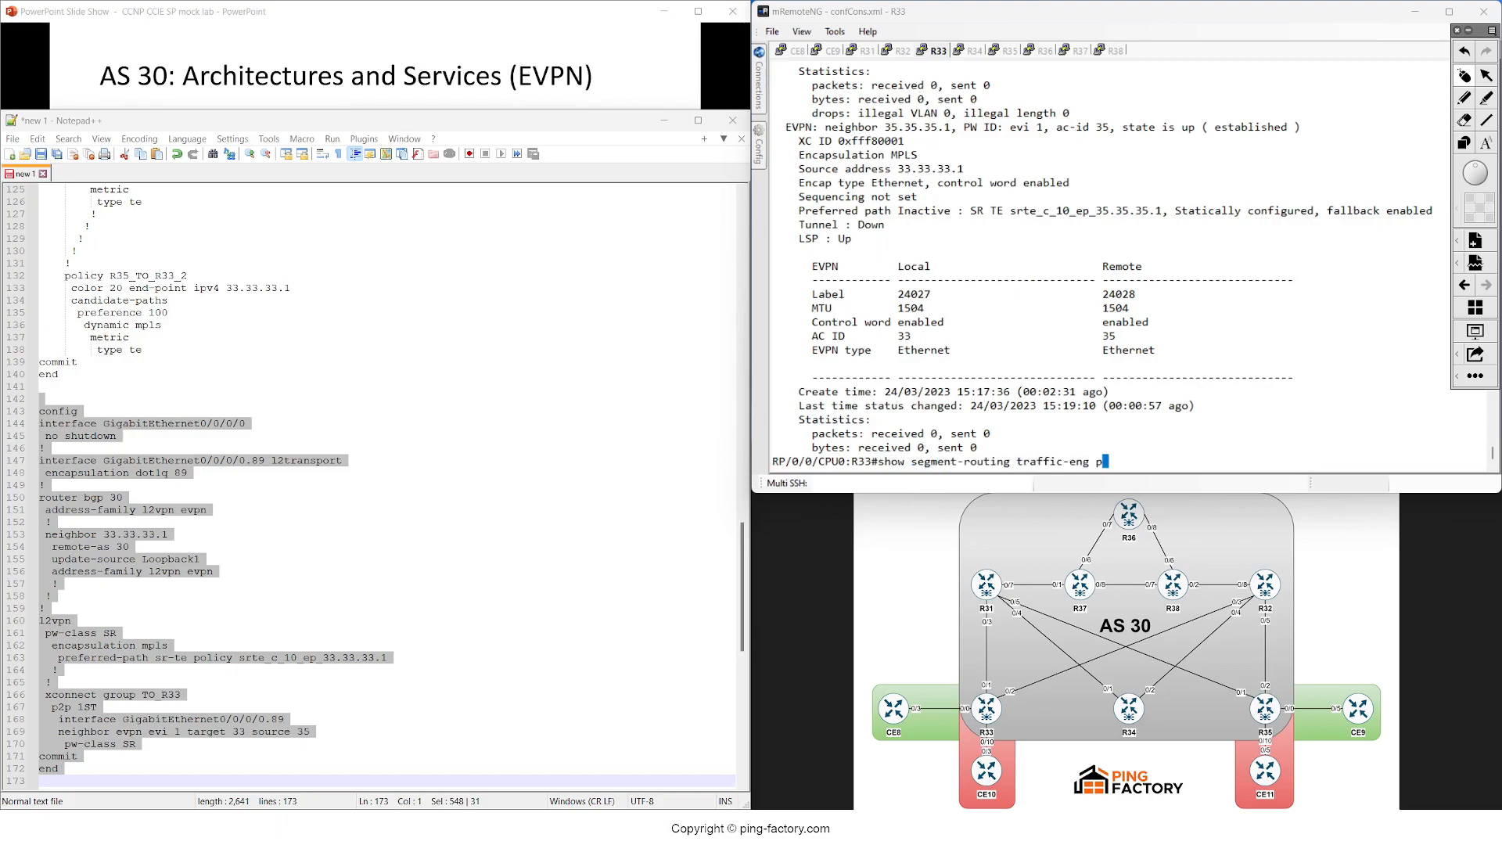
key(Return)
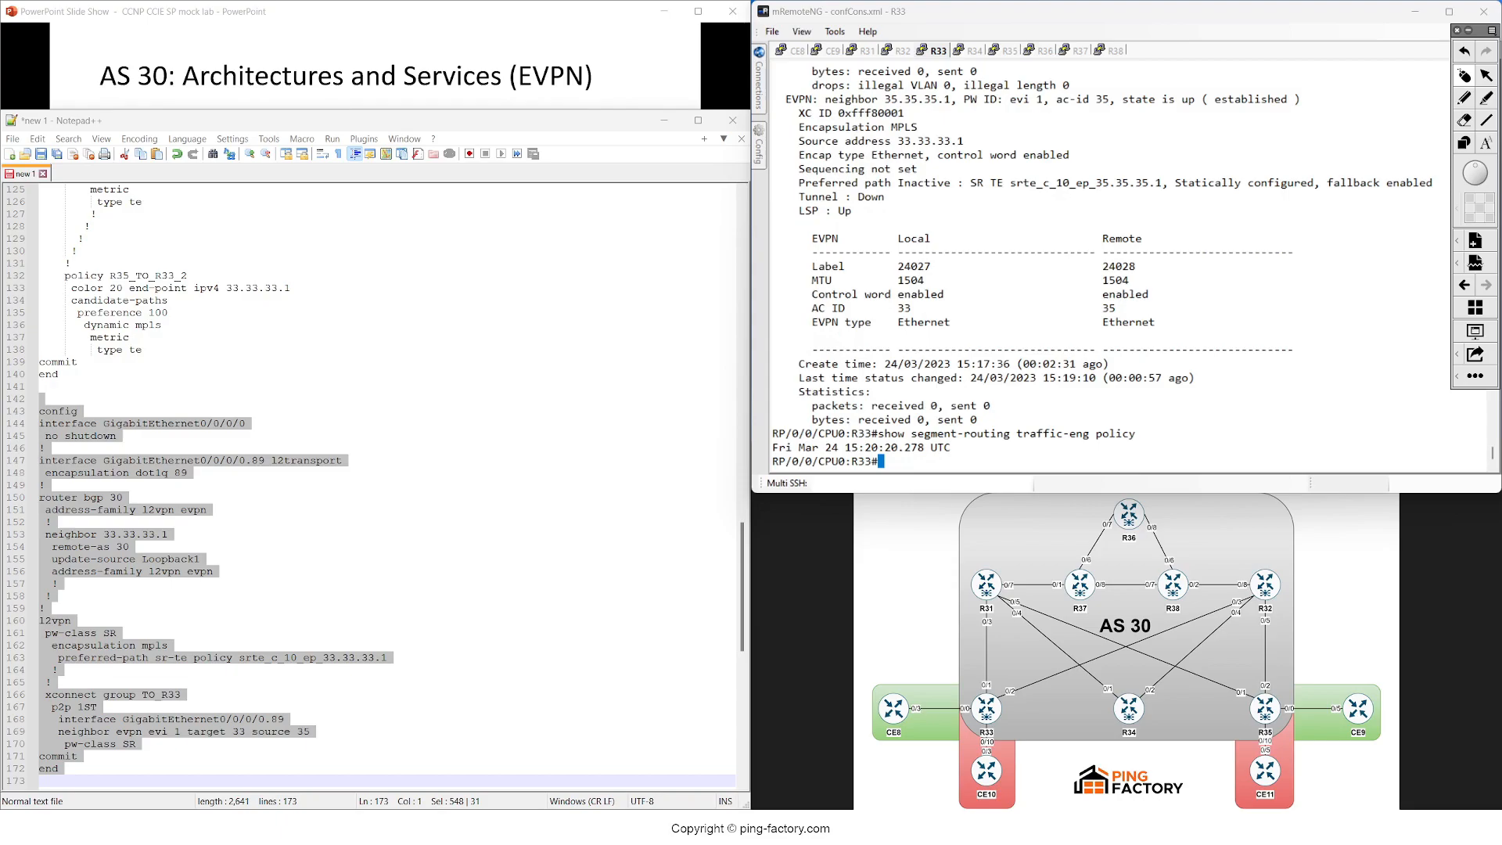
- Type 'sh run segment-routing' on R34 to inspect its segment-routing configuration
click(976, 50)
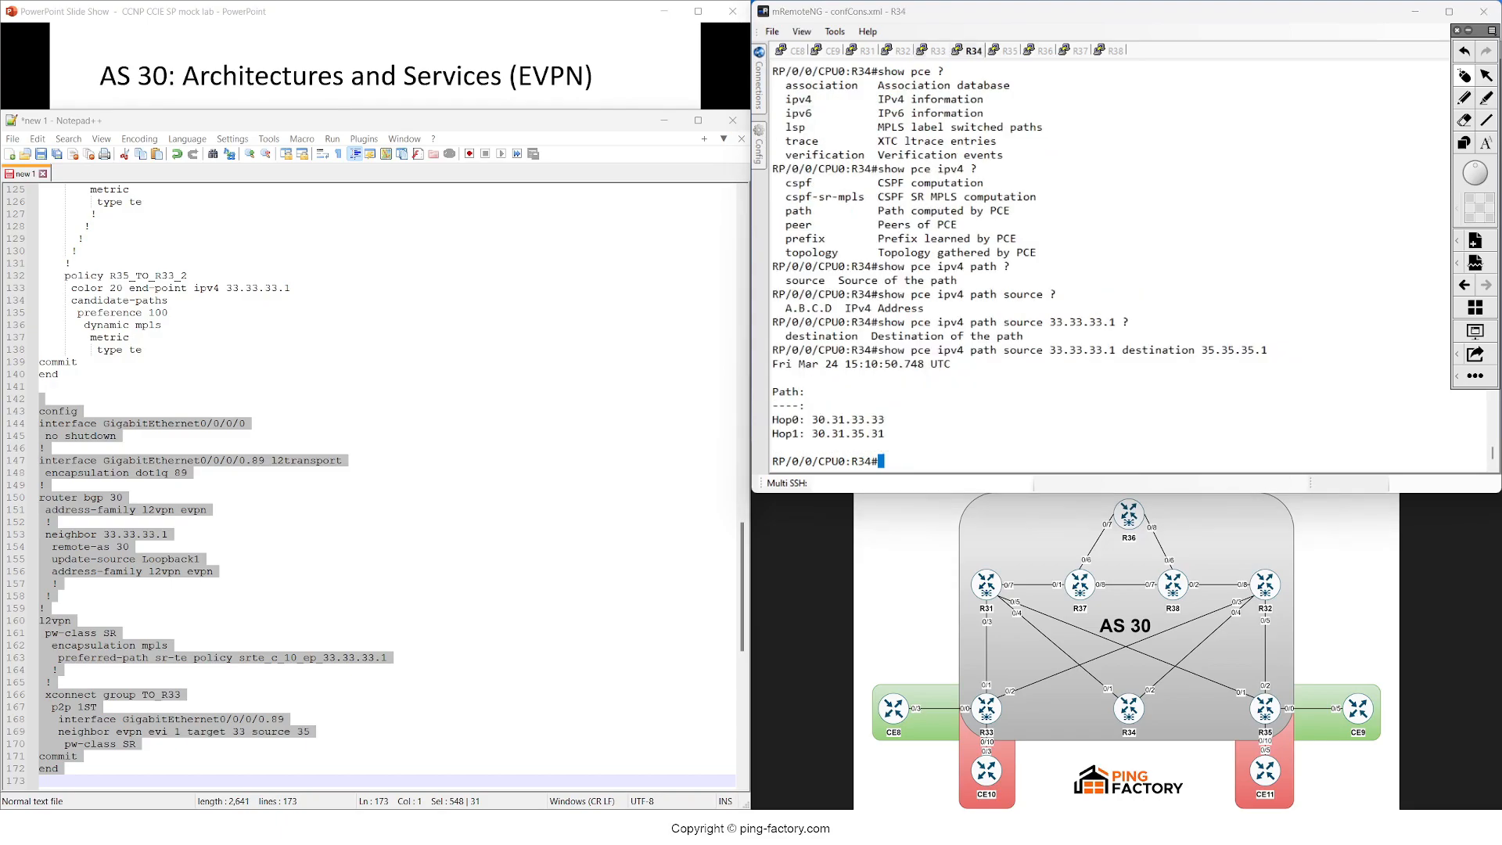
text(sh r)
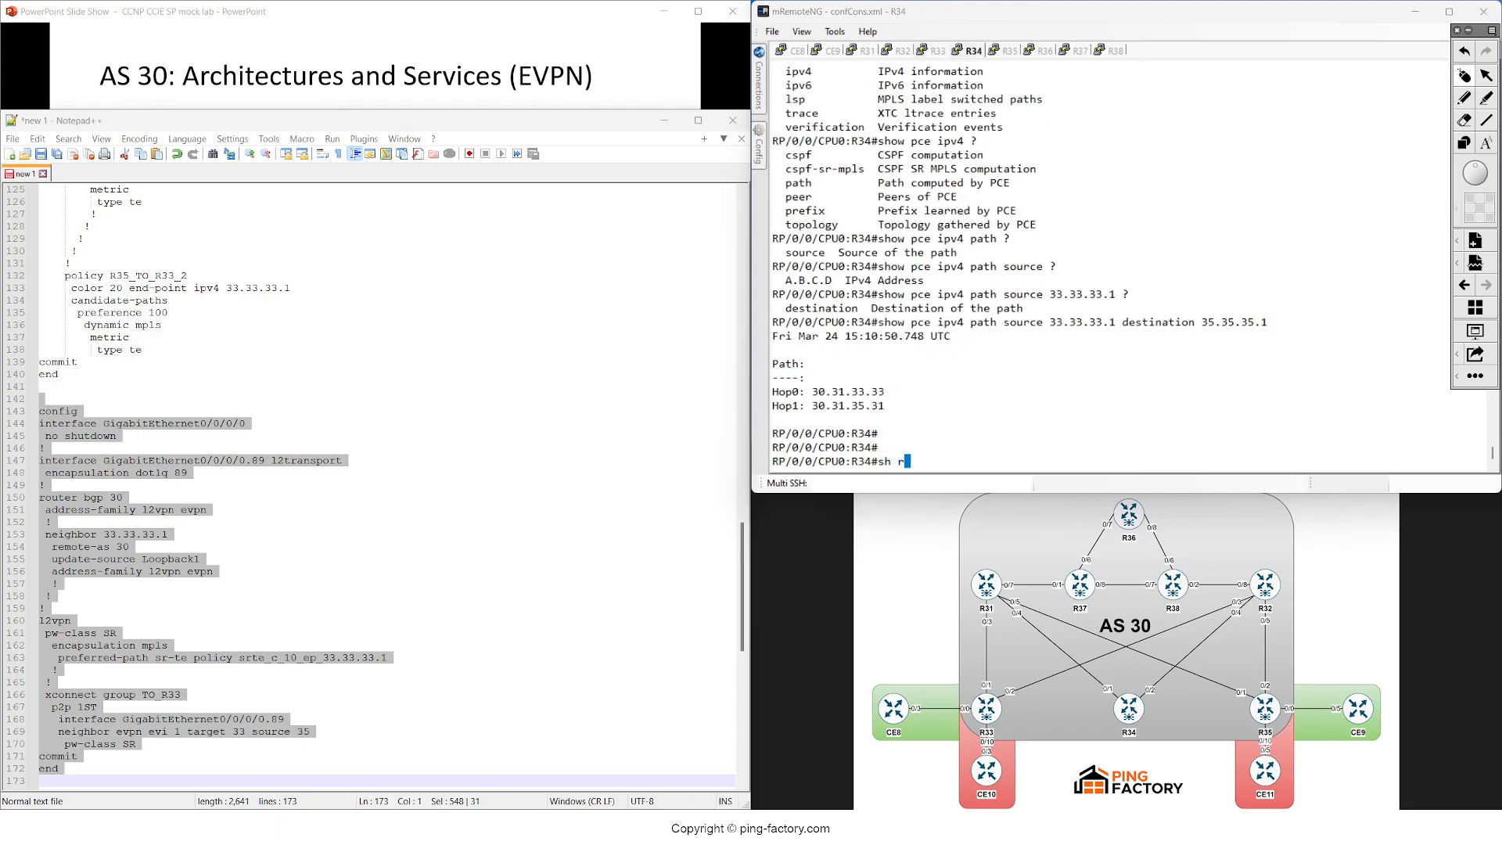
text(un segment-routing)
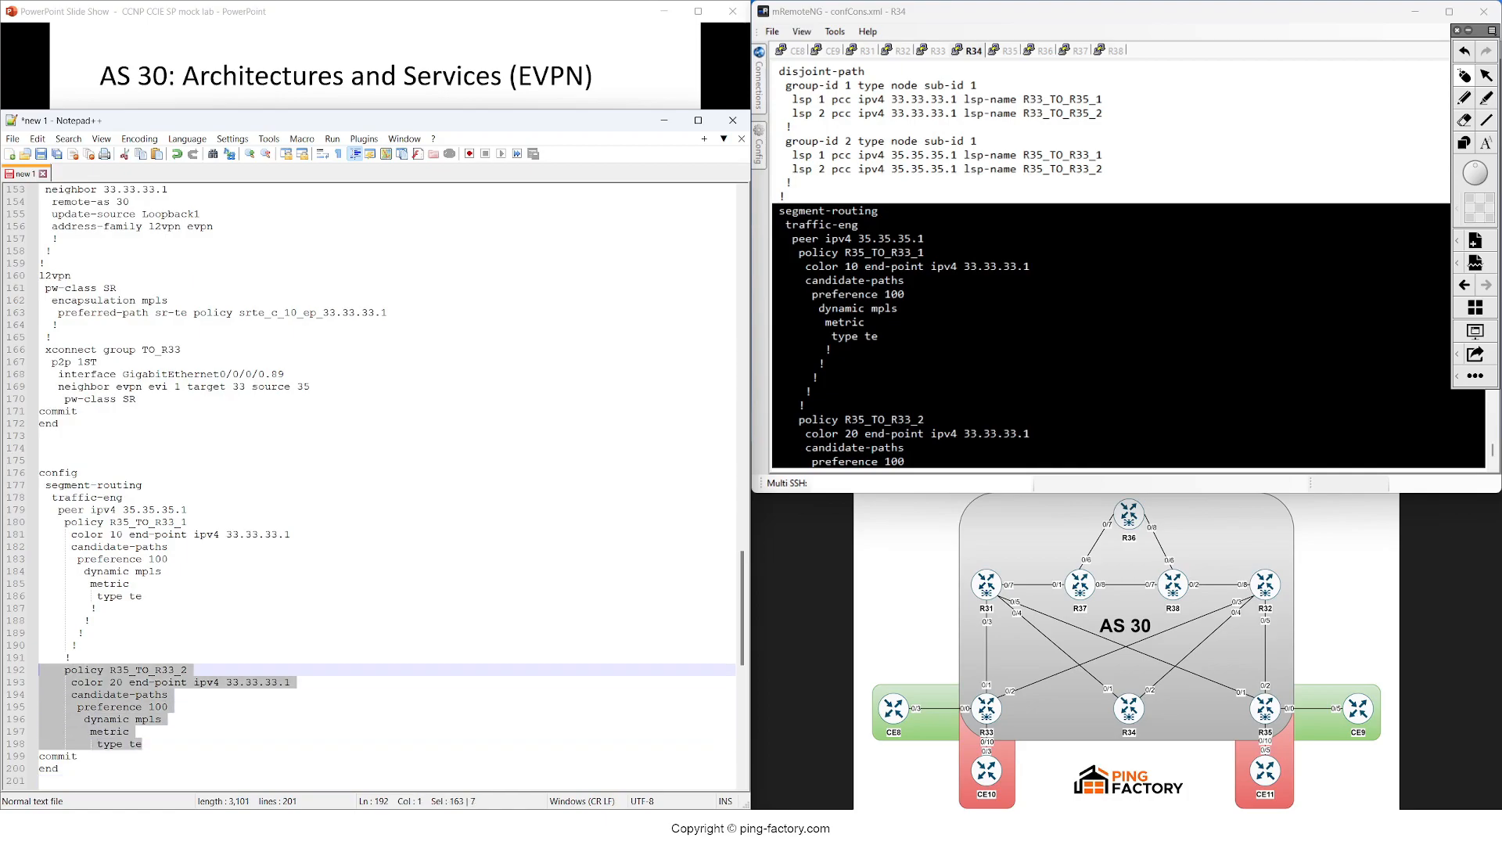
- Trim the snippet to R33_TO_R35_1 toward 35.35.35.1 and commit it on R34
key(Delete)
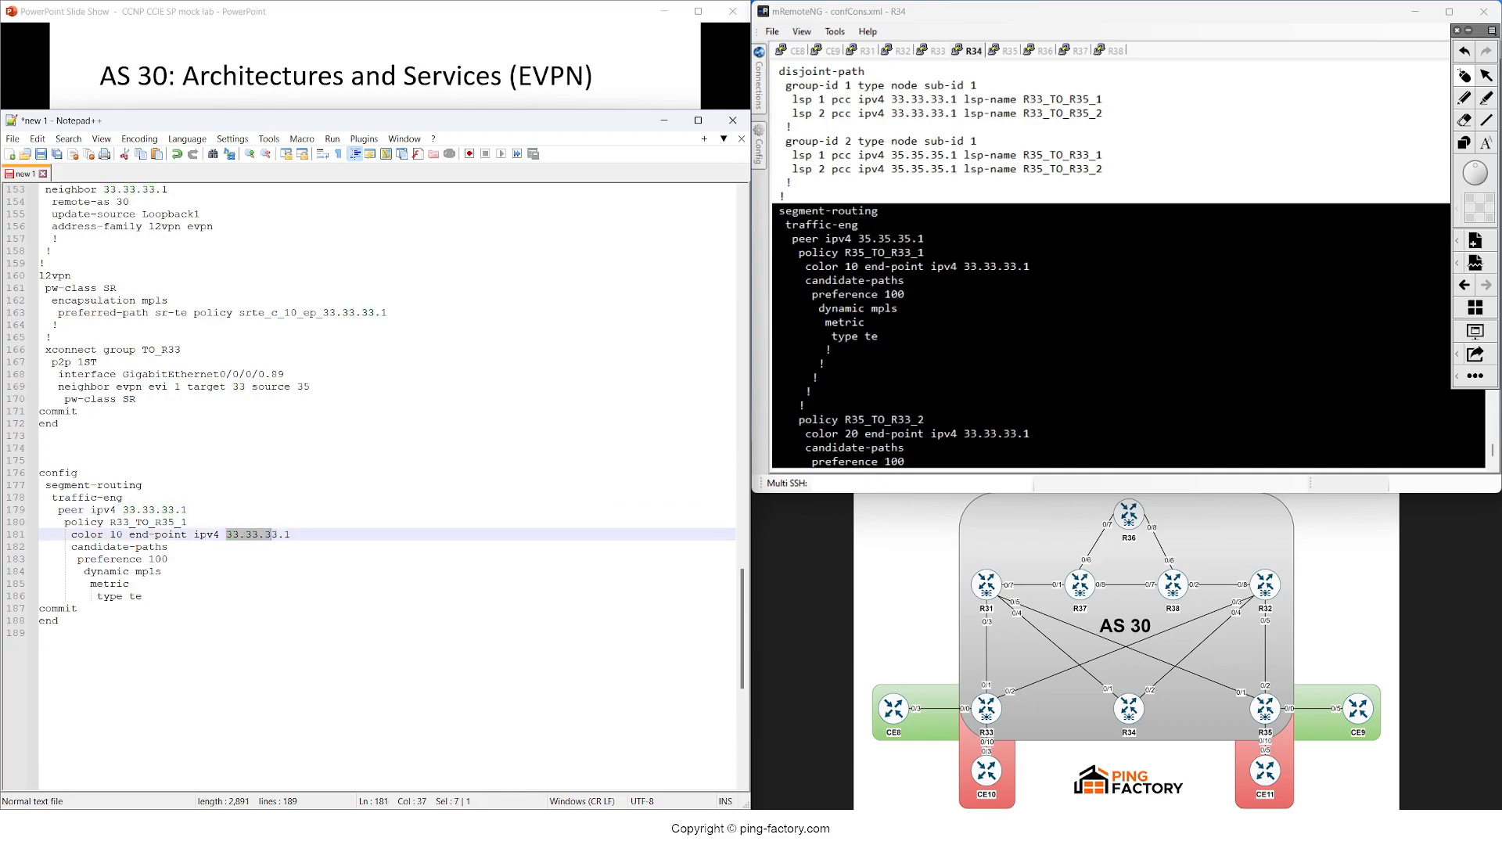
text(35.35.35.)
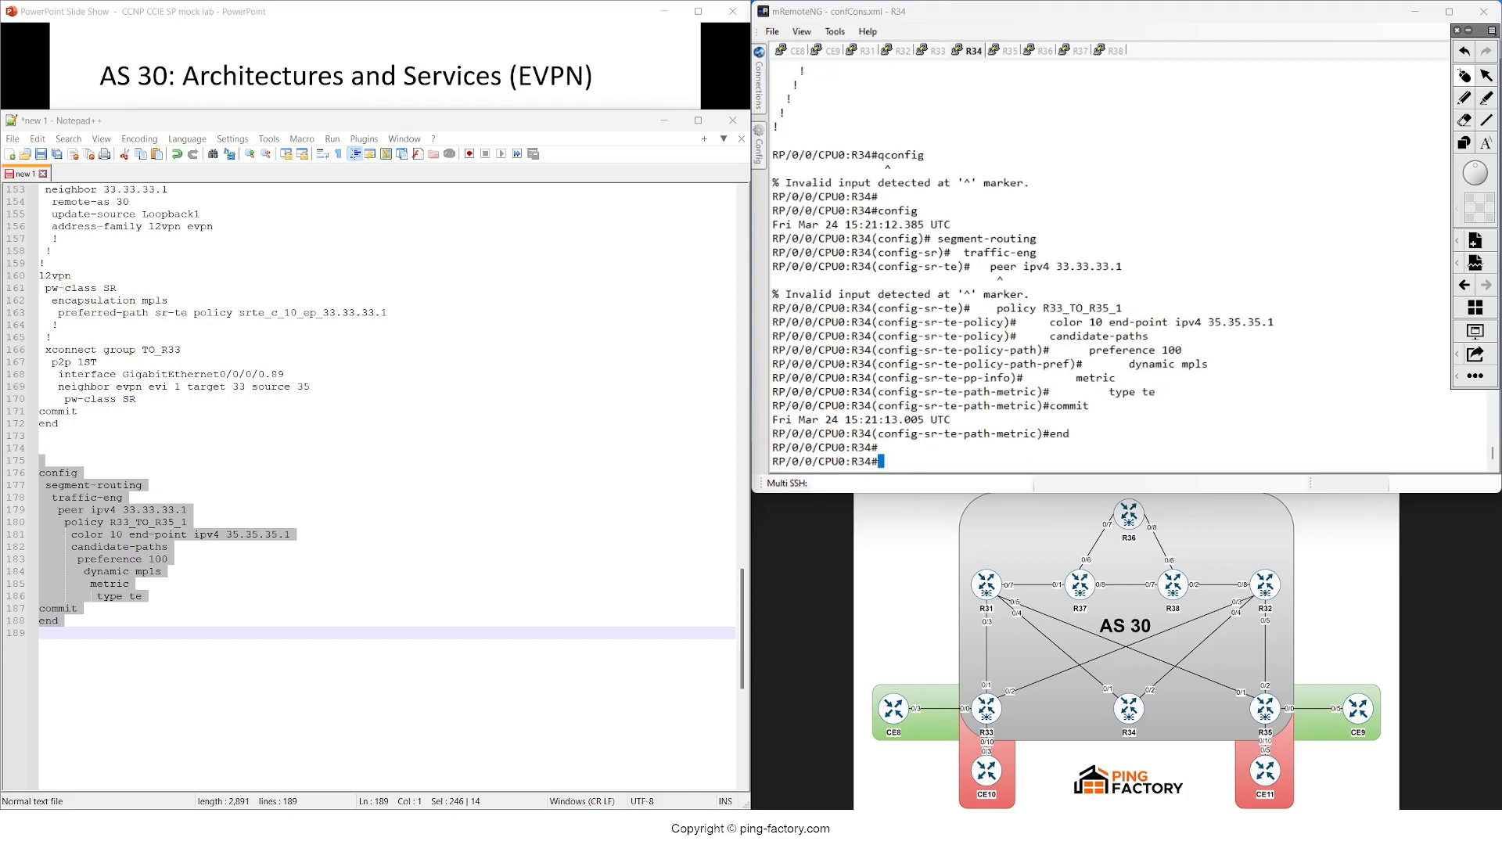
click(935, 50)
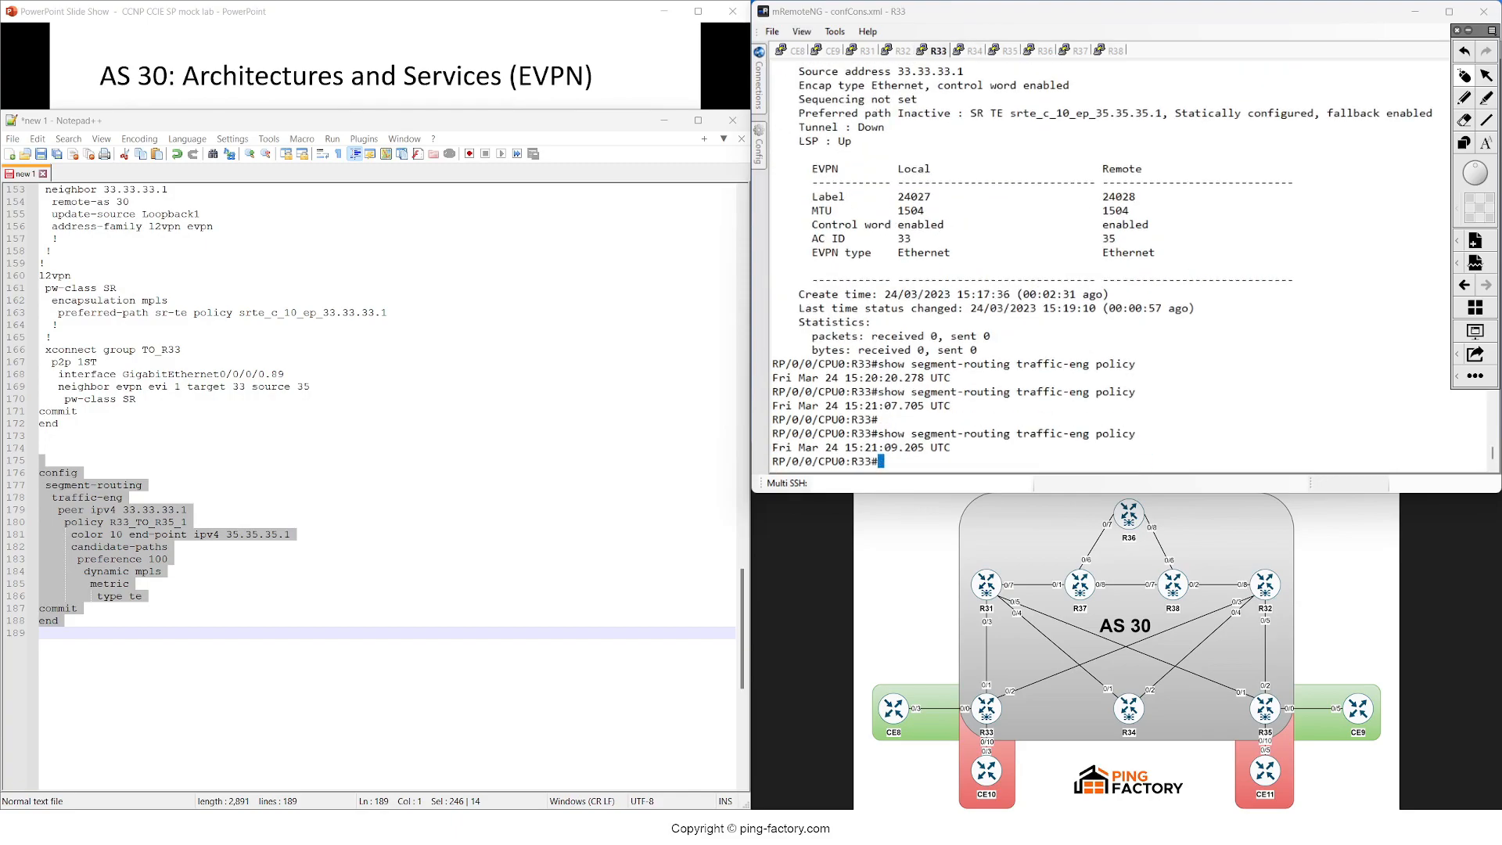
click(970, 51)
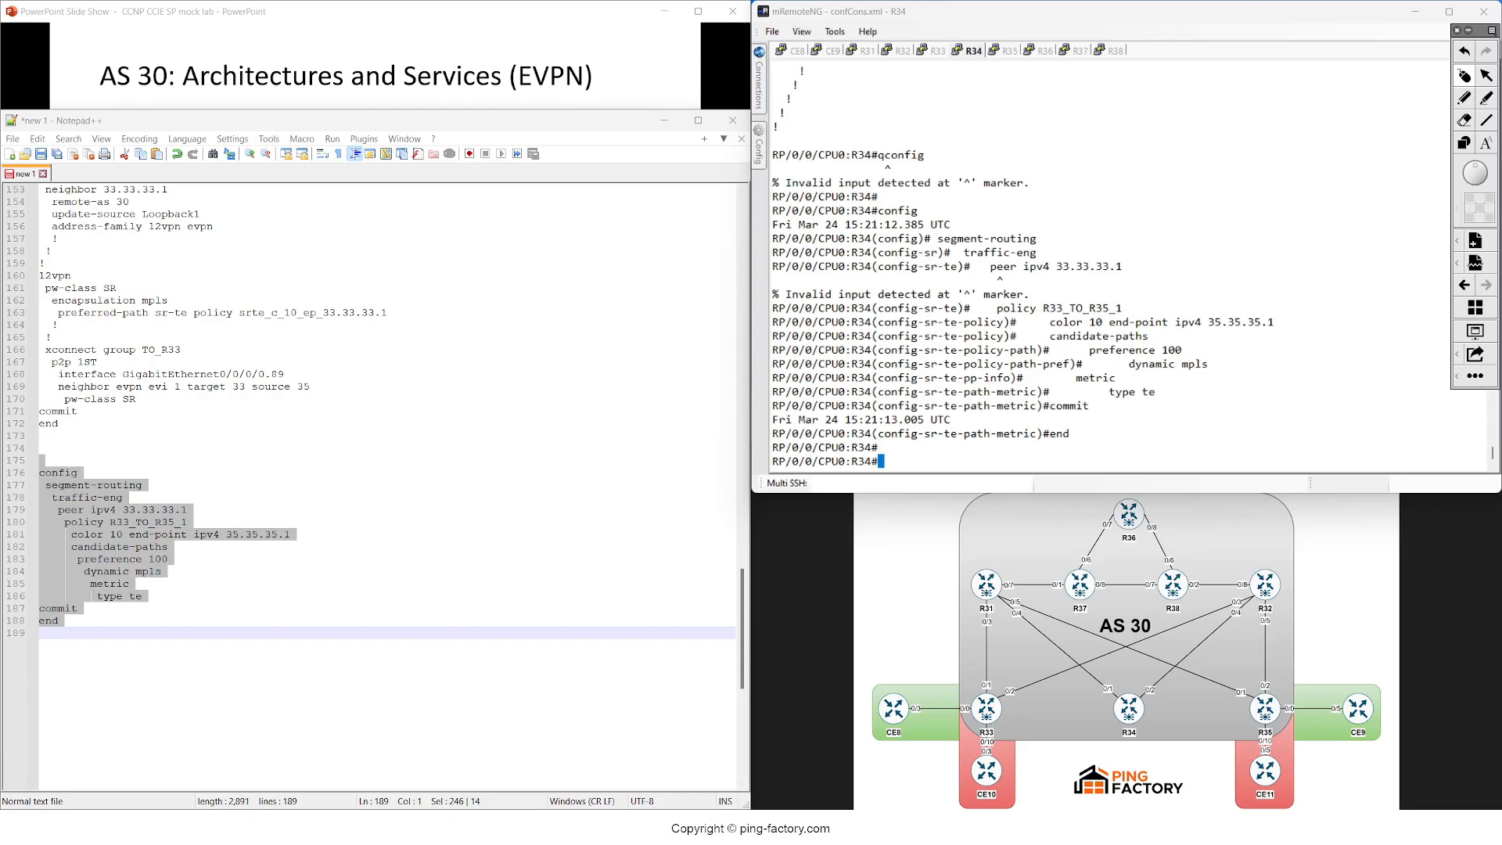
- Roll back R34's last commit and re-commit the R33_TO_R35_1 policy under 'pce'
text(rollback co)
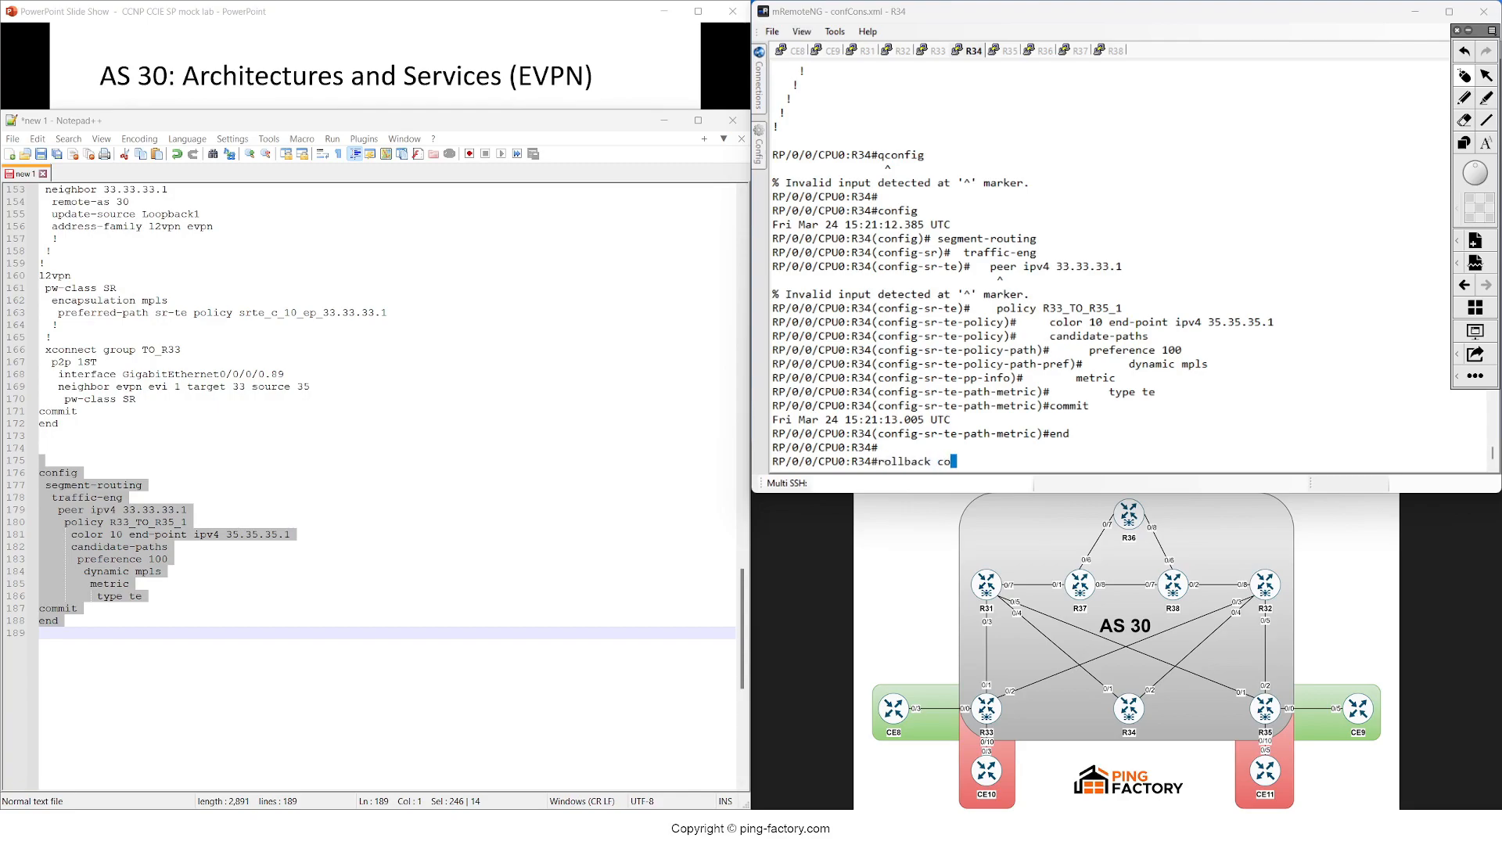
key(Return)
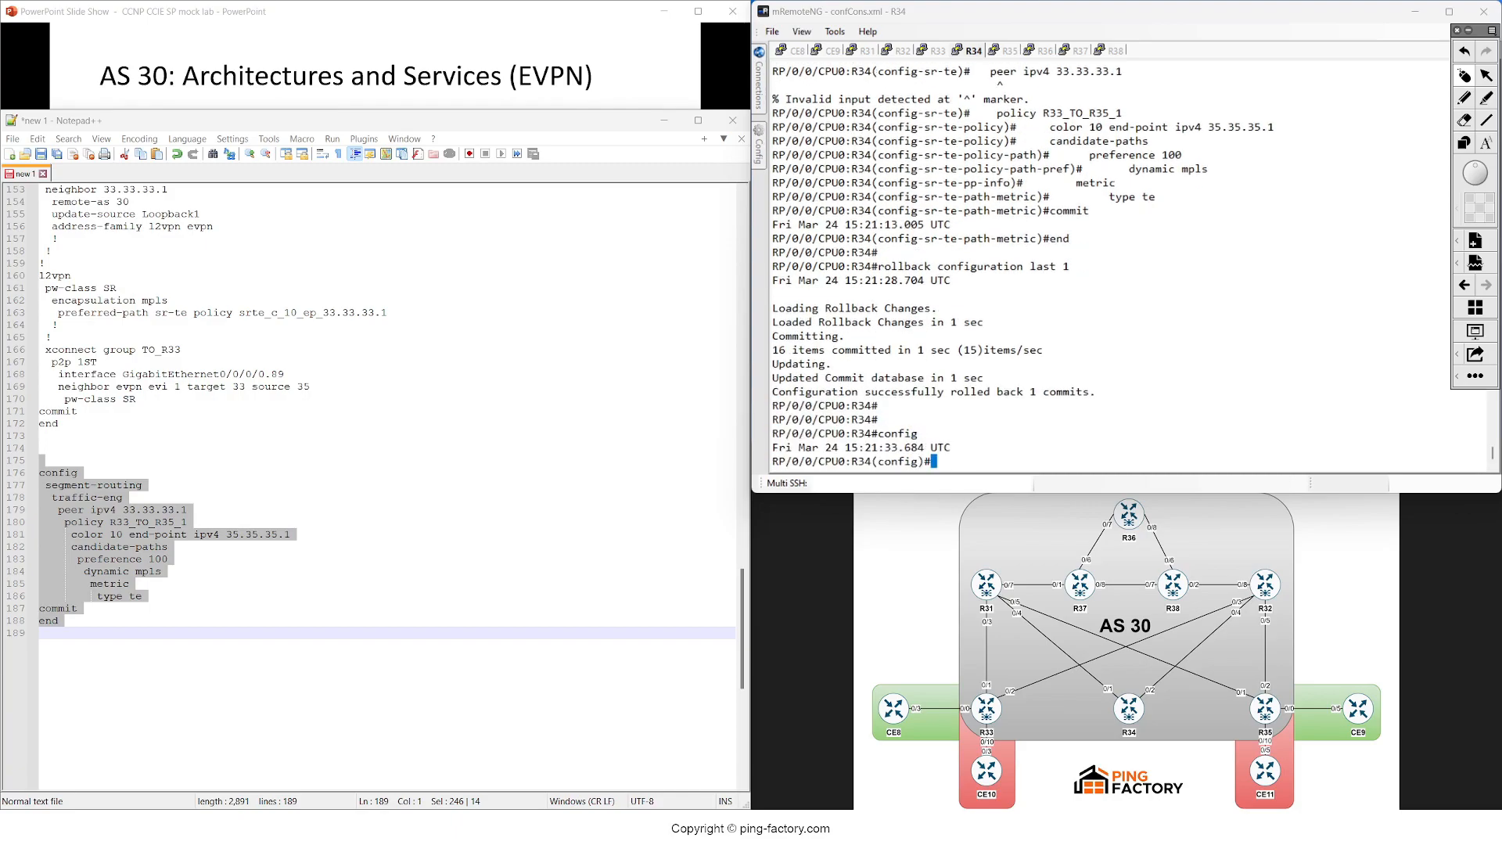
click(86, 498)
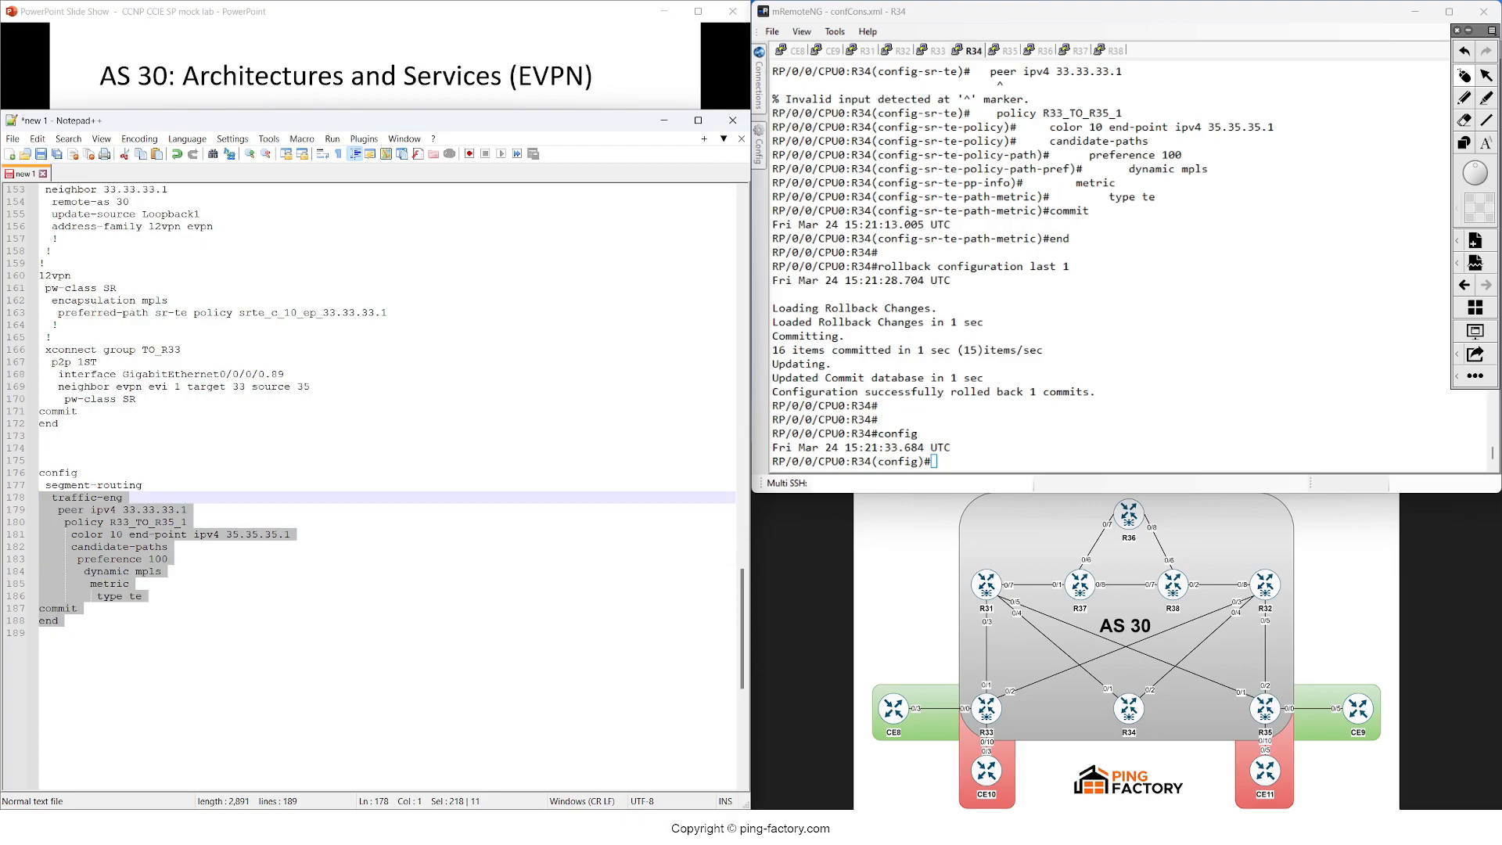
text(pce)
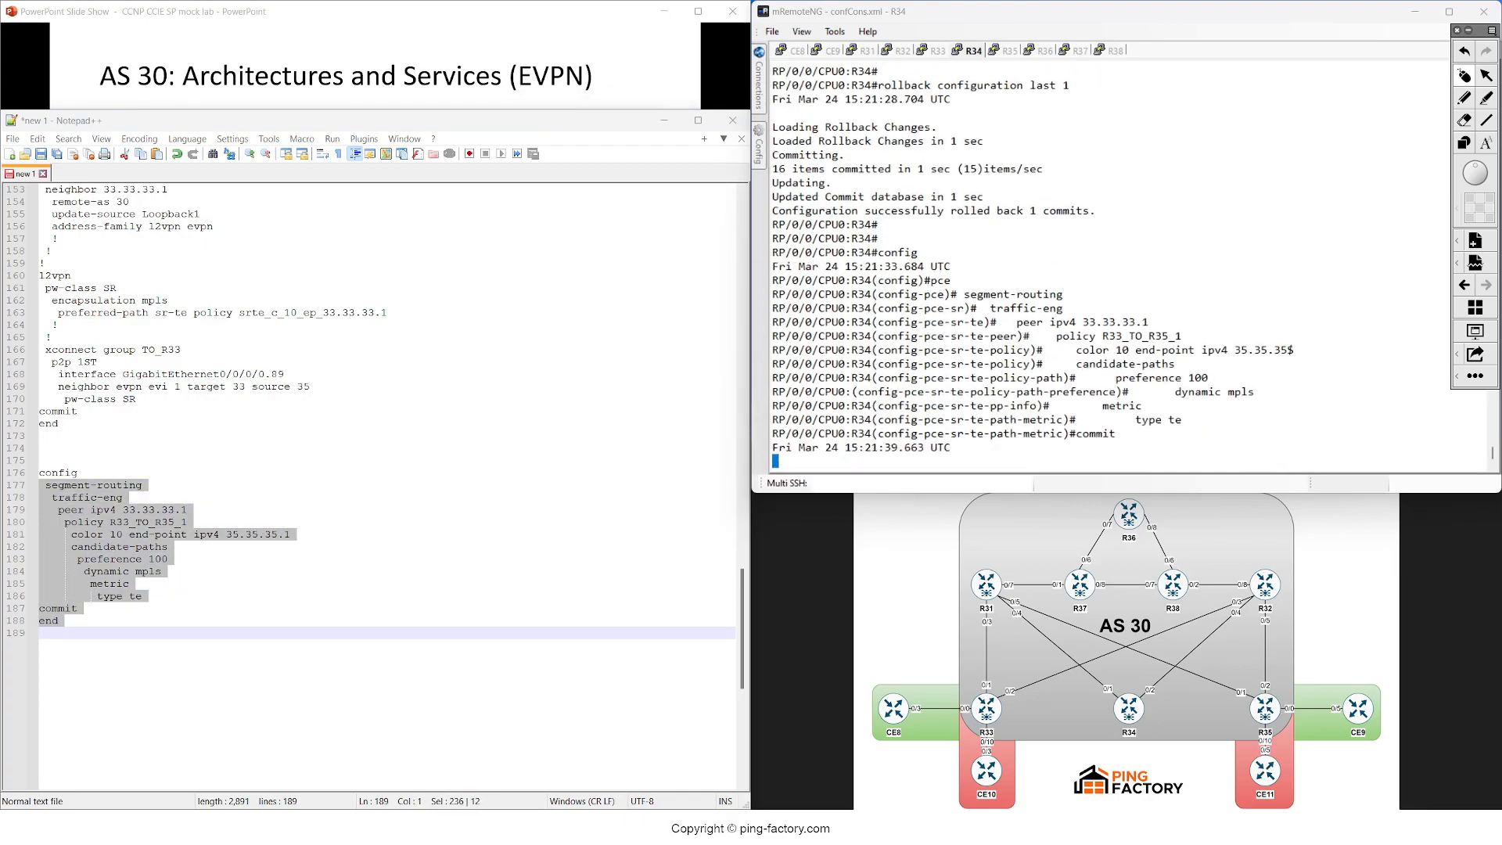
click(935, 50)
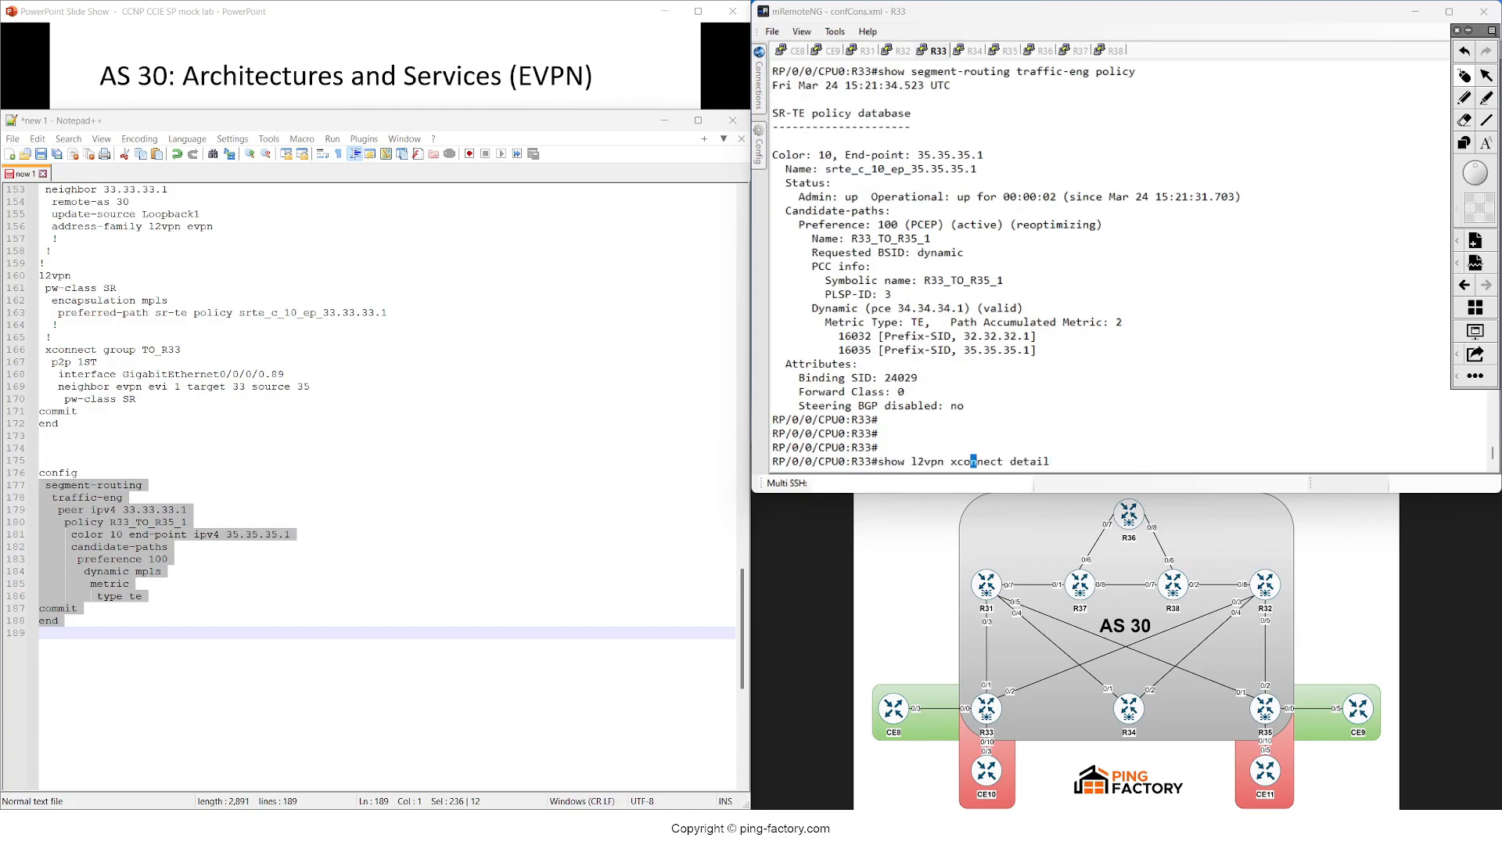
- Run 'show l2vpn xconnect detail' on R33, confirming srte_c_10_ep_35.35.35.1 is the active preferred path
key(Return)
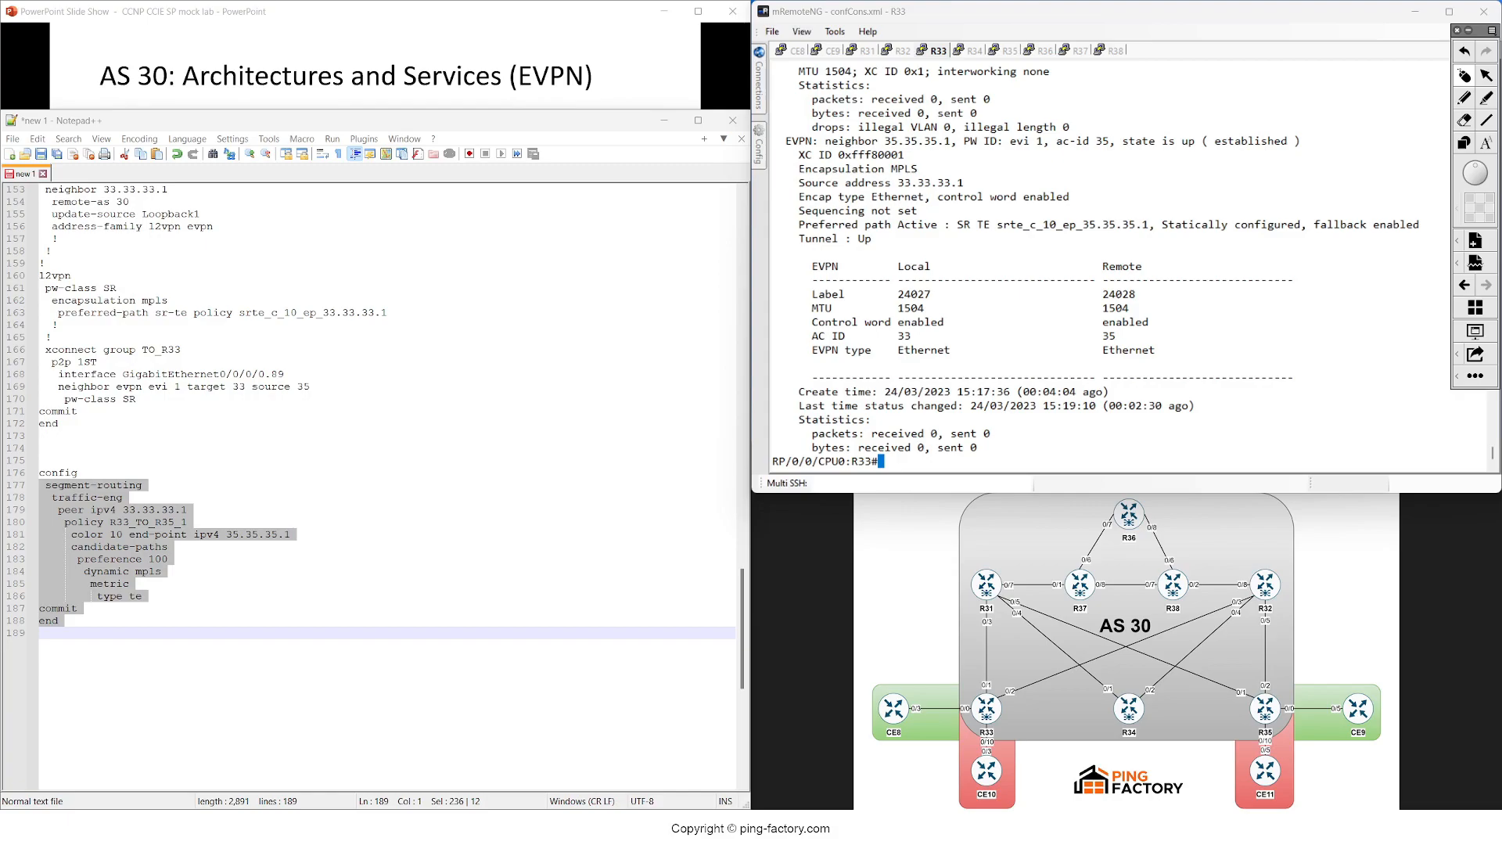
double_click(964, 224)
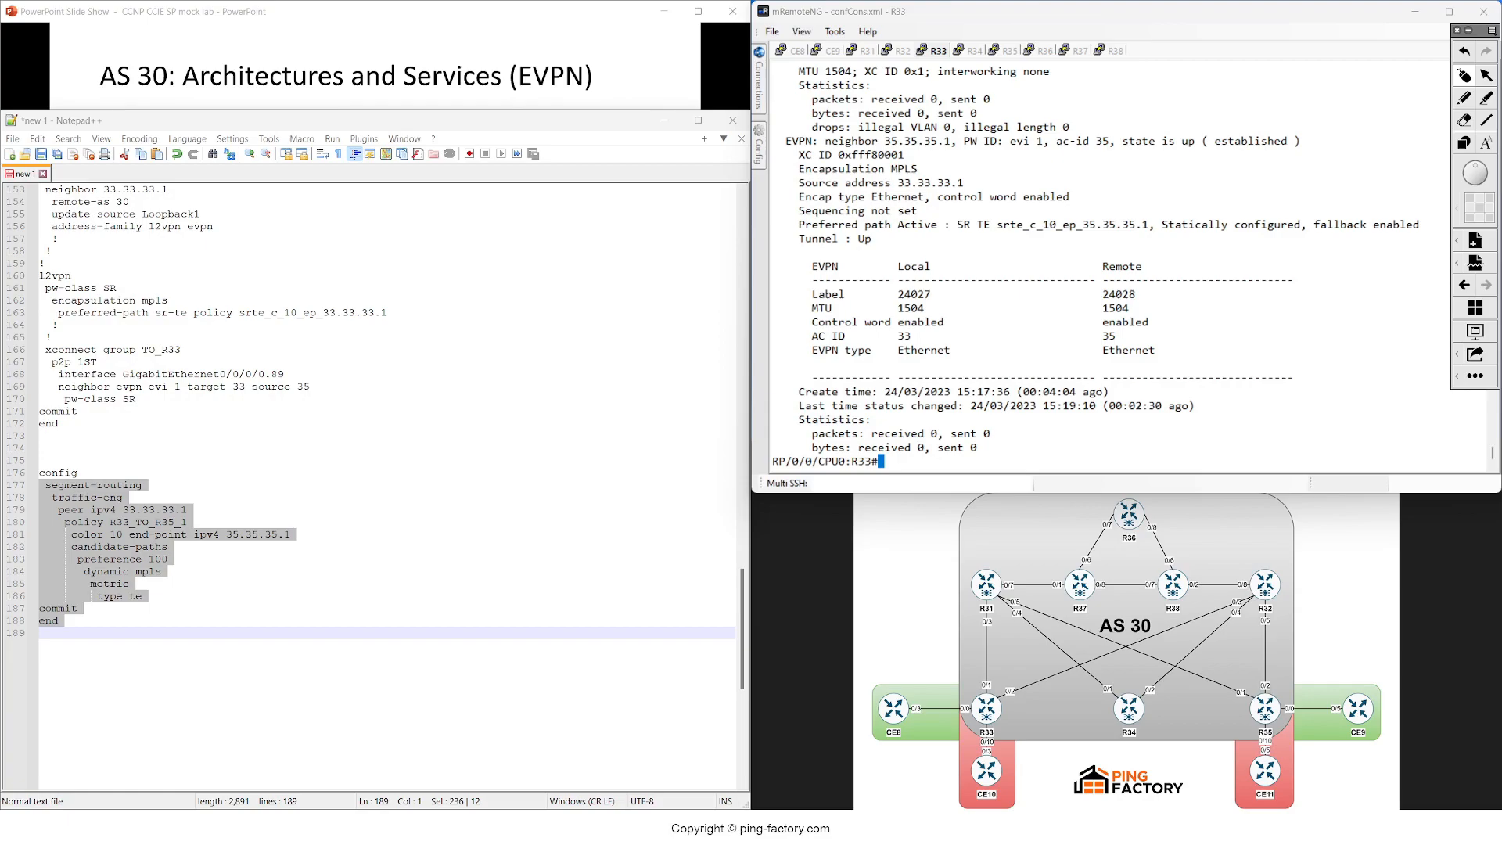
double_click(1044, 391)
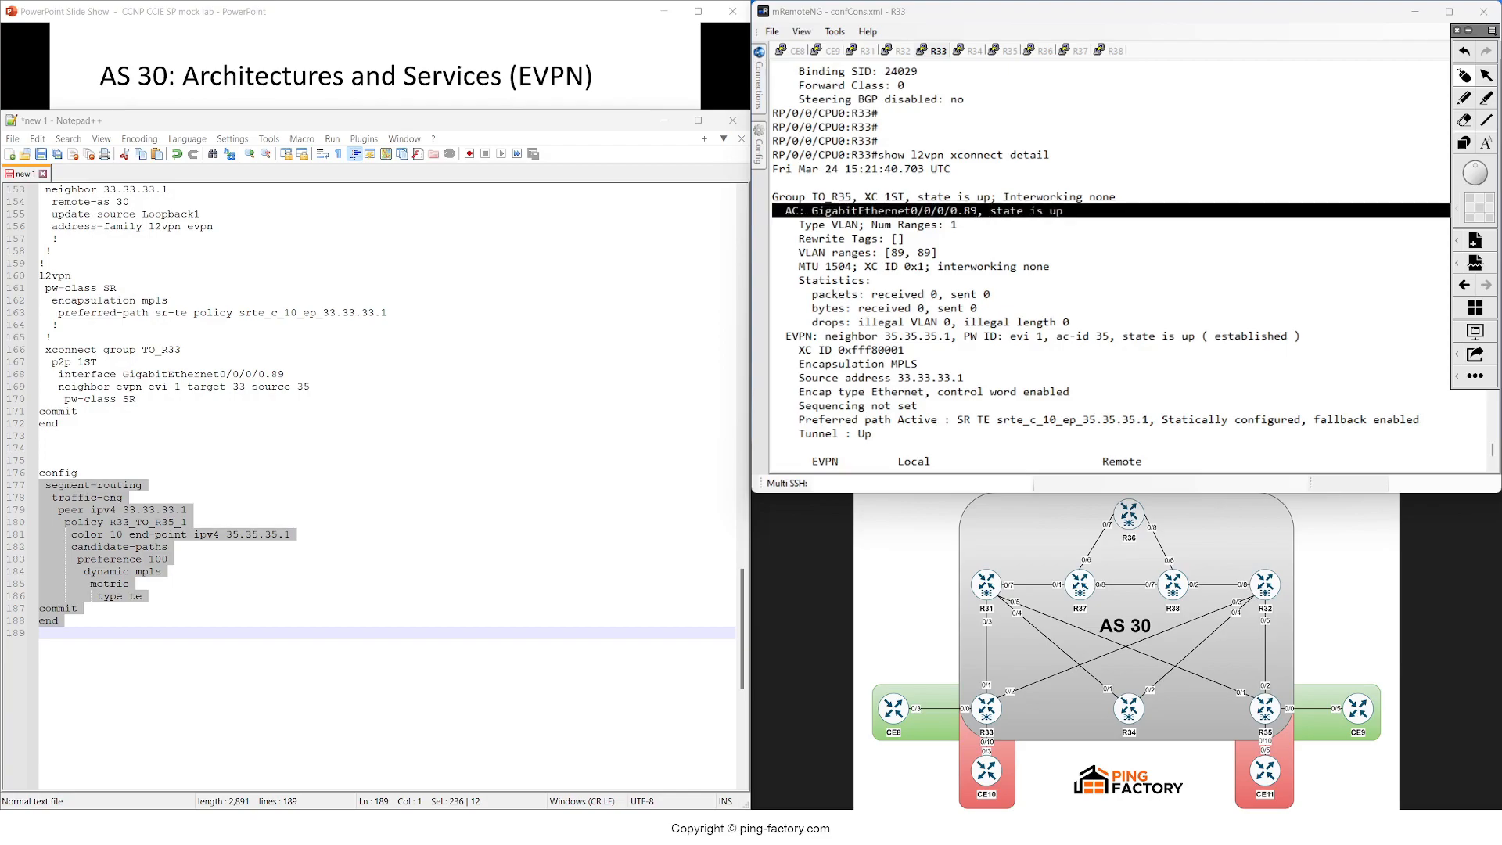
- Ping from CE8 with size 500: 10.8.9.8 answers but CE9 at 10.8.9.9 fails
click(794, 48)
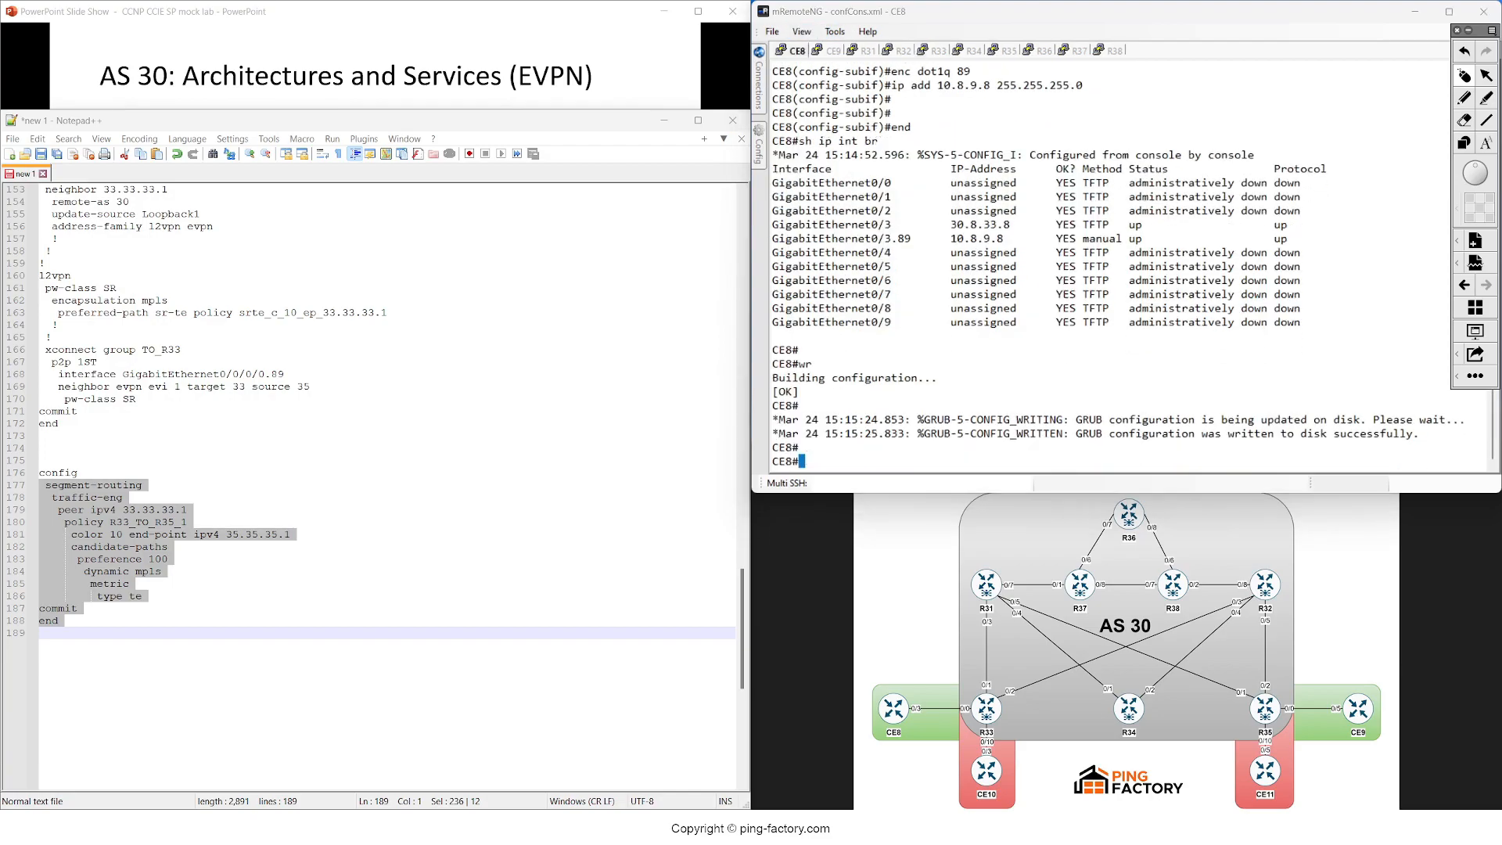
text(ping 10.8.9)
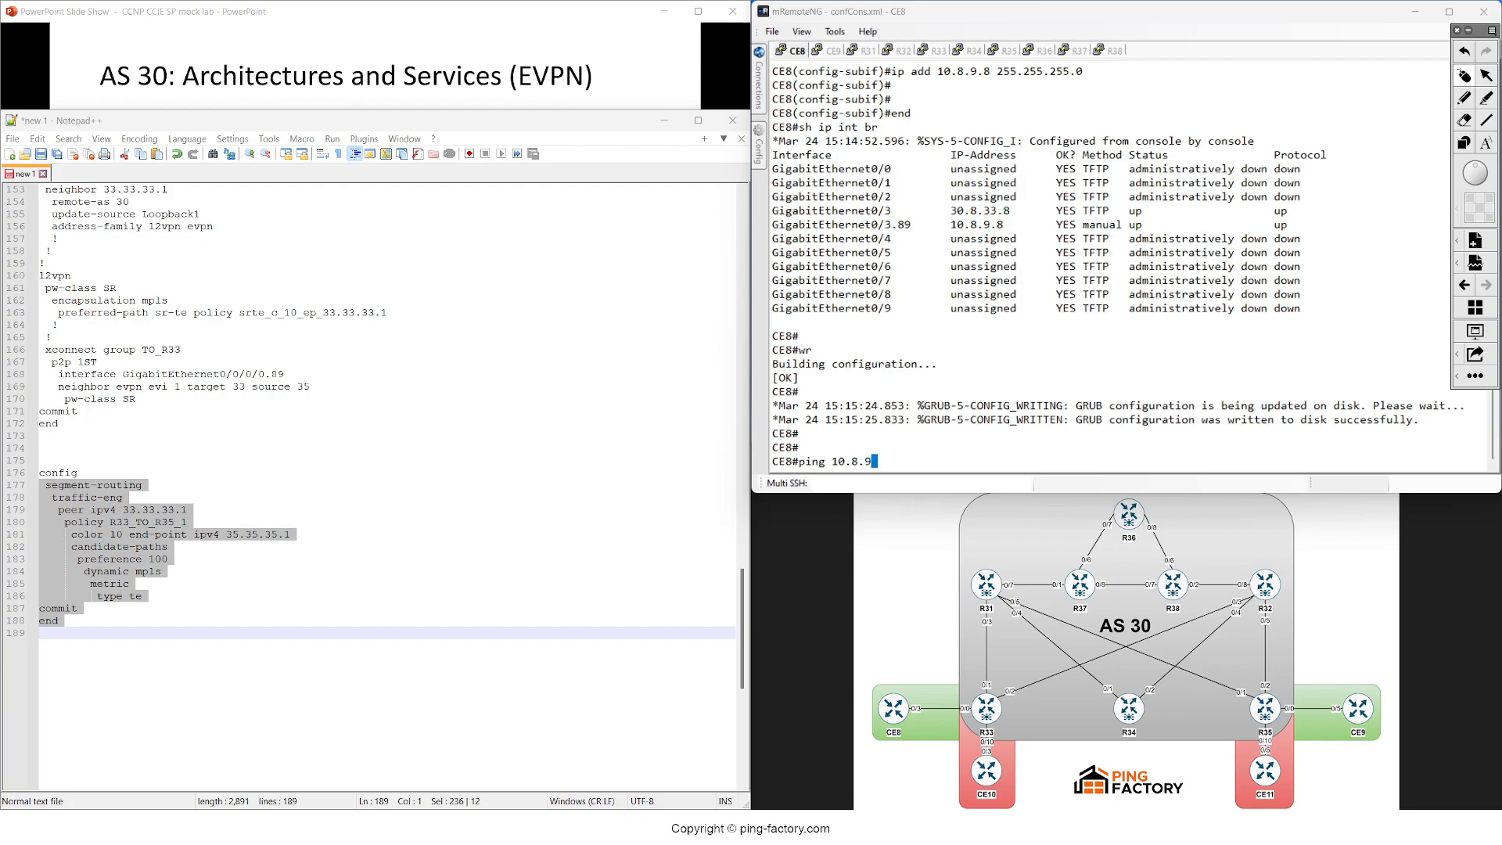
key(Return)
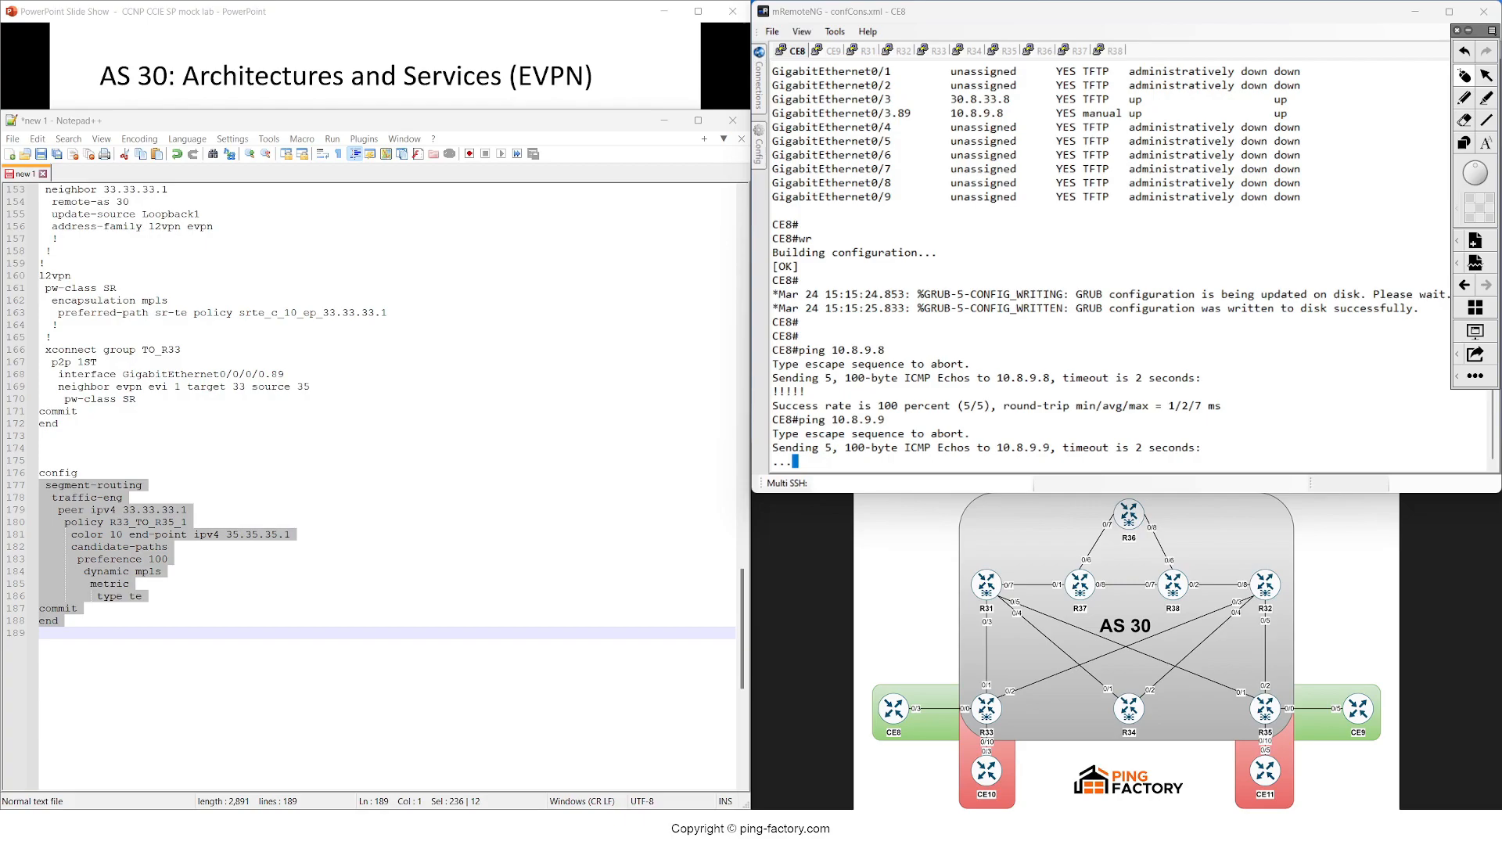
- Review R33's xconnect detail: AC MTU 1504, EVPN labels 24027/24028
click(933, 50)
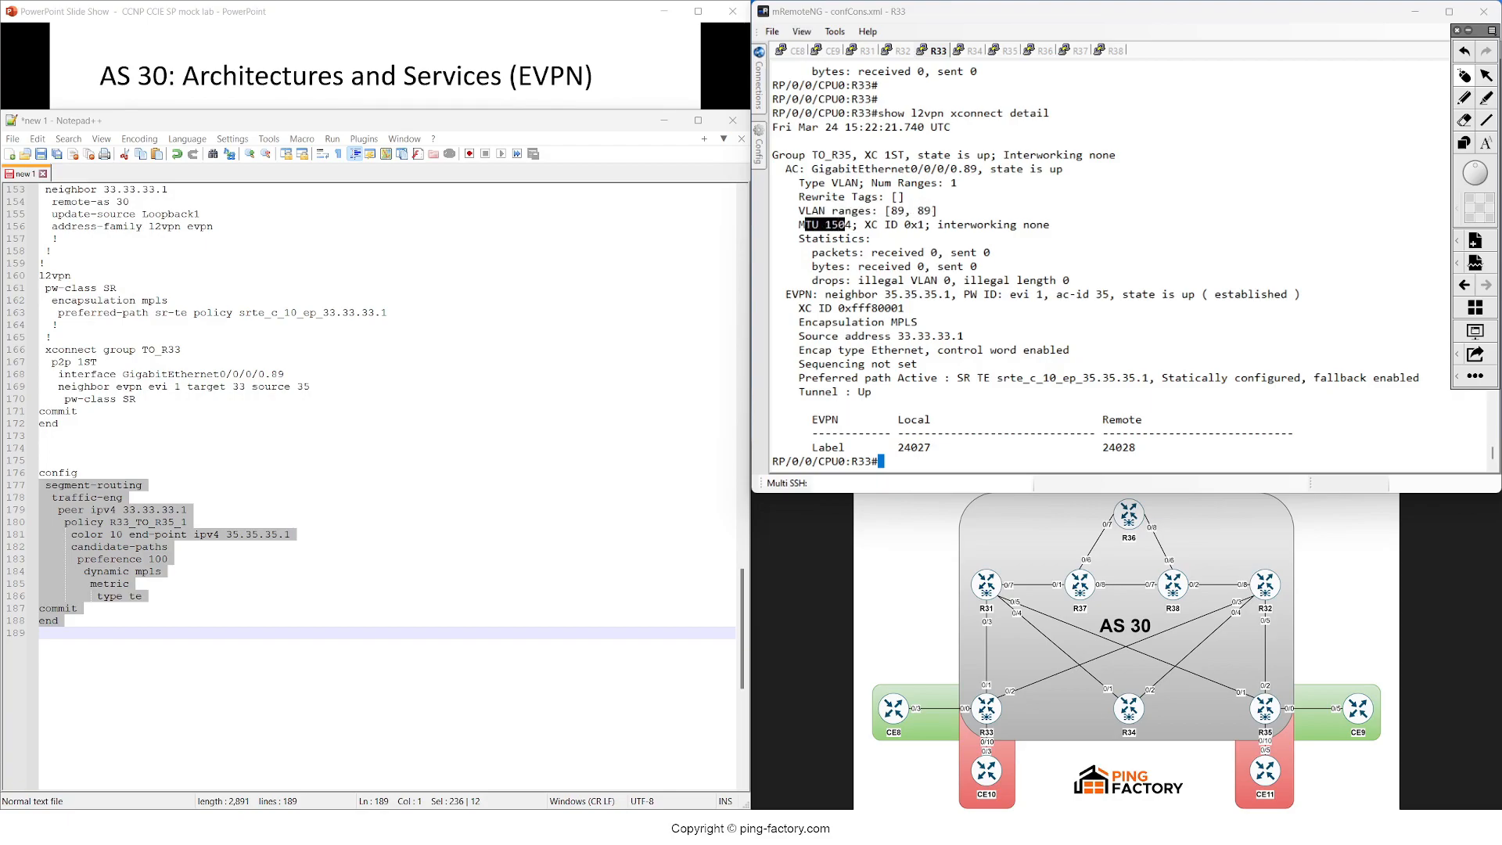
click(794, 50)
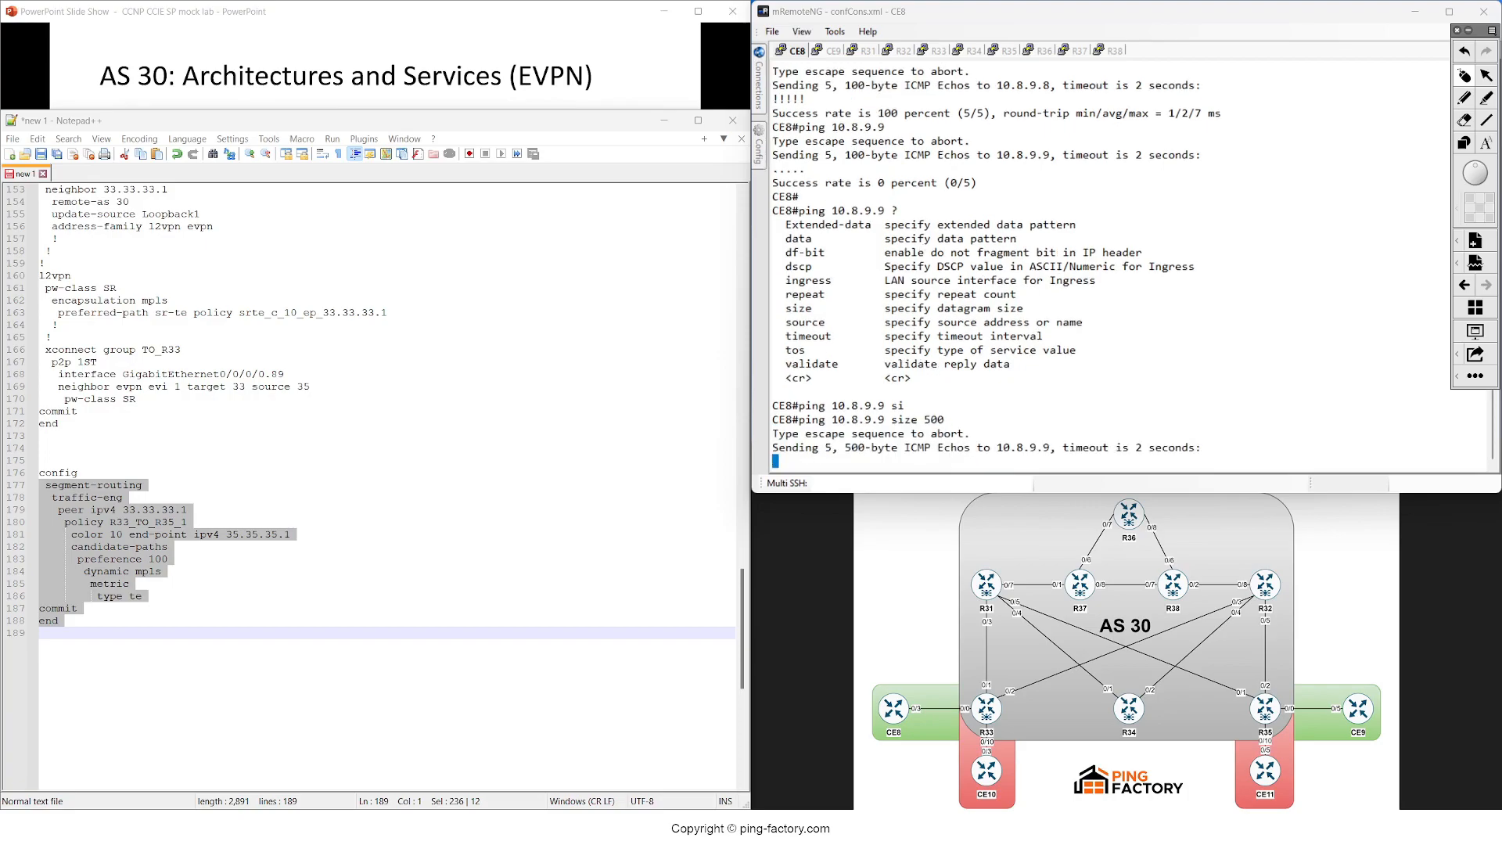
click(899, 50)
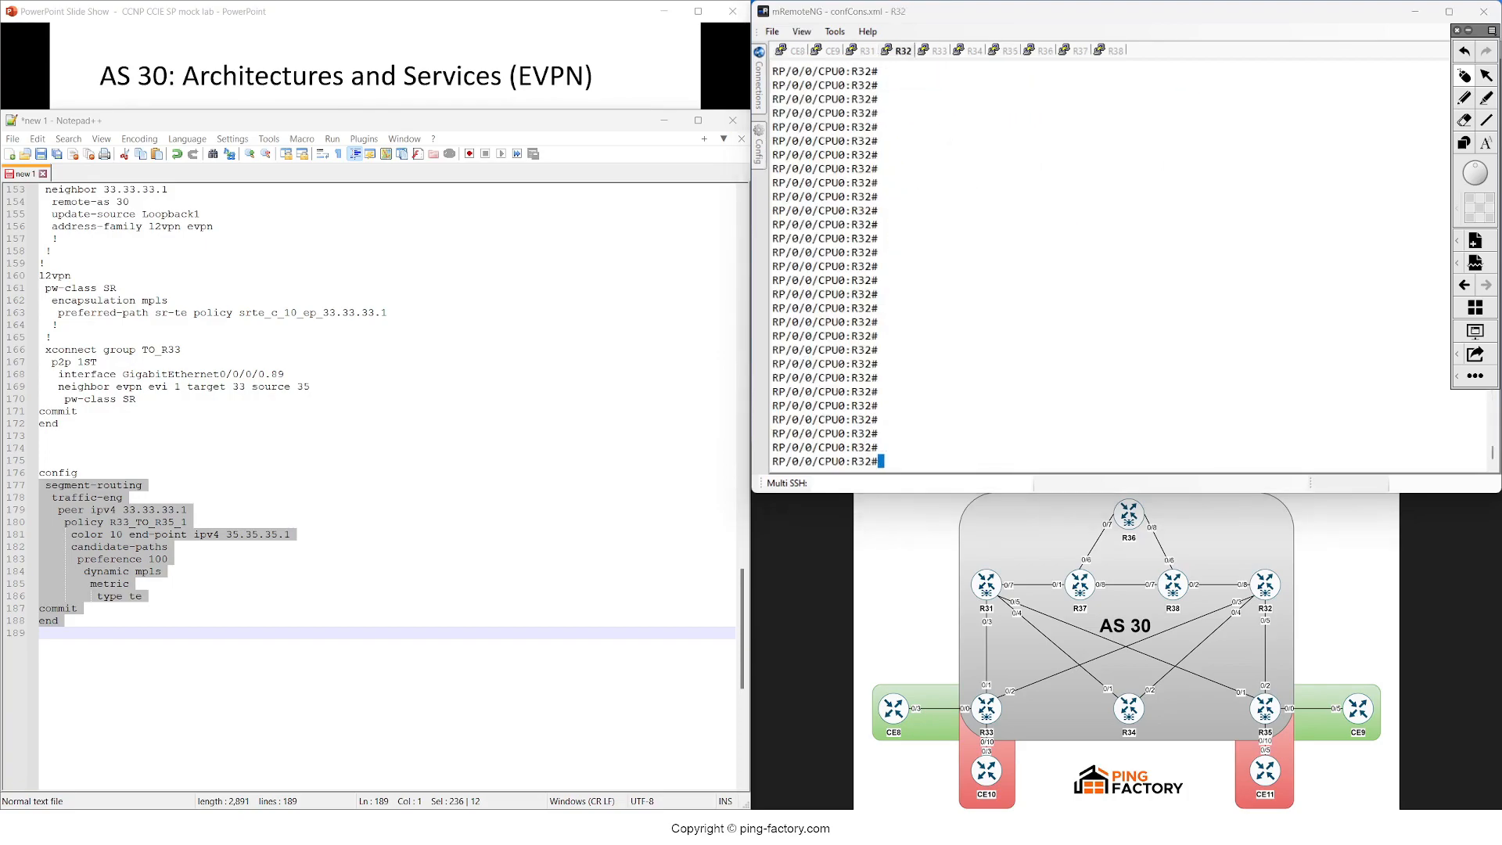
click(935, 50)
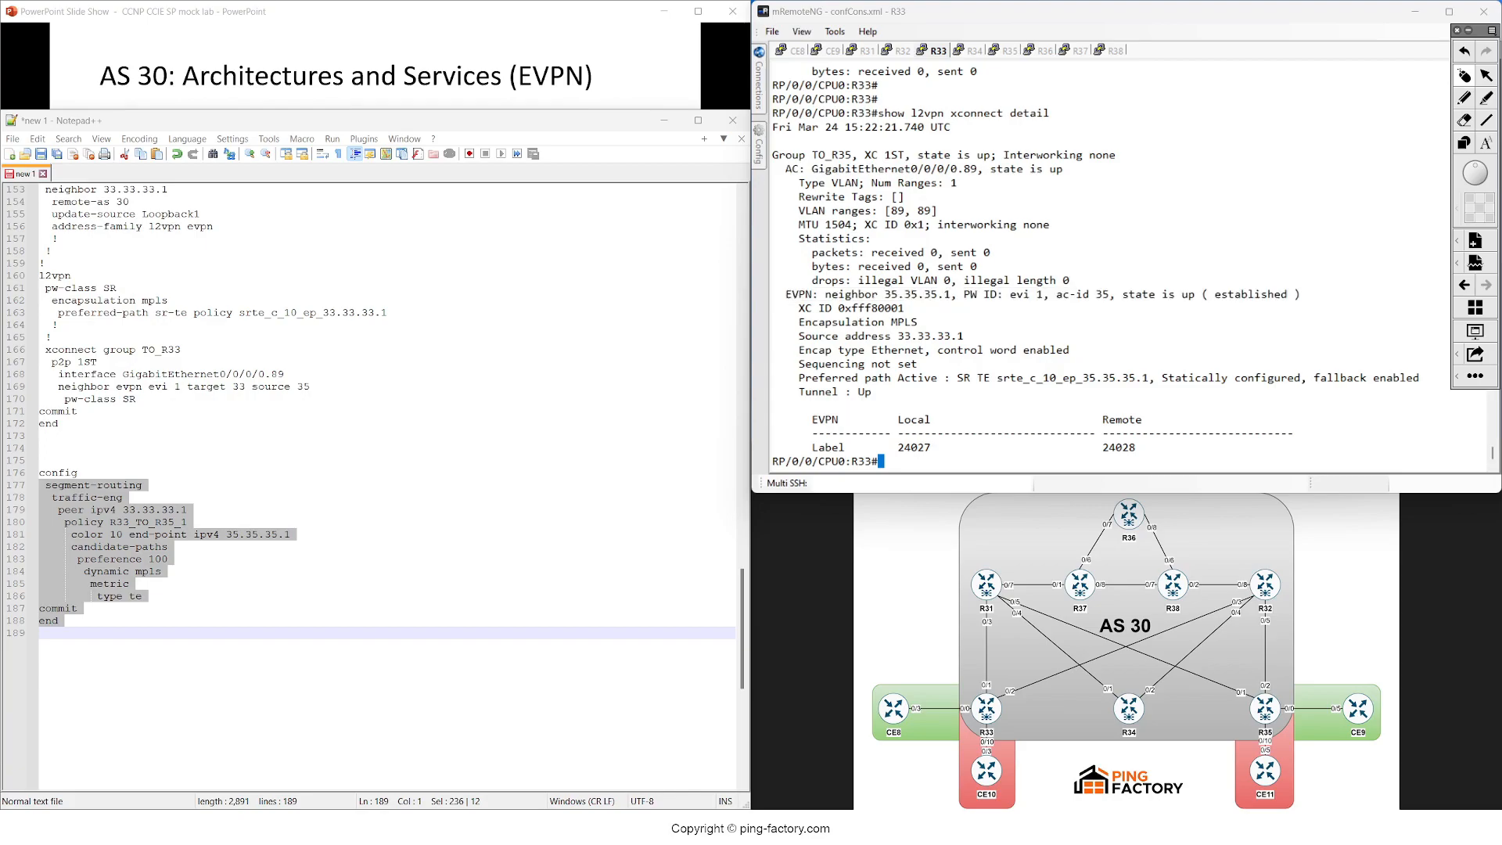
- Run 'show segment-routing traffic-eng policy' on R33, then check R35's and R33's xconnect summaries
text(show segment-routing traffic-eng policy)
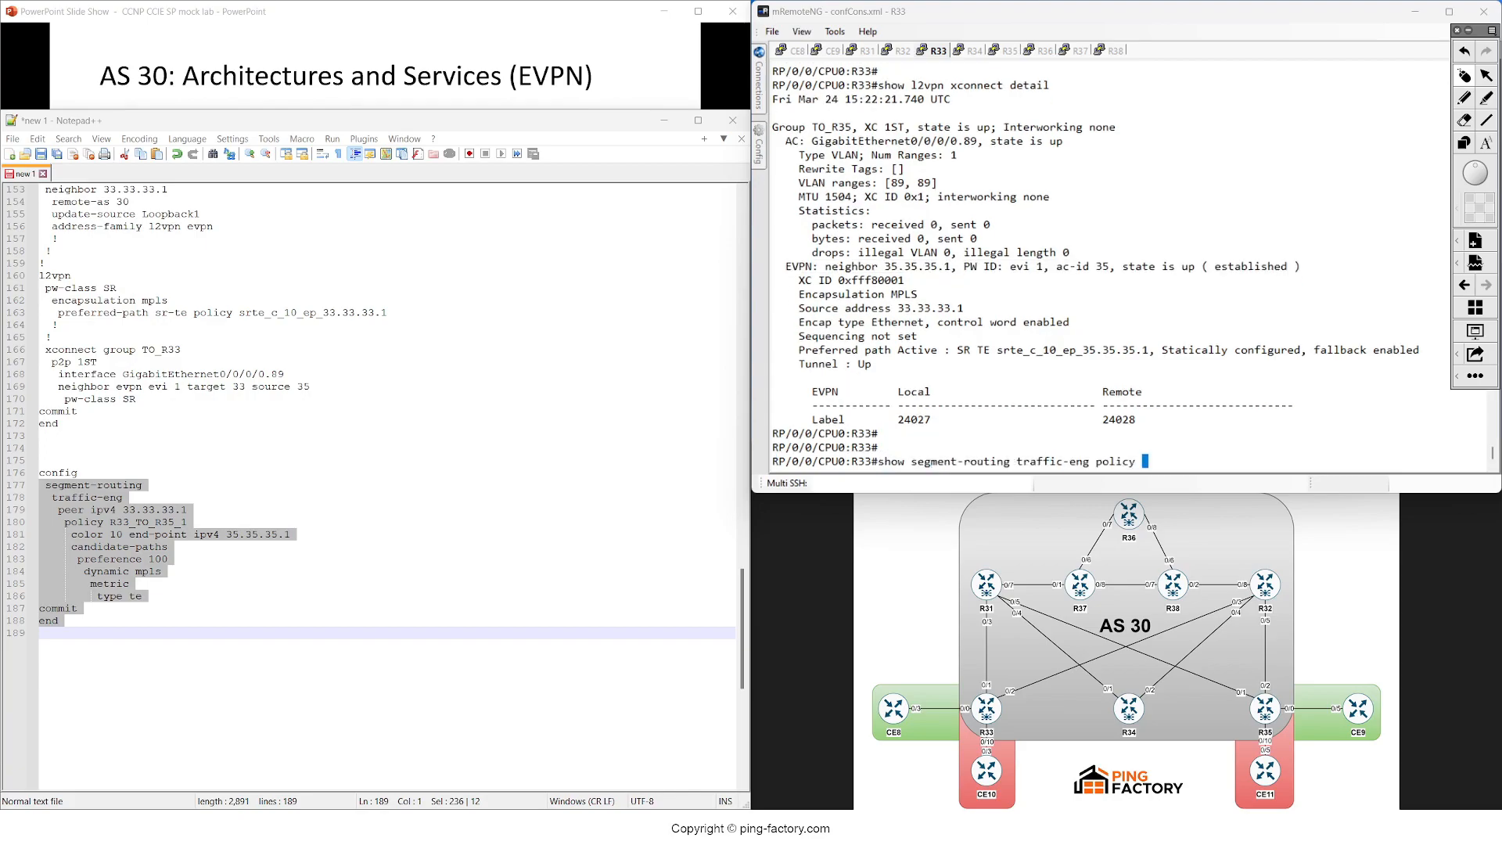
key(Return)
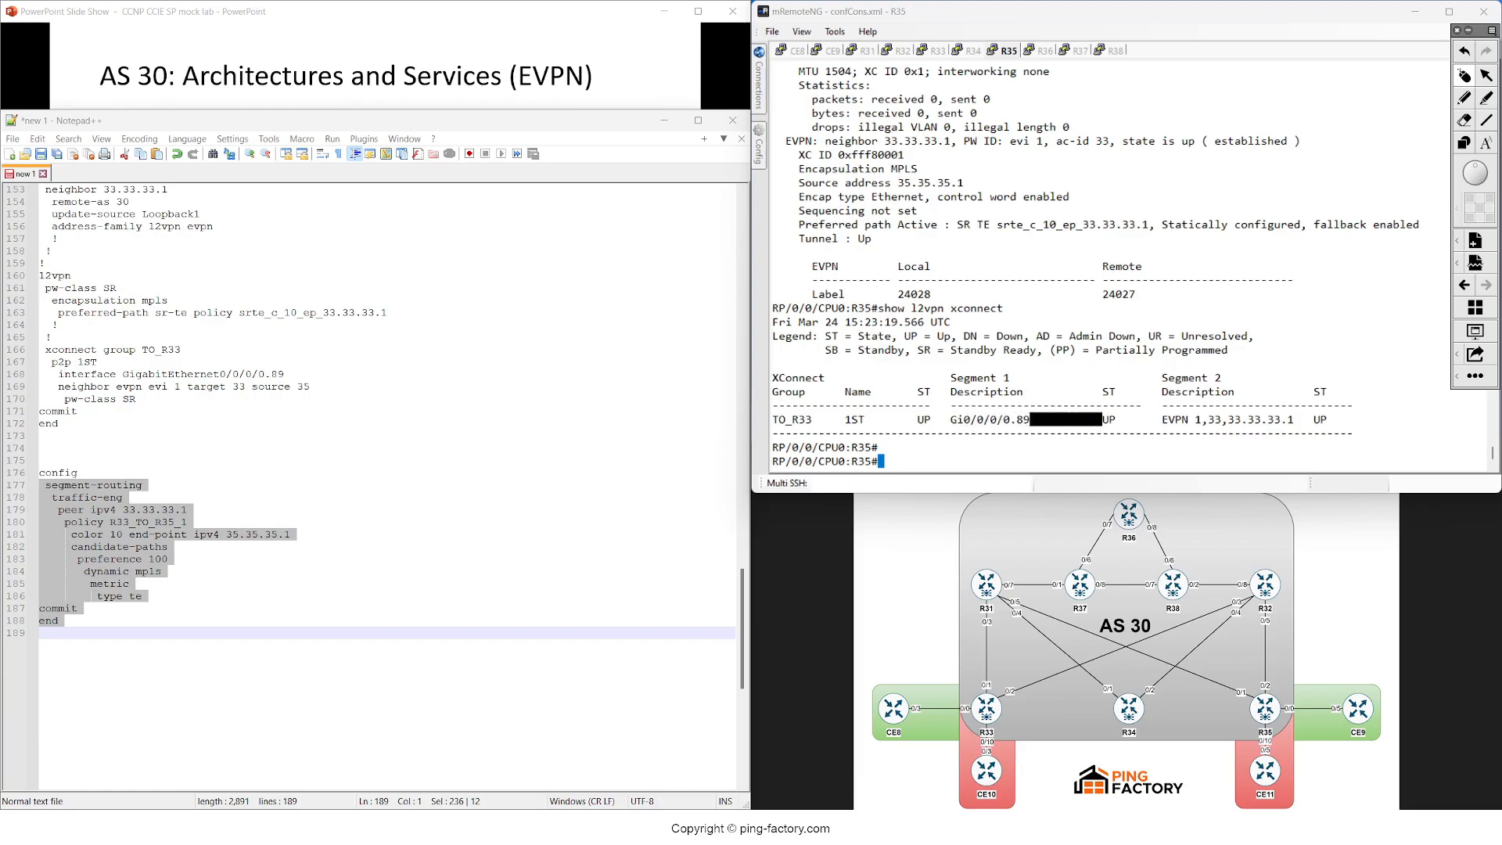
click(934, 50)
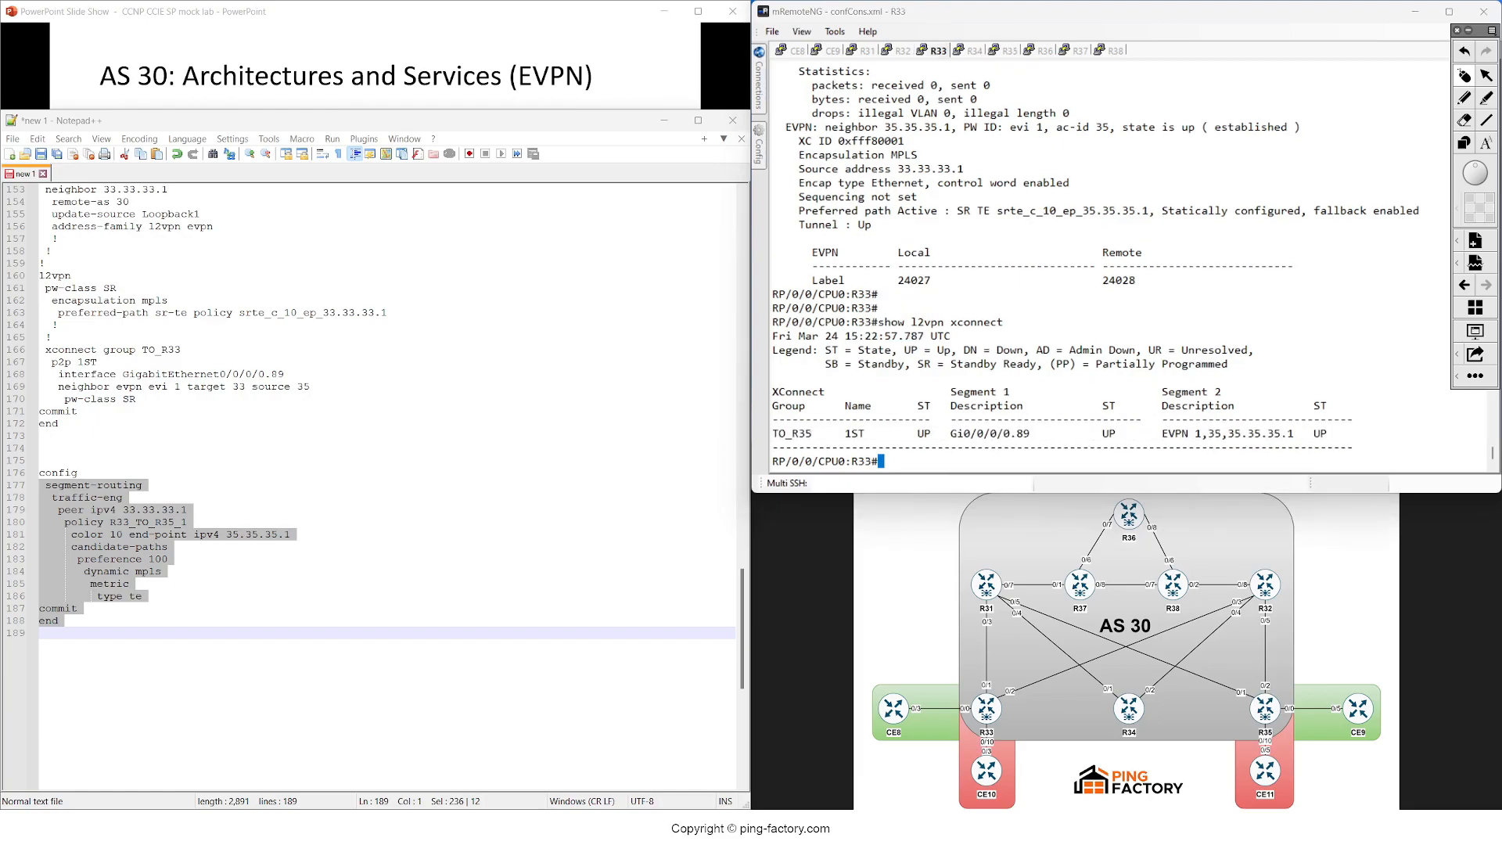
click(999, 50)
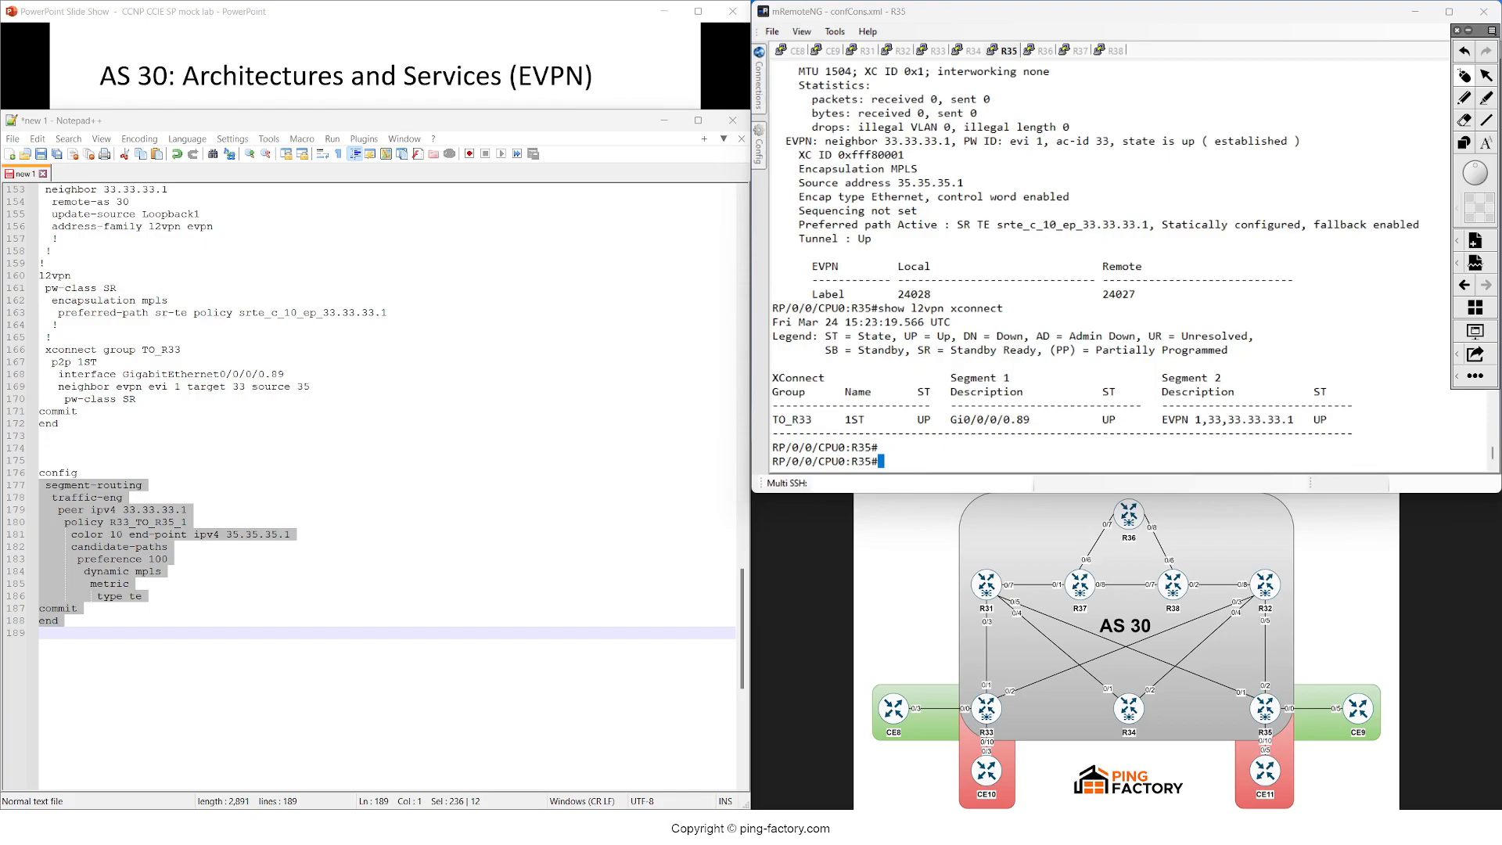
click(933, 49)
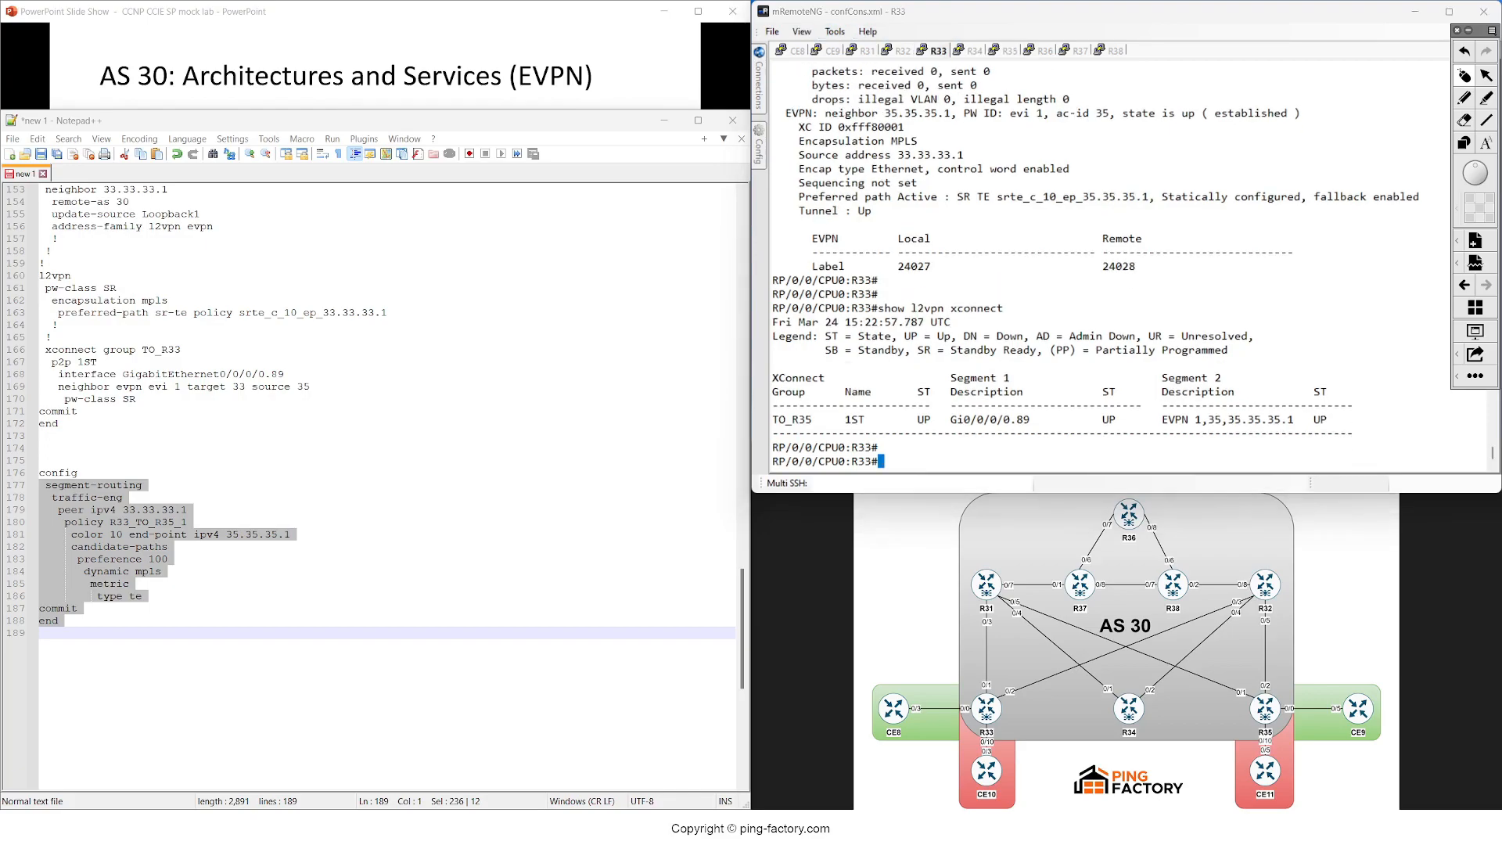